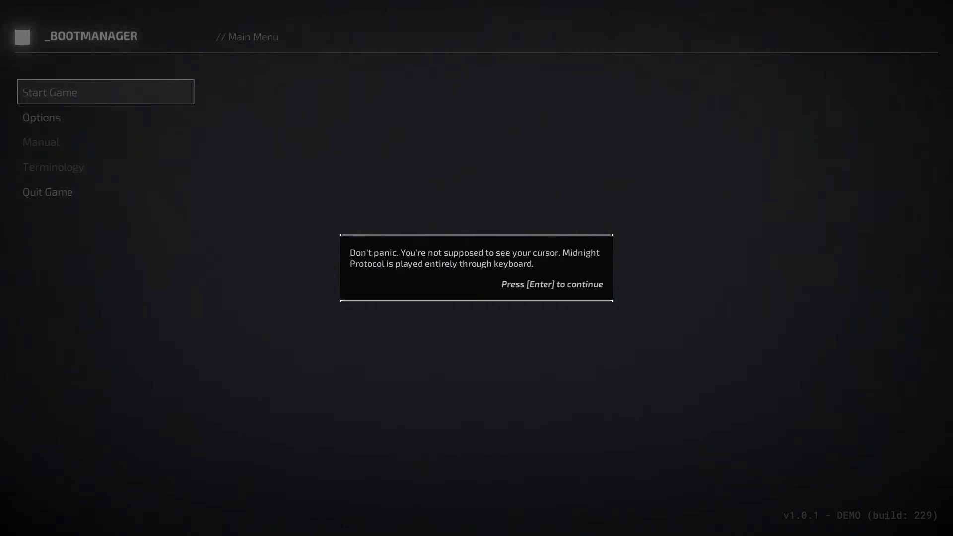
Dismiss the keyboard-only notice and review Volume and Keyboard Sounds in Options > Audio.
key(Enter)
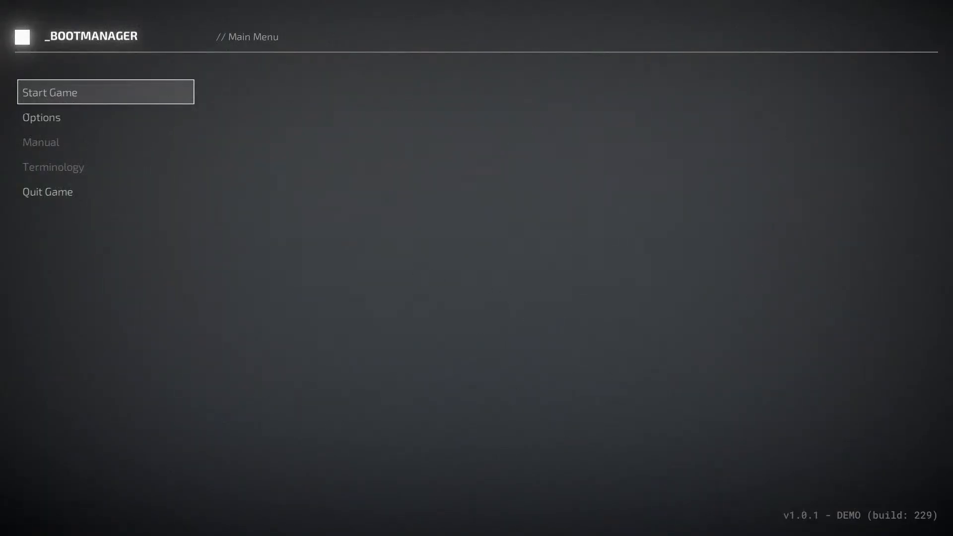
click(41, 117)
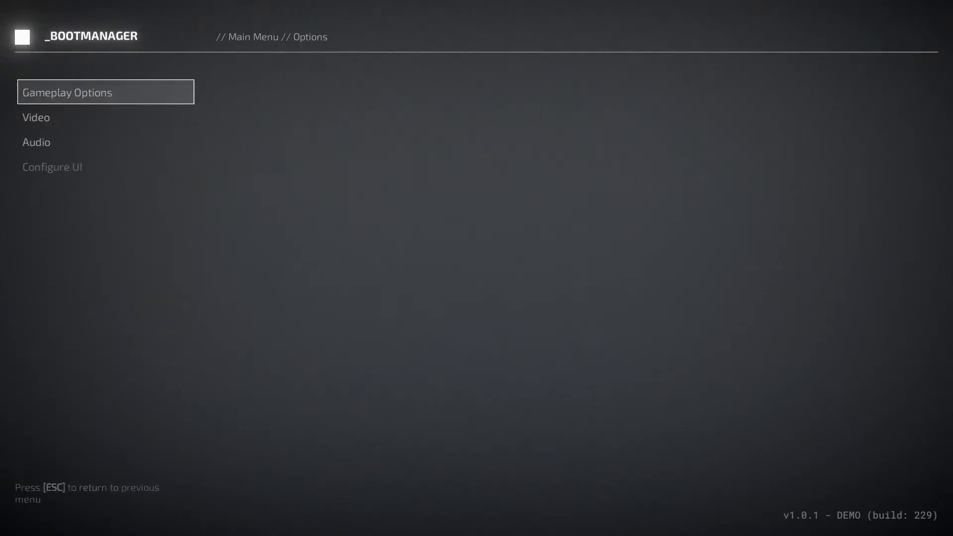
click(67, 92)
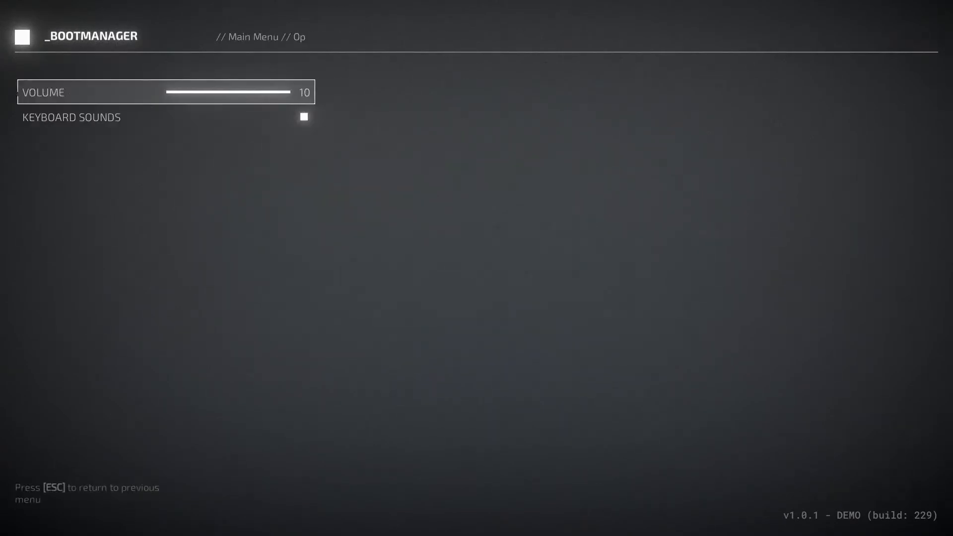
key(Escape)
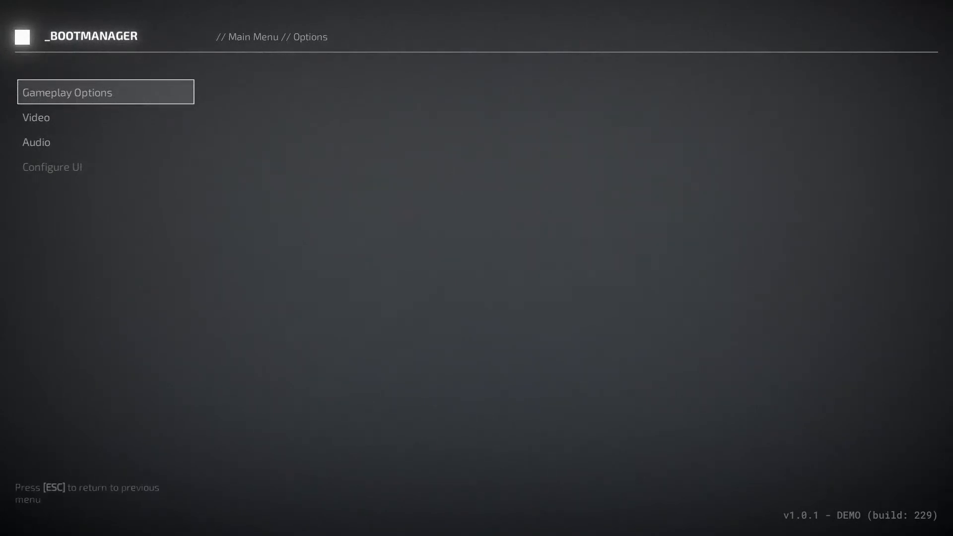
key(Escape)
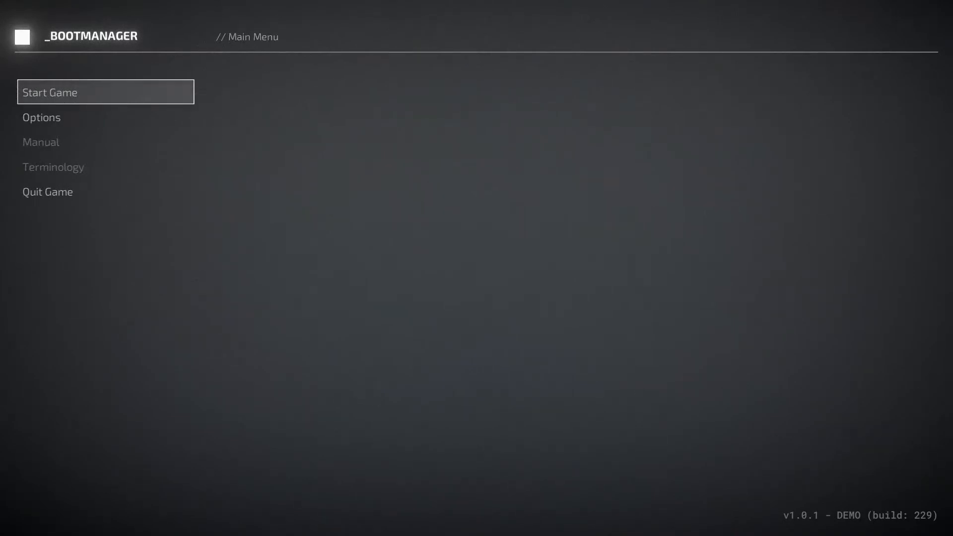
Choose Start Game and begin a new game in the first Empty Slot.
click(50, 92)
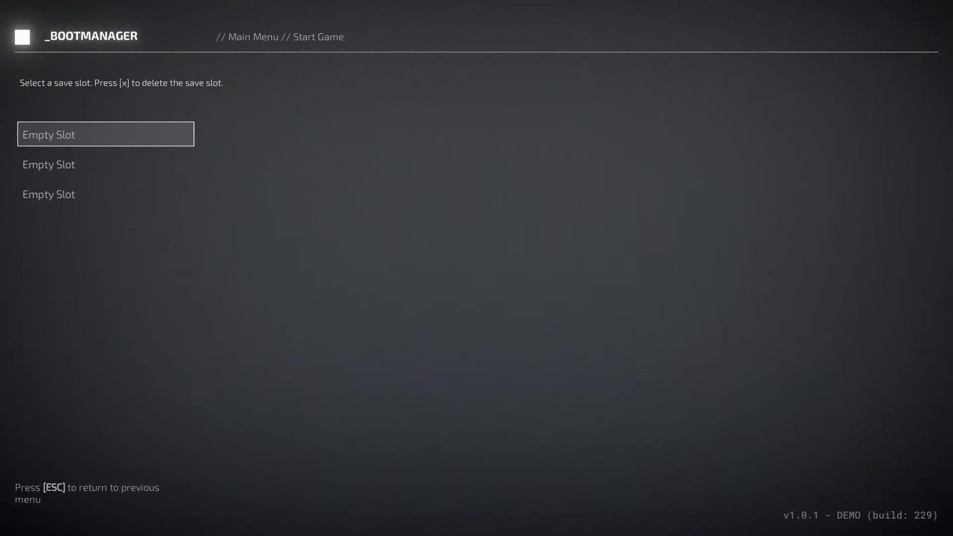
click(105, 134)
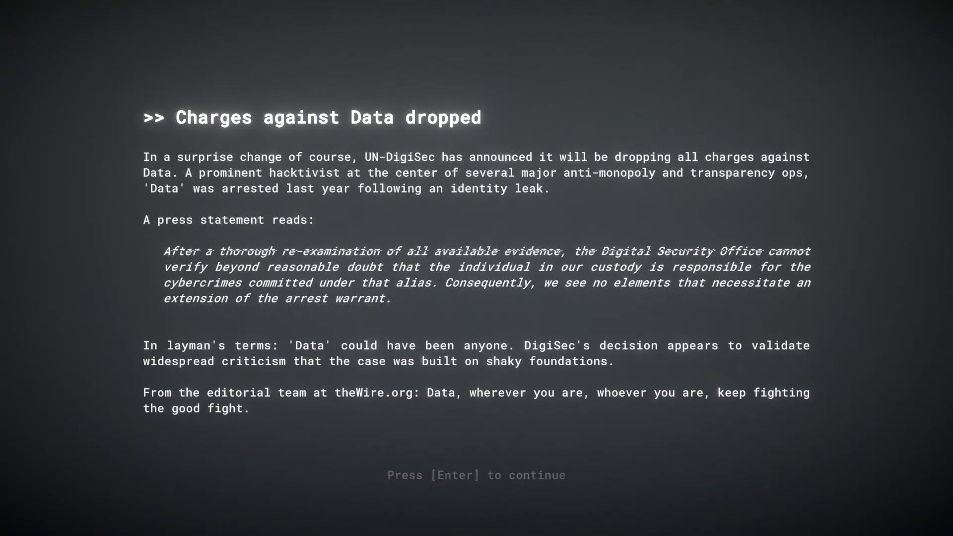
Advance the intro text to the 'Charges against Data dropped' article.
key(enter)
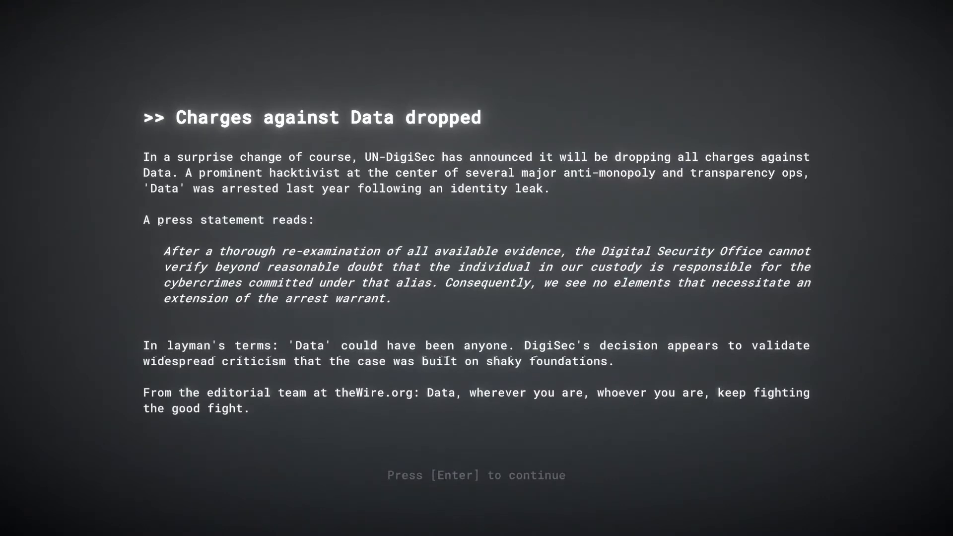
Dismiss the news article and log in to mOS as 'Data' with a password.
key(Enter)
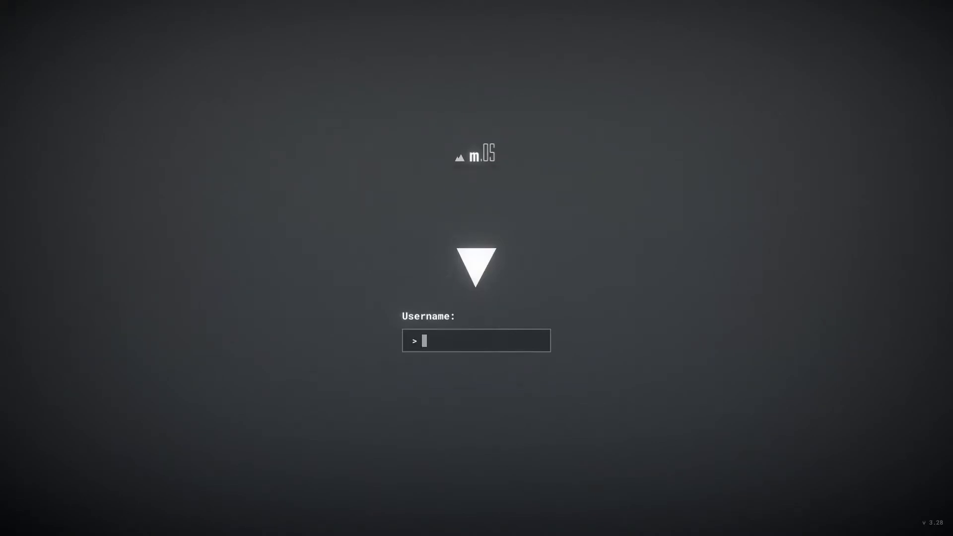
text(Dat)
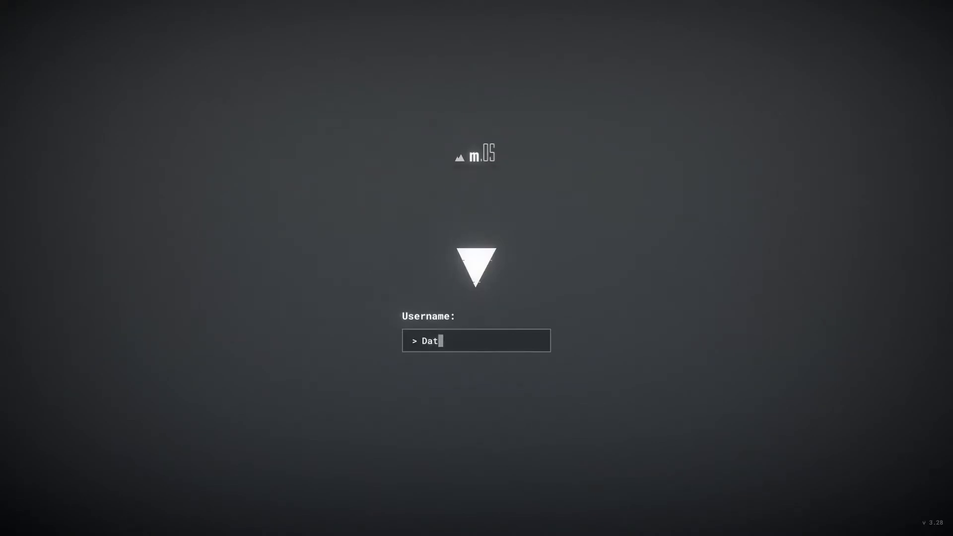
text(a)
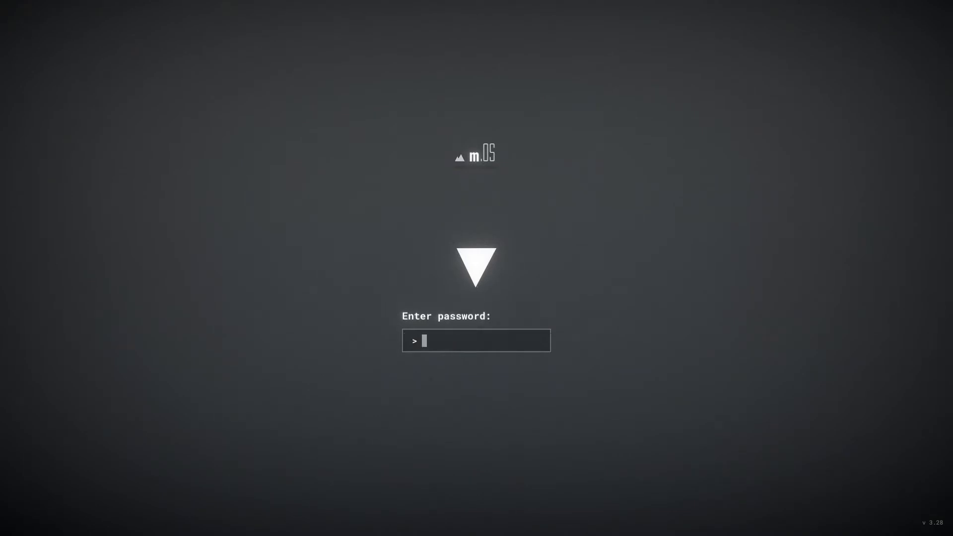
text(****)
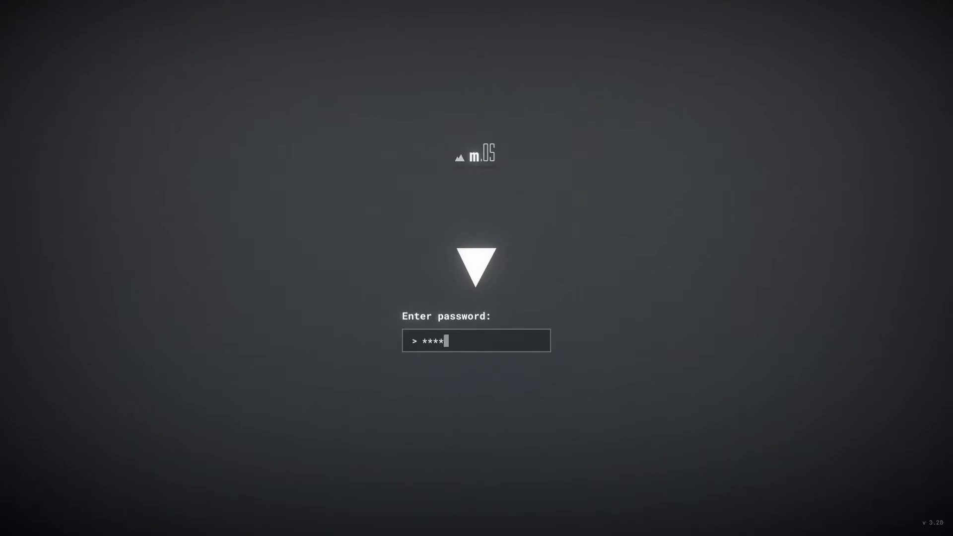
text(****)
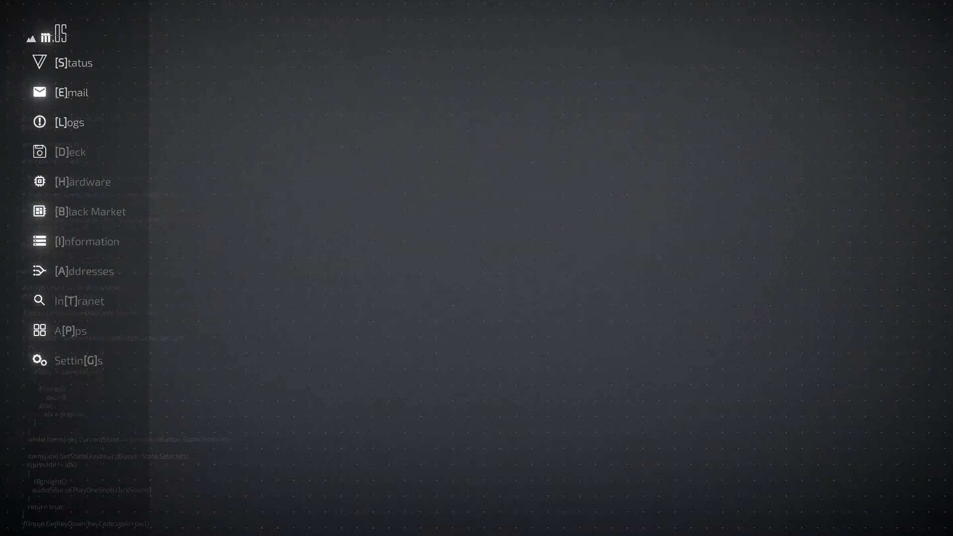
Open the inbox from the mOS desktop menu.
click(71, 92)
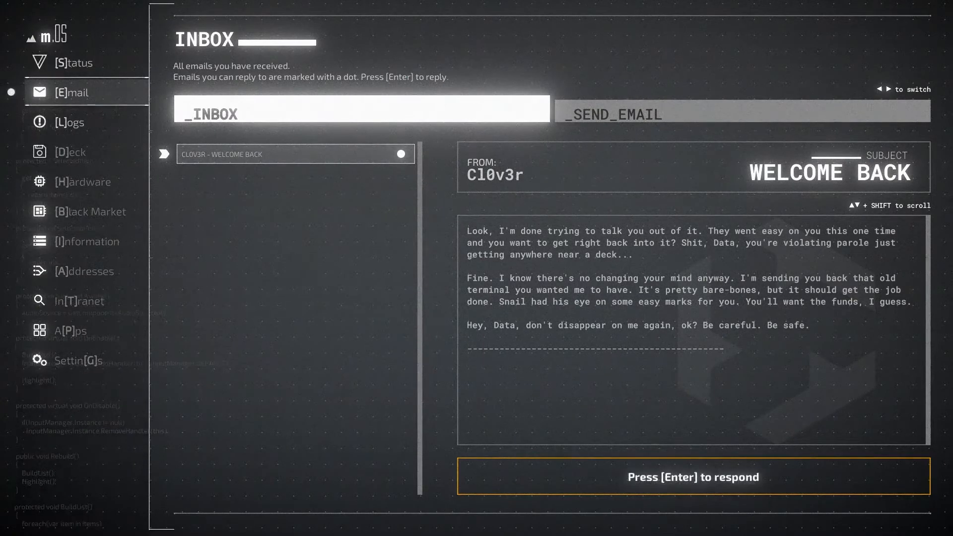
View Cl0v3r's 'Welcome Back' email and bring up its reply options.
key(enter)
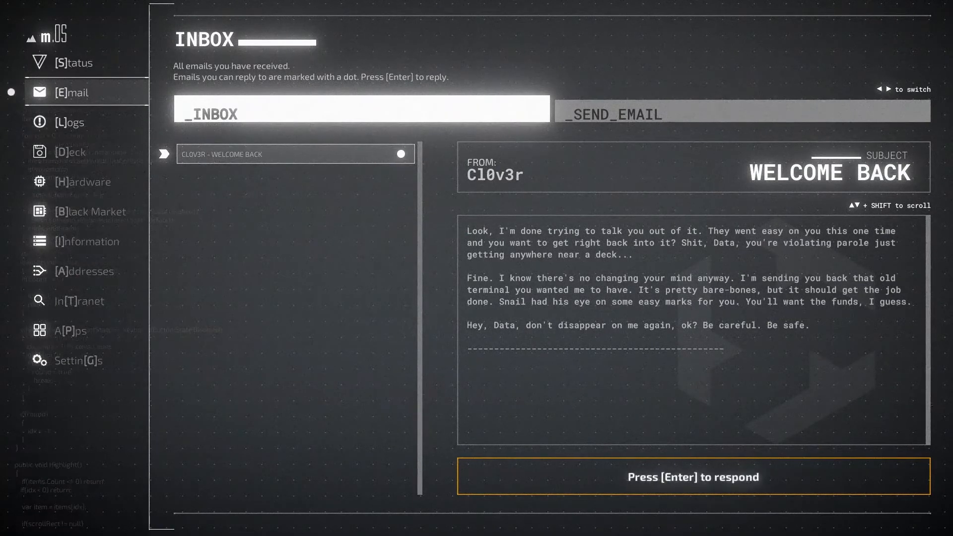
key(enter)
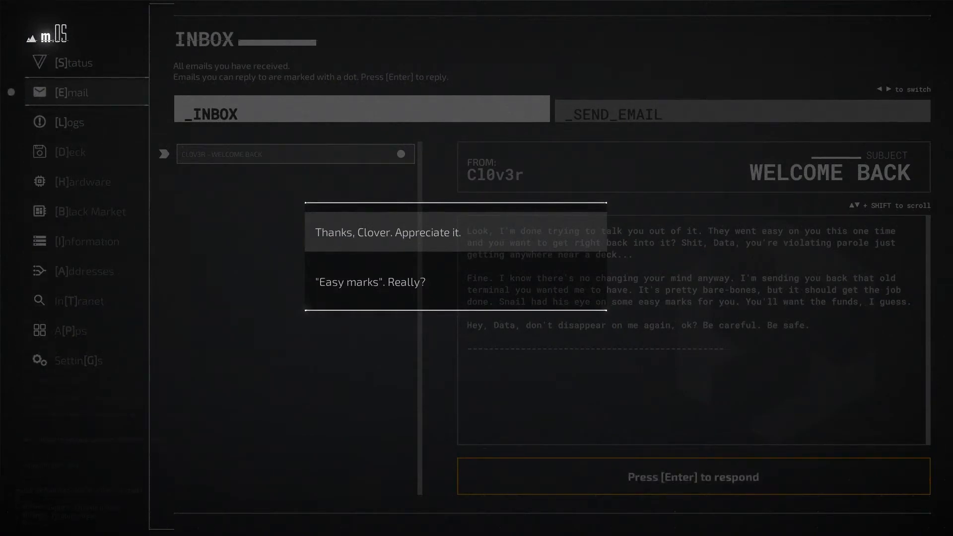
key(enter)
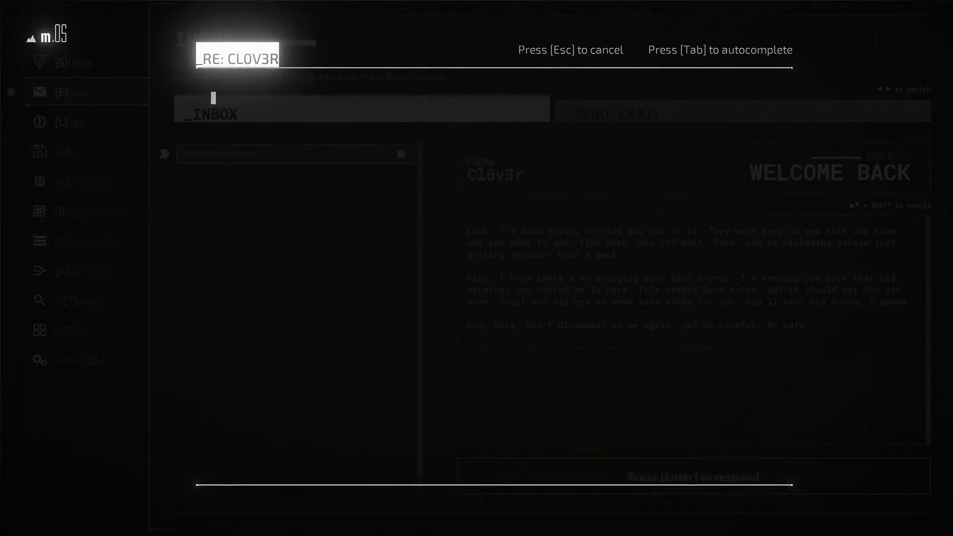
text(Thanks, Cl)
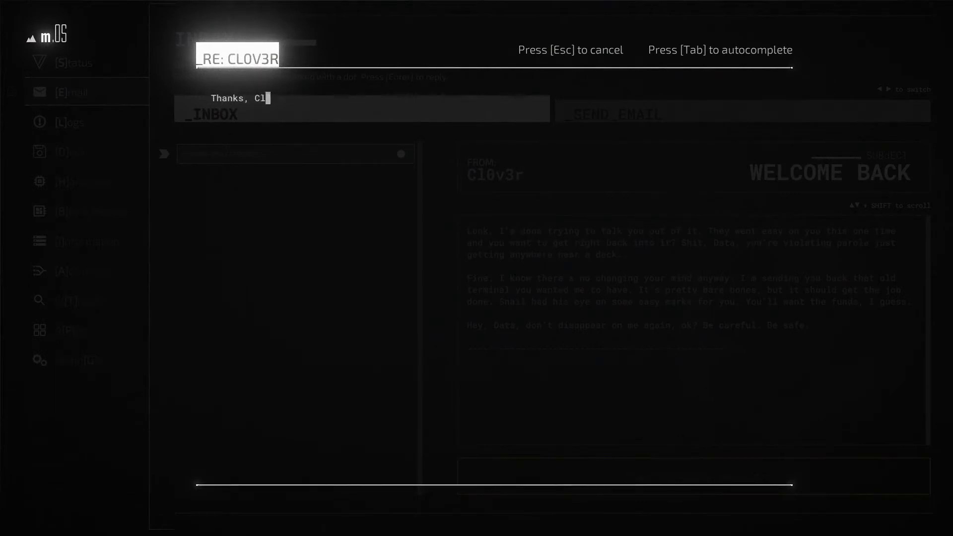
text(over. Appreciate it. B)
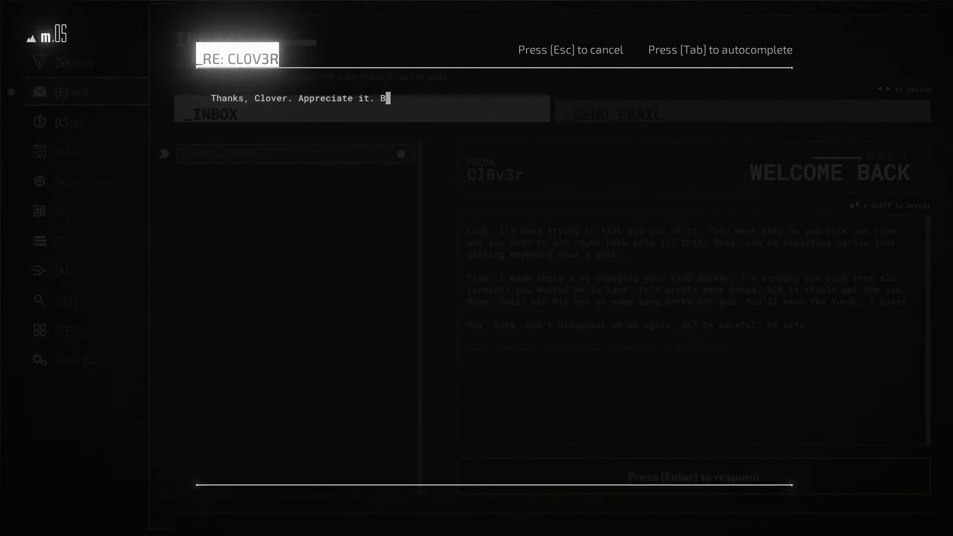
text(ut easy marks aren)
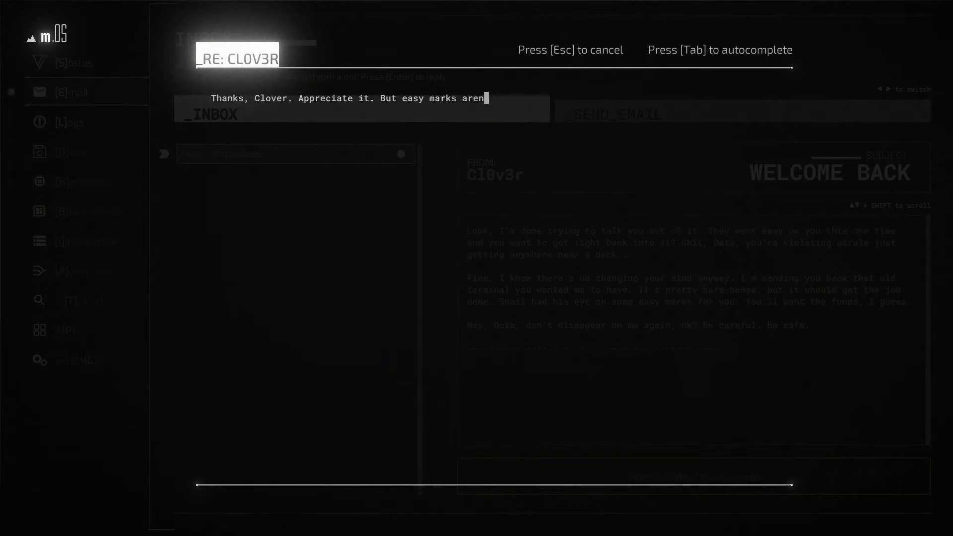
key(Backspace)
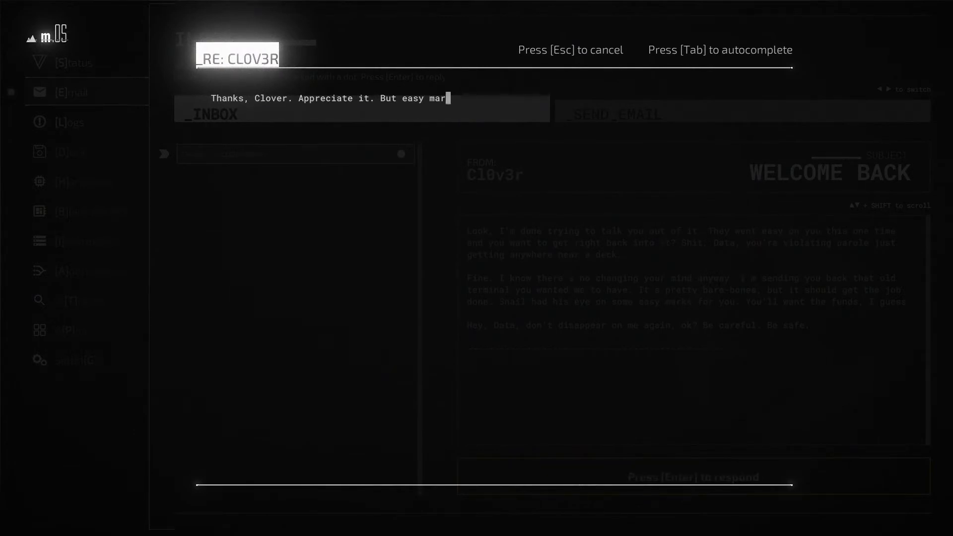
key(backspace)
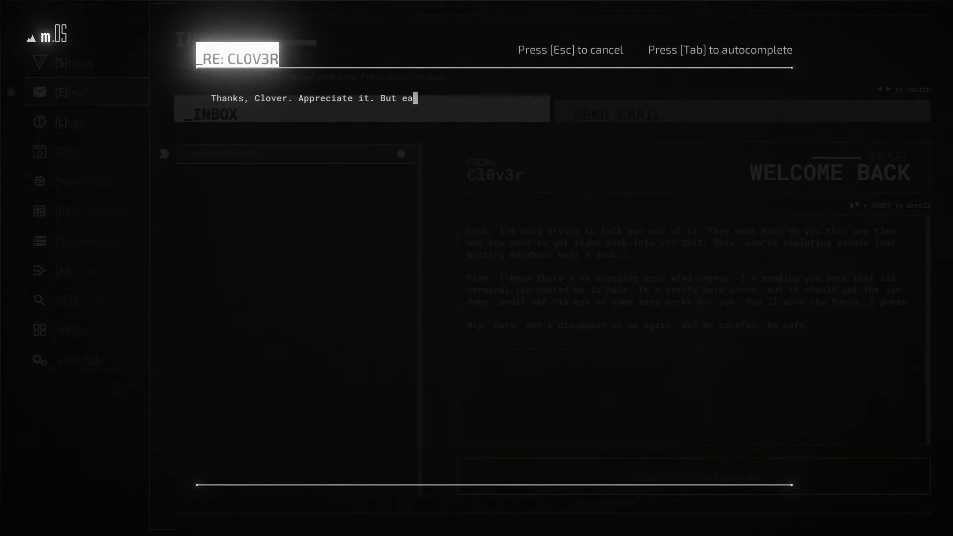
text(Gotta)
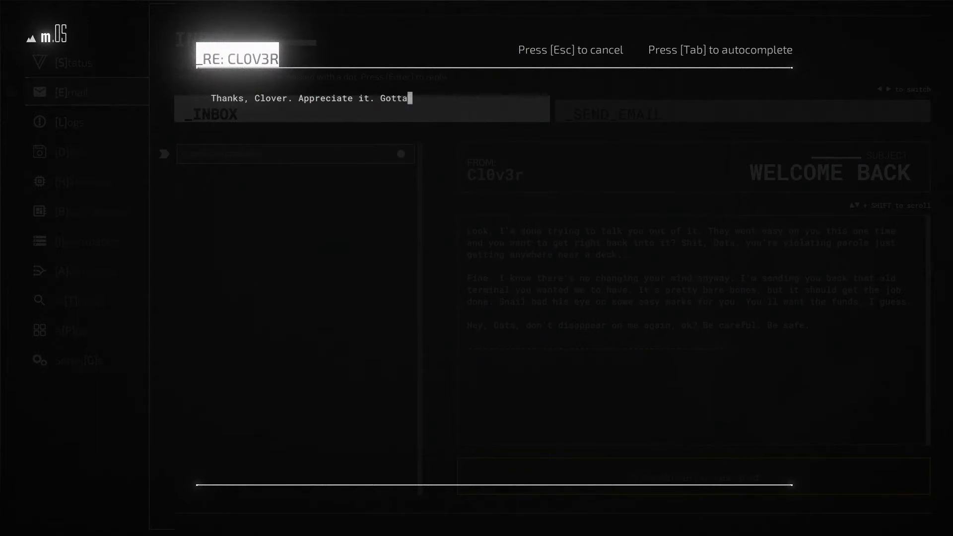
text(start somewhere agai)
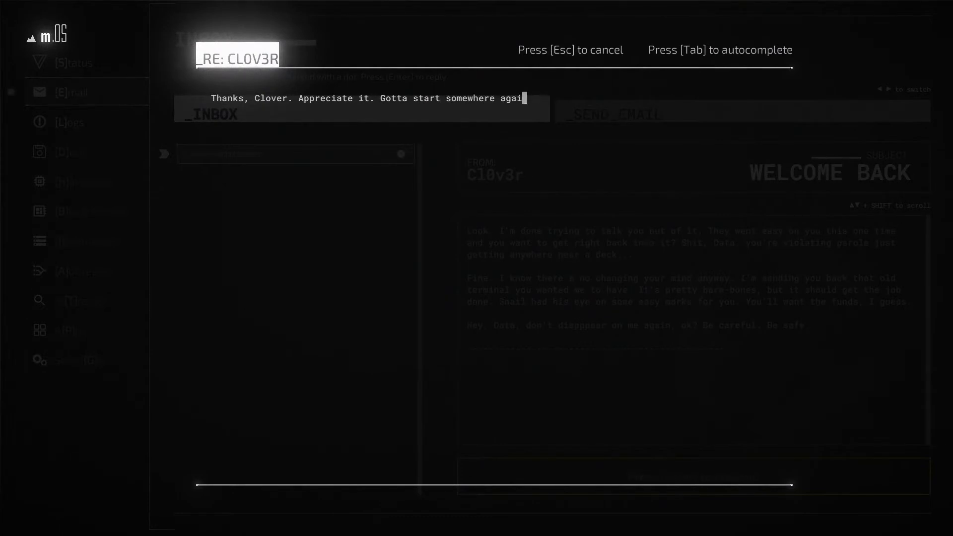
text(n.)
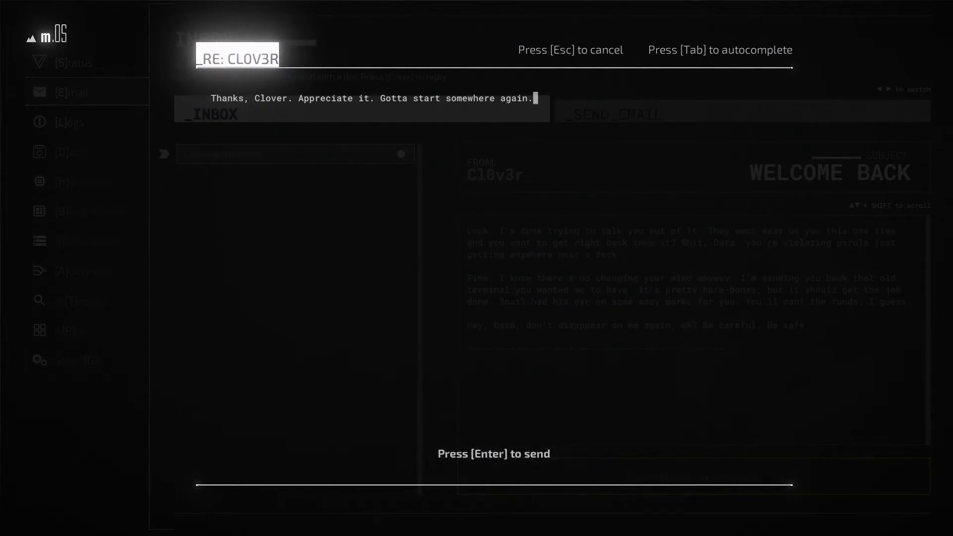
key(enter)
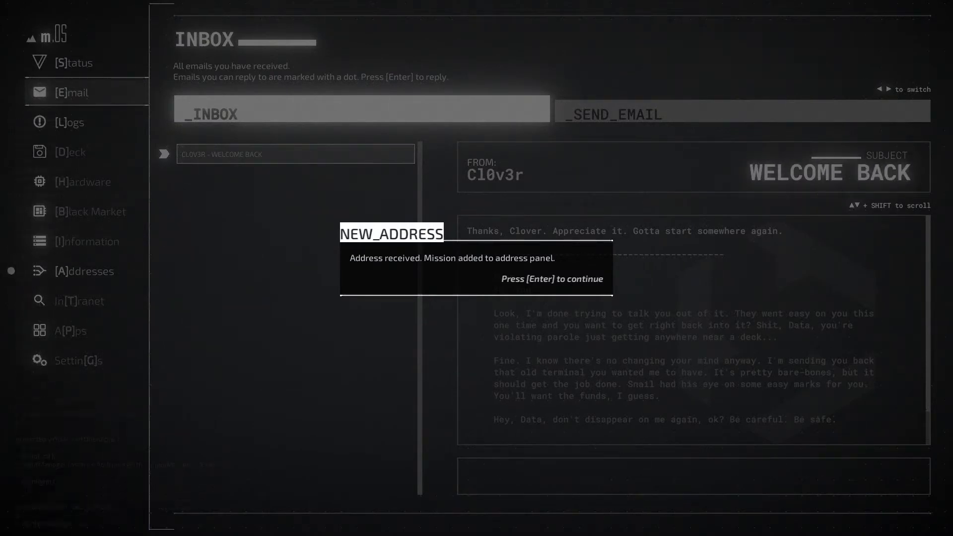
Dismiss the new address notice and show the [A]ddresses list.
key(enter)
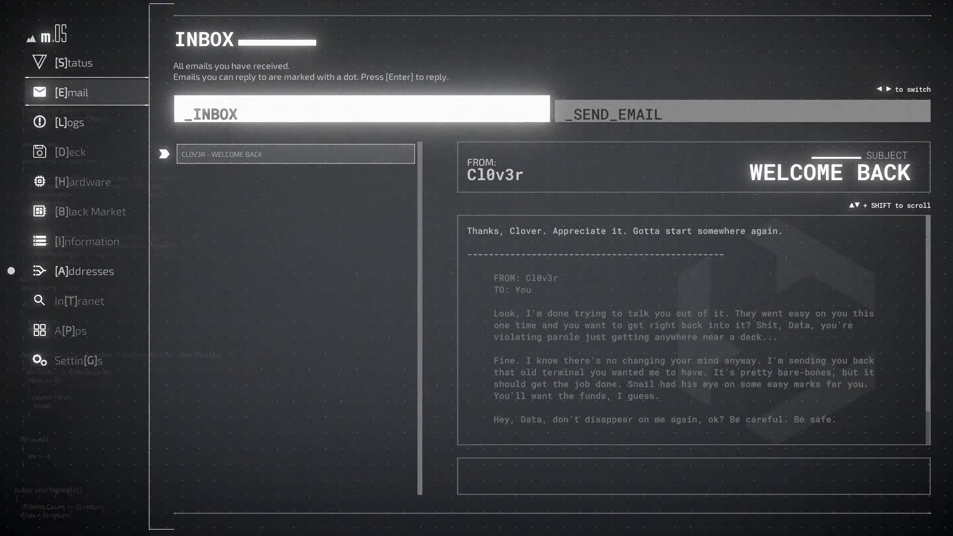
click(84, 270)
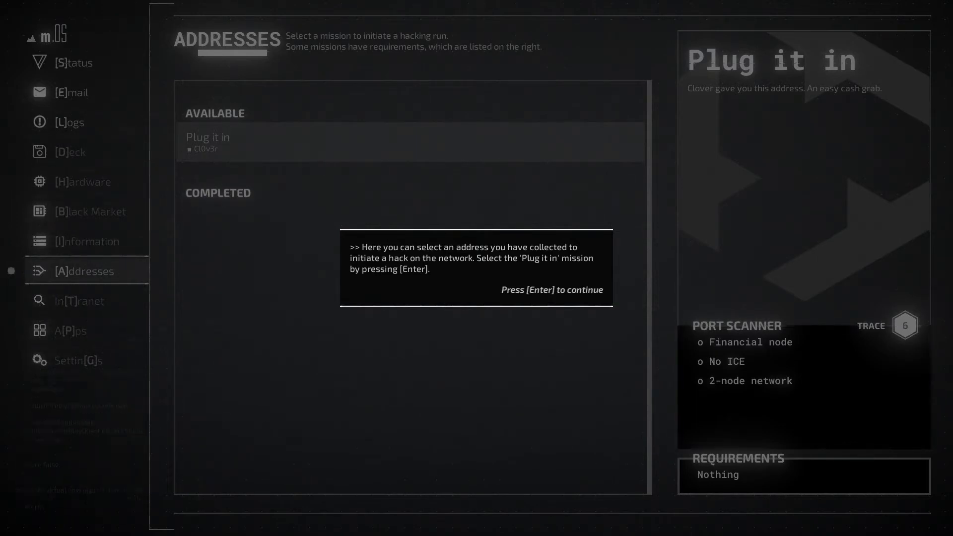
Select the 'Plug it in' mission and confirm initializing the connection.
key(Enter)
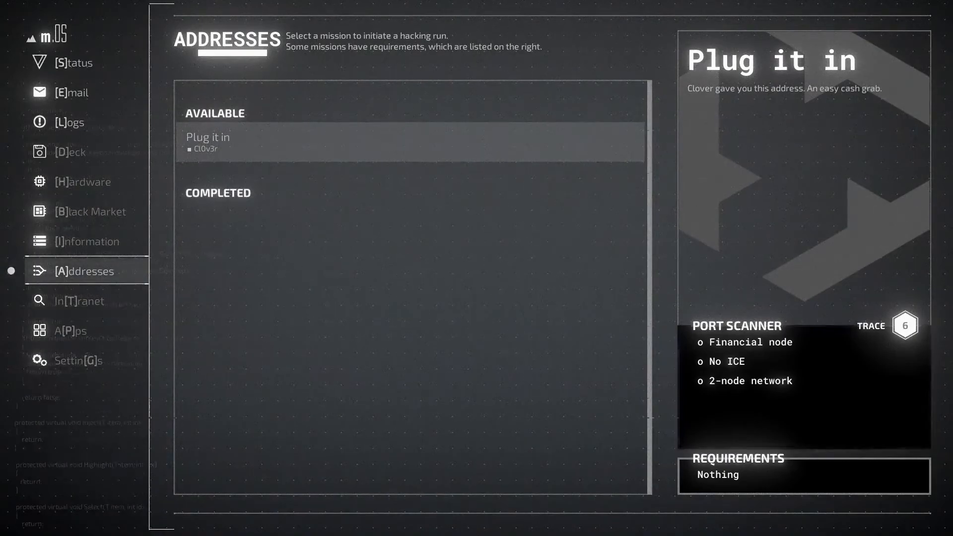
click(410, 143)
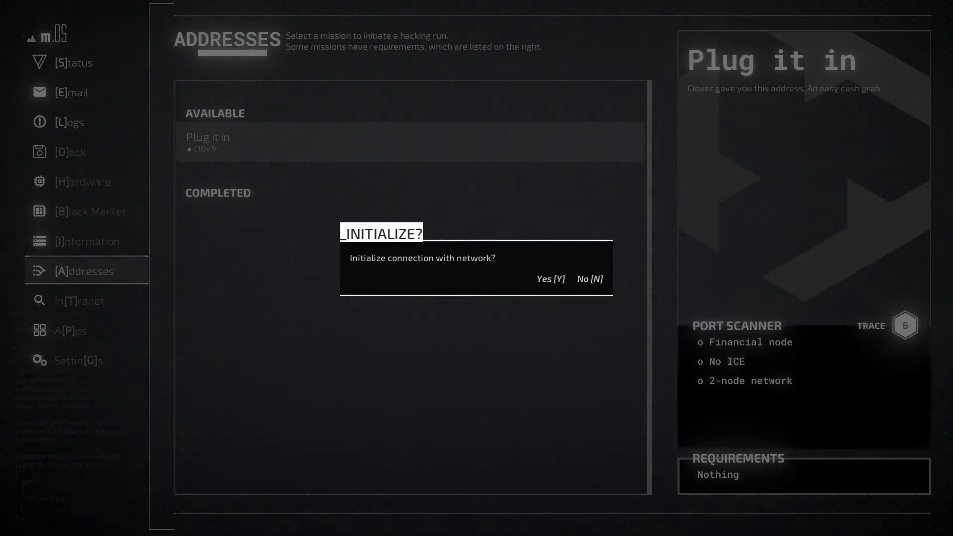
click(549, 279)
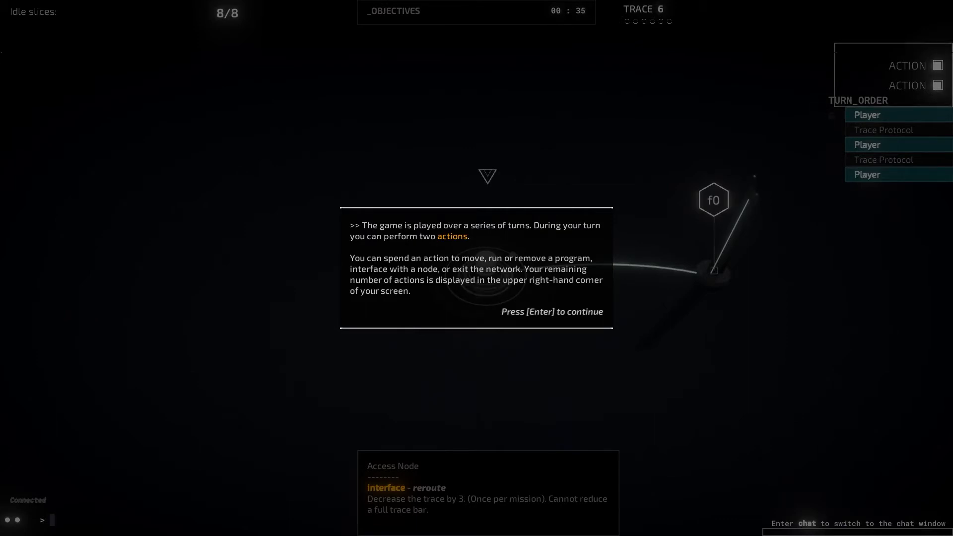
Close the turns tip and run 'move f0' to reach the financial node.
key(enter)
text(move)
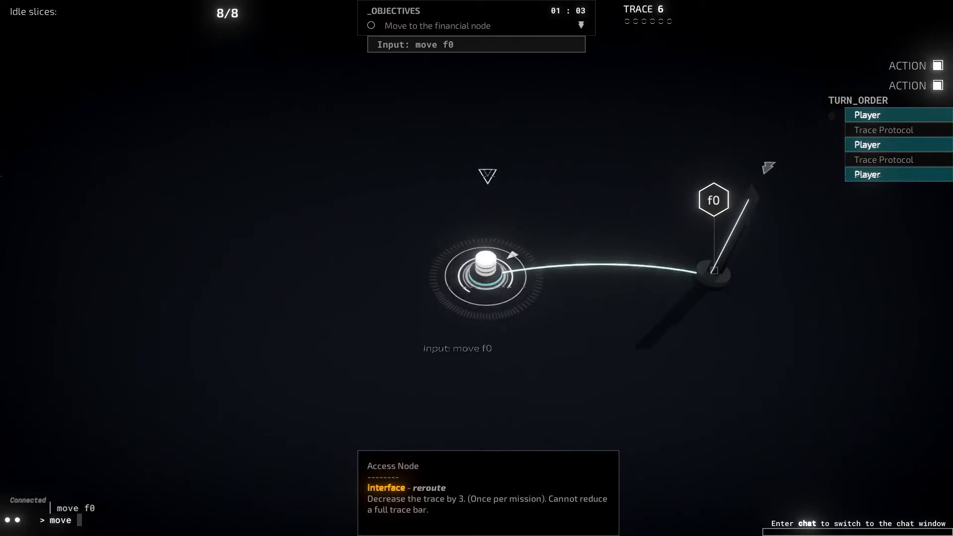
key(enter)
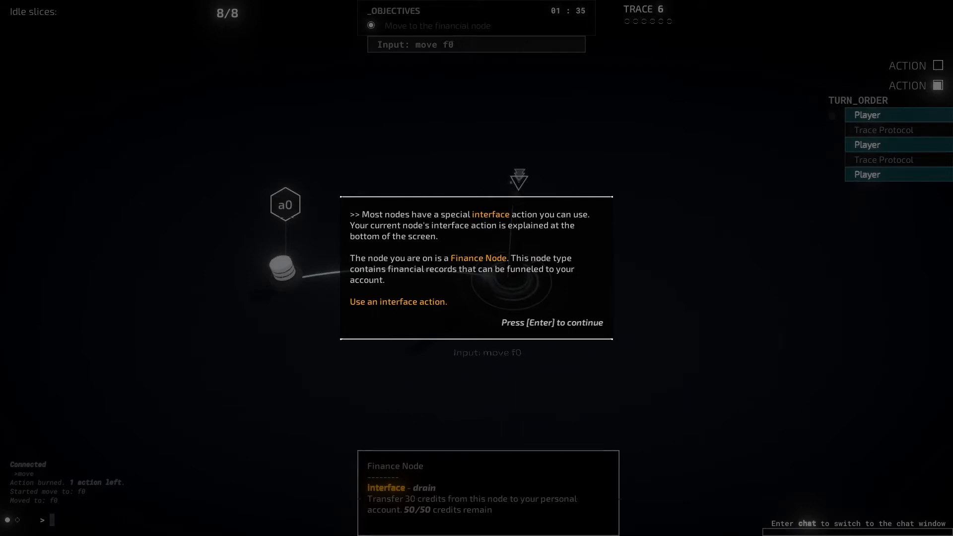
Drain 30 credits from financial node f0, dismiss the out-of-actions tip, and end the turn.
text(interface)
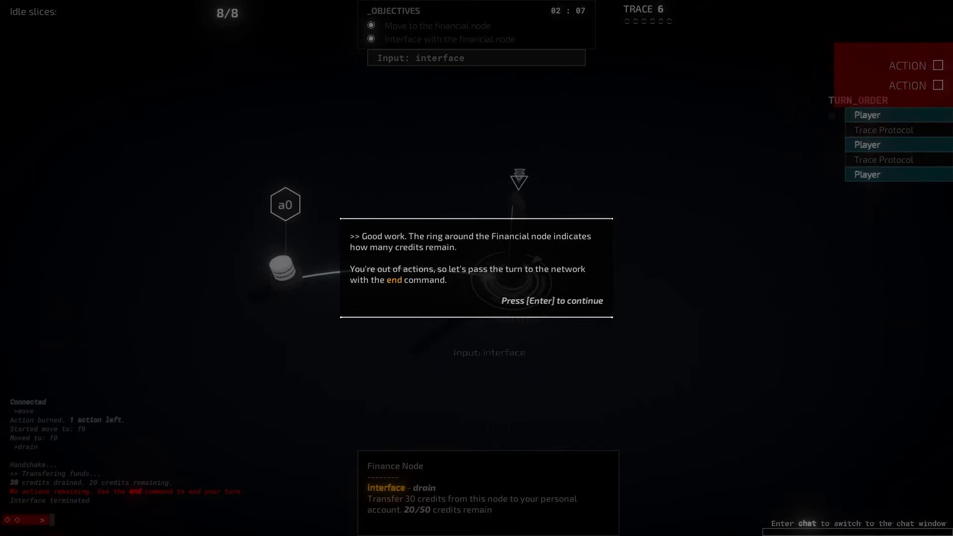
key(enter)
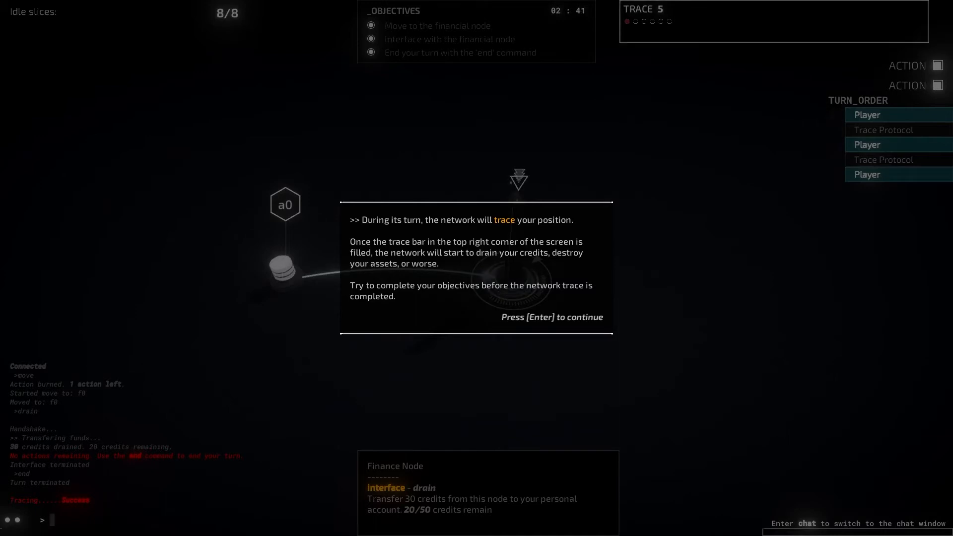
Dismiss the trace tip, drain the last 20 credits, and exit the network.
key(enter)
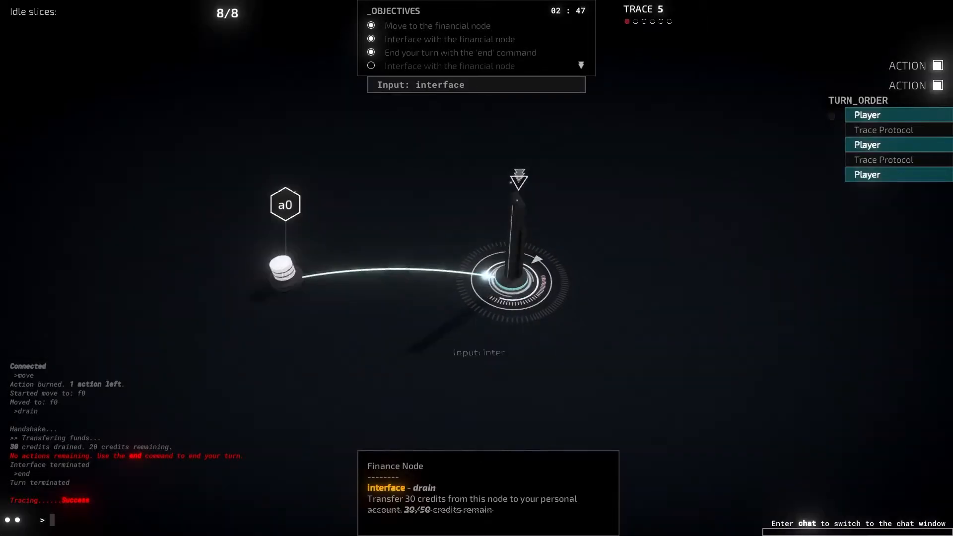
text(drai)
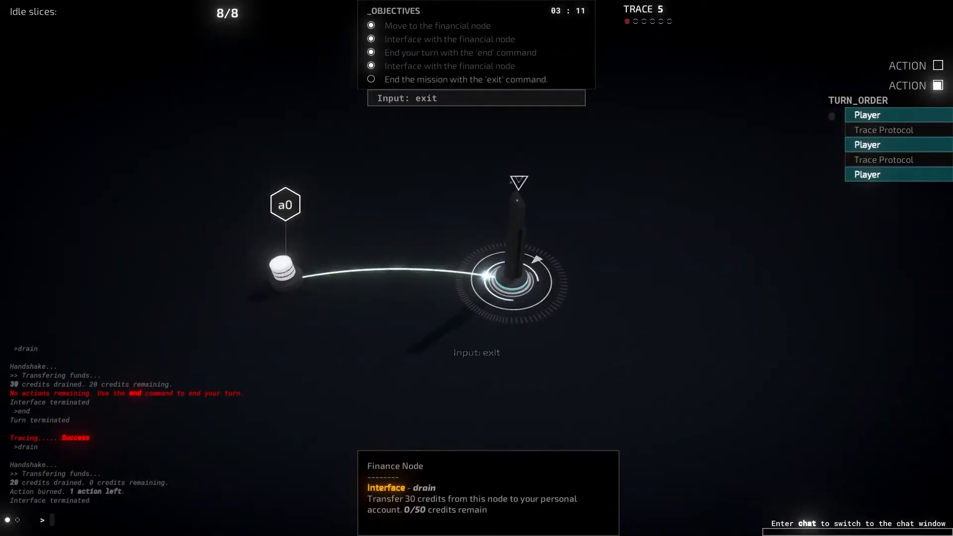
text(exit)
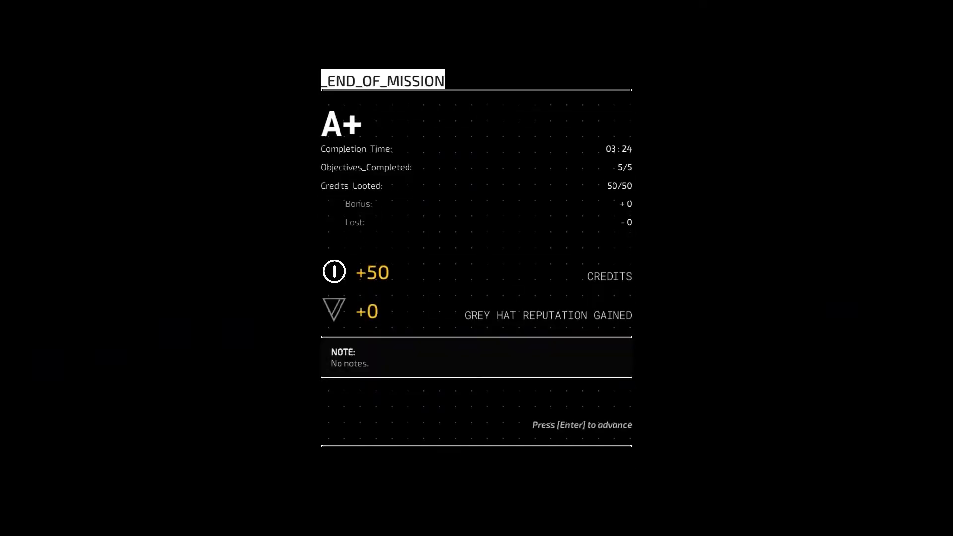
Dismiss the END_OF_MISSION summary to get back to the Email inbox.
key(enter)
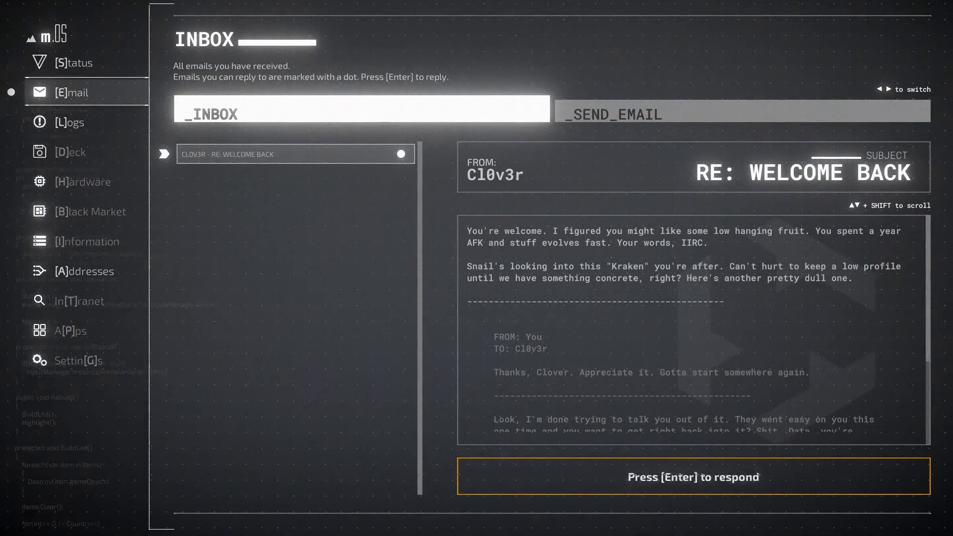
Open the reply options for the RE: WELCOME BACK email.
key(Enter)
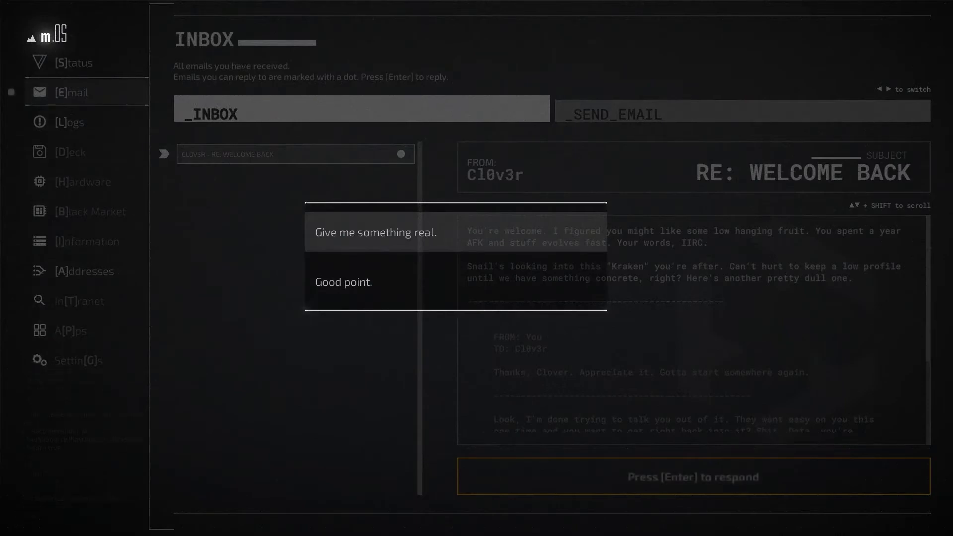
Choose the 'Good point.' response, type the low-profile reply, and send it to Cl0v3r.
key(enter)
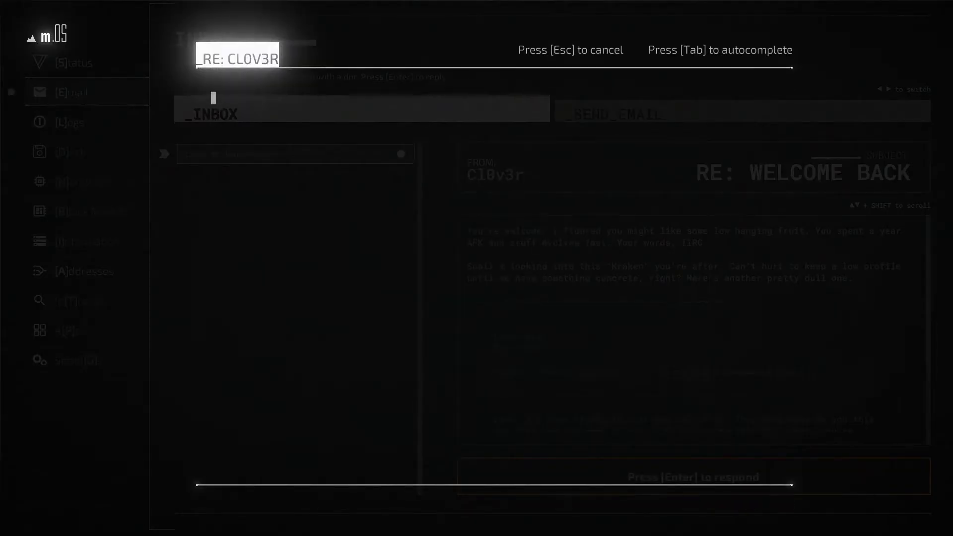
text(Good p)
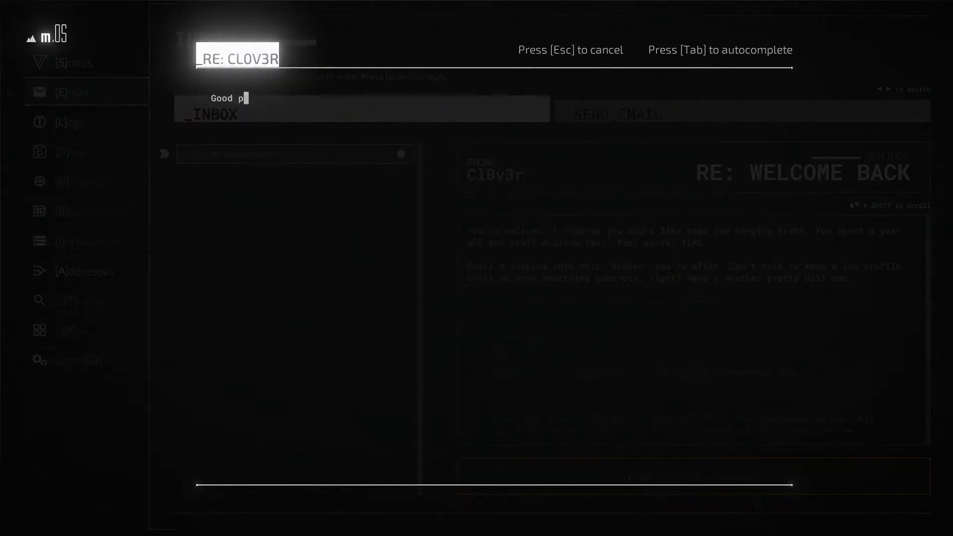
text(oint. I'll keep my head)
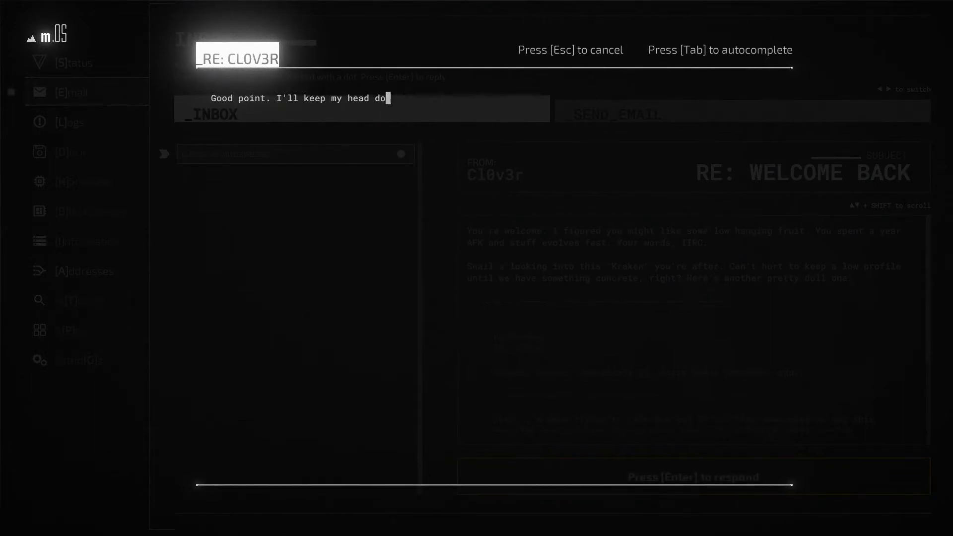
text(down. Just let me know as soon as you have anything on Kraken.)
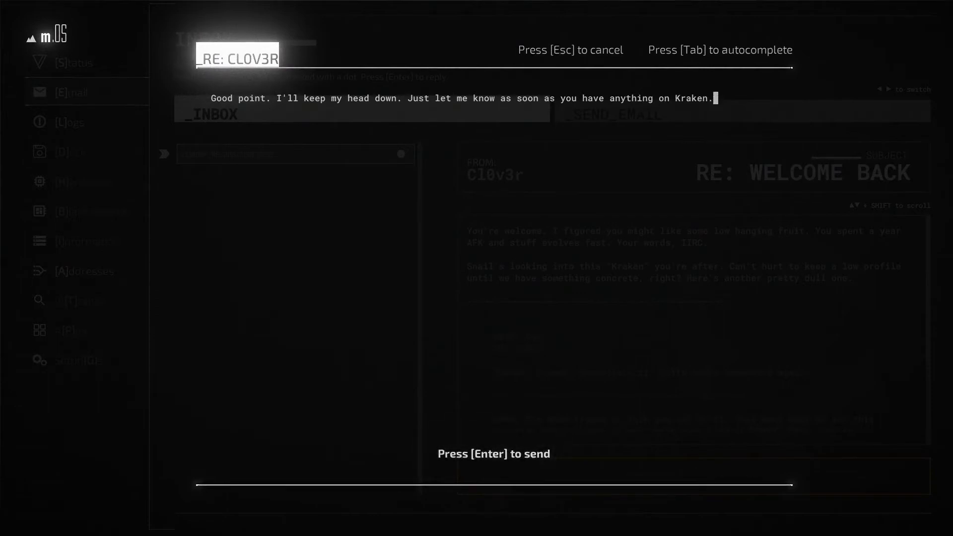
key(enter)
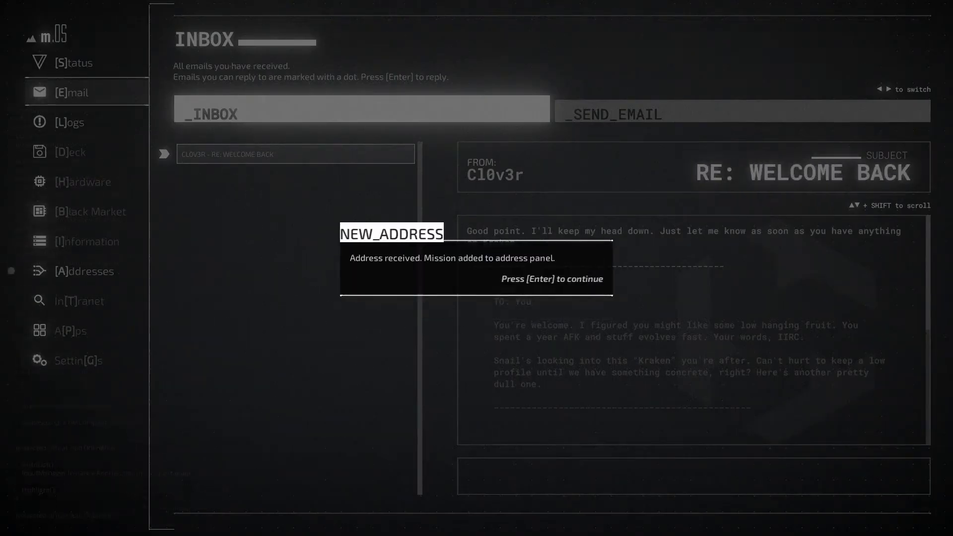
Dismiss the new address notices and go to the mission Addresses list.
key(Enter)
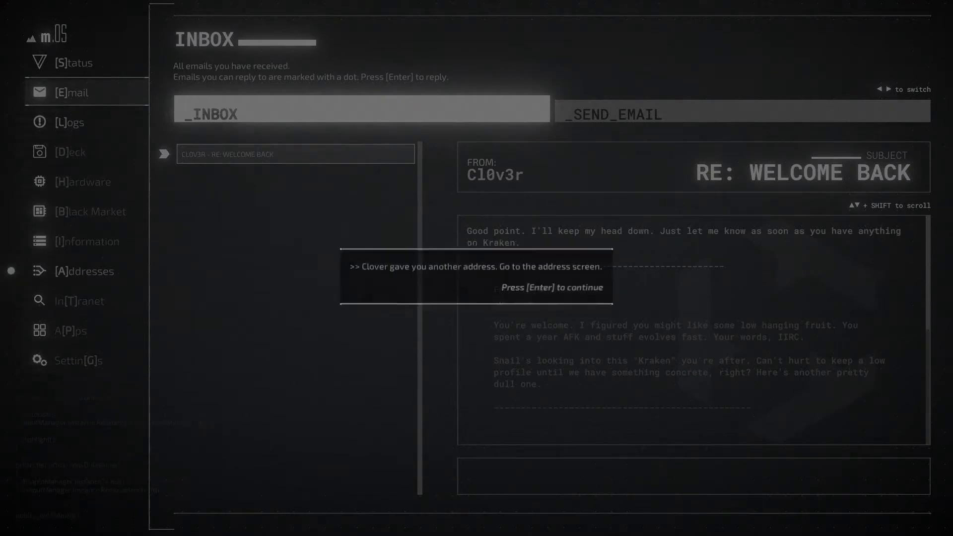
key(enter)
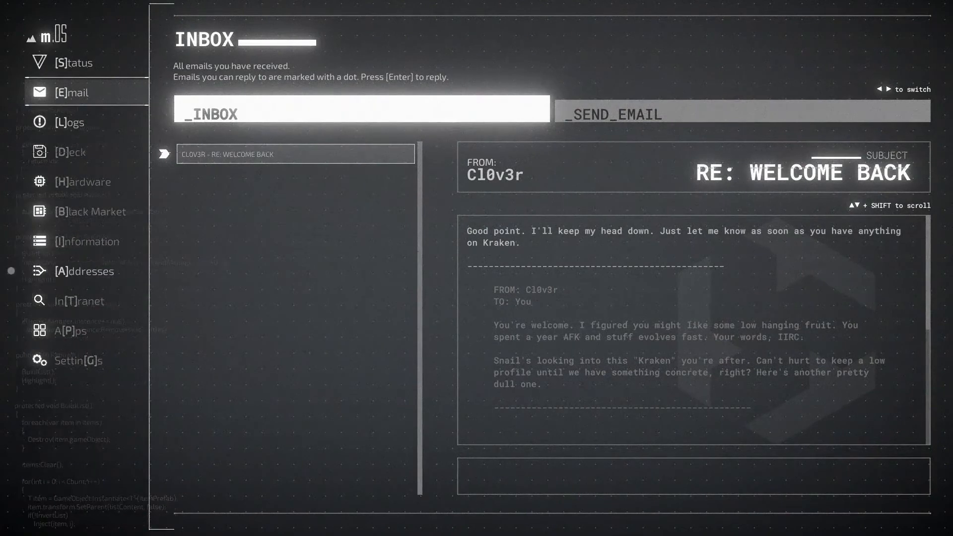
click(84, 270)
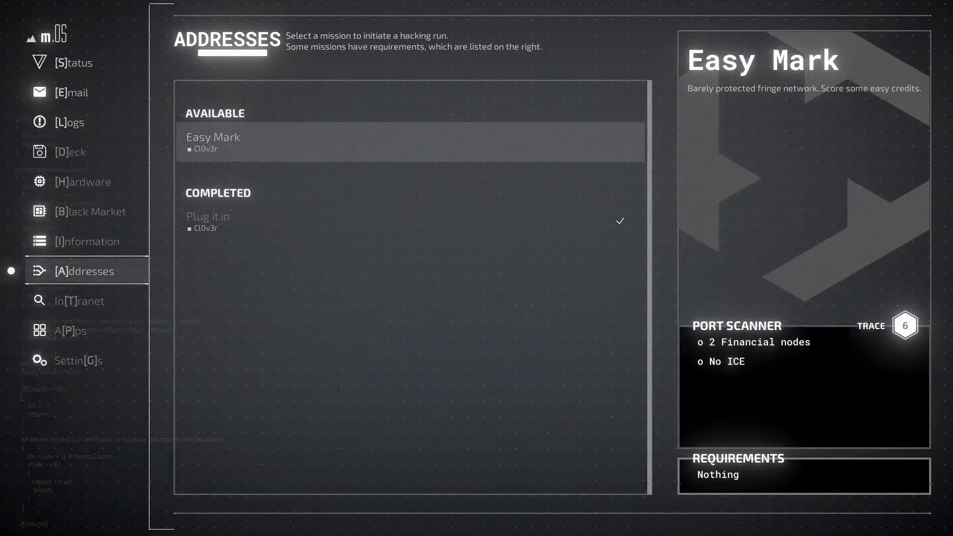
Select the Easy Mark mission and confirm Yes to connect to its network.
click(213, 136)
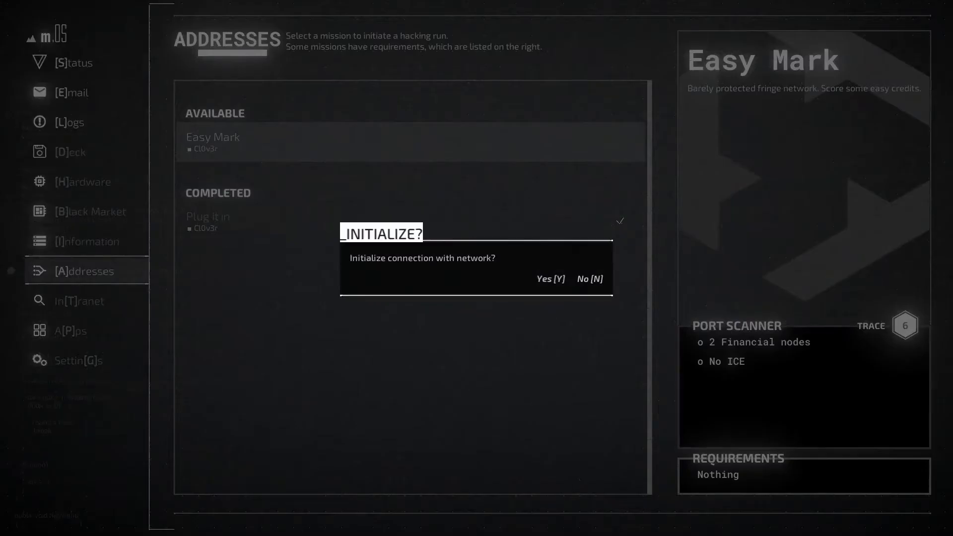
click(550, 279)
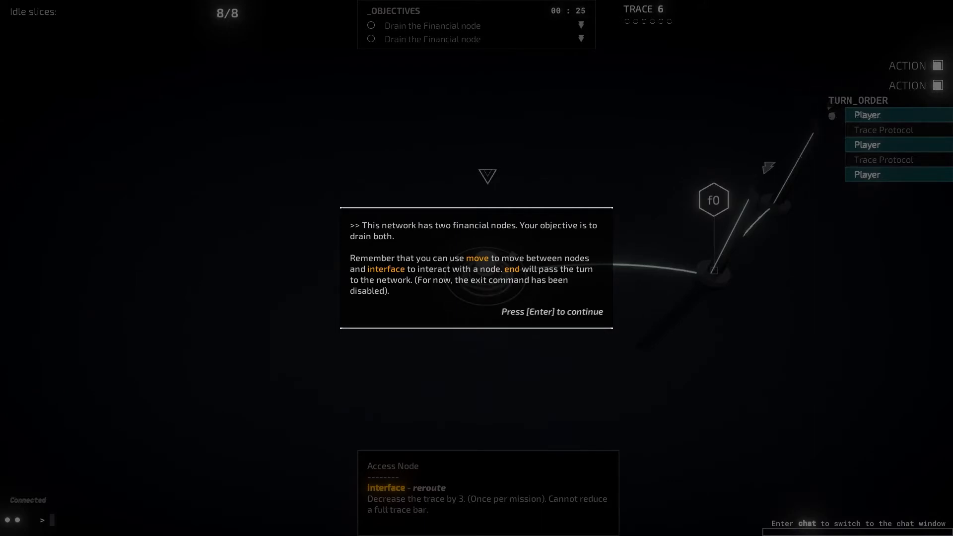
Close the briefing, move onto f0, drain 30 credits leaving 70, and end the turn.
key(enter)
text(move)
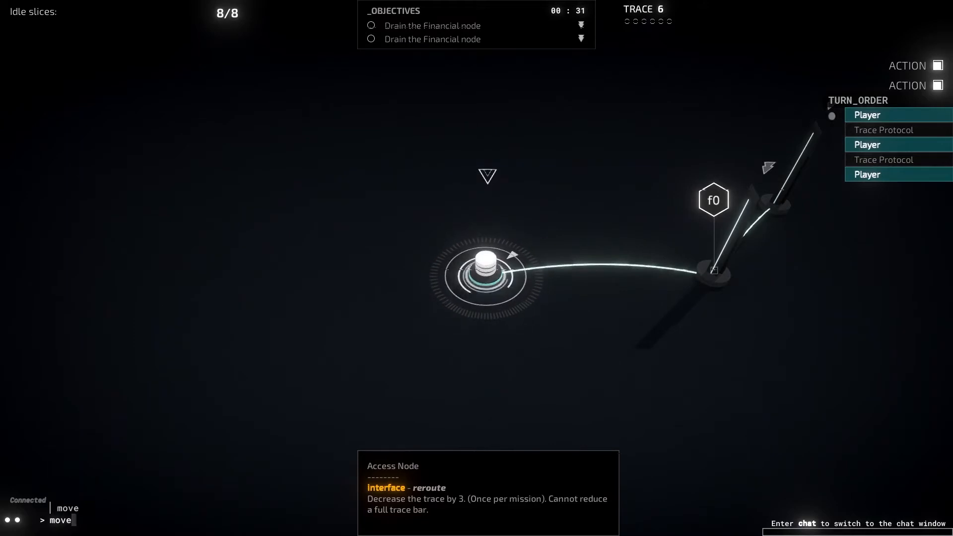
text(f0)
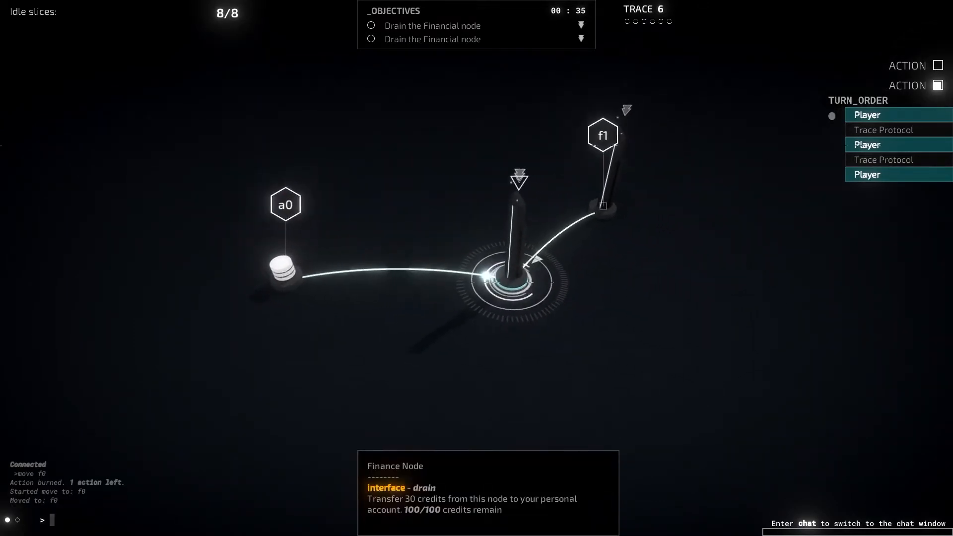
text(drain)
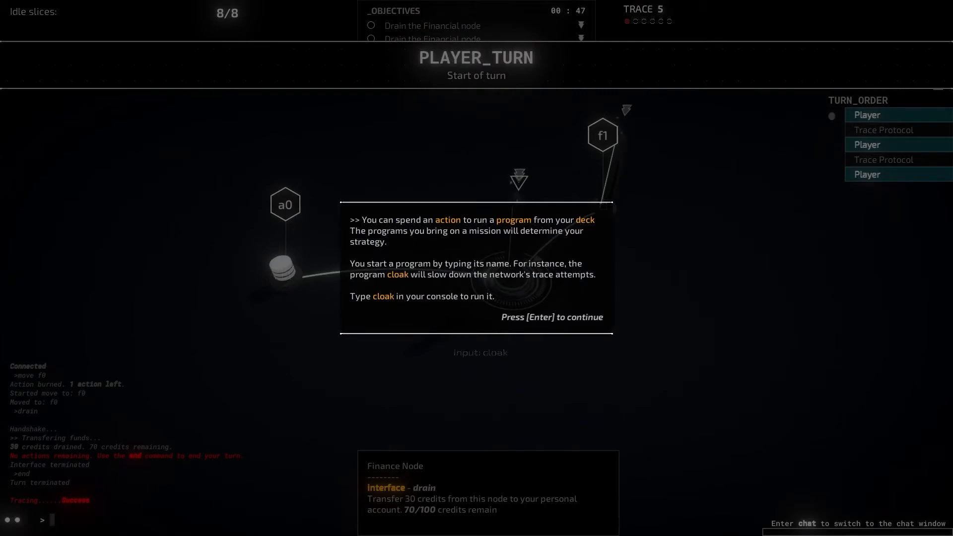
Run Cloak v2.0 on all 8 slices and dismiss both tutorial messages.
text(cloak)
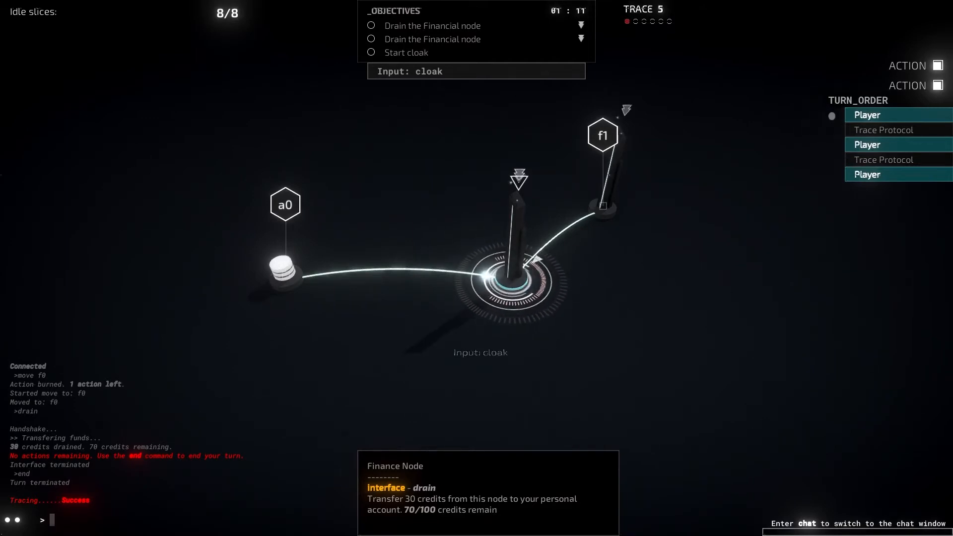
text(cloak)
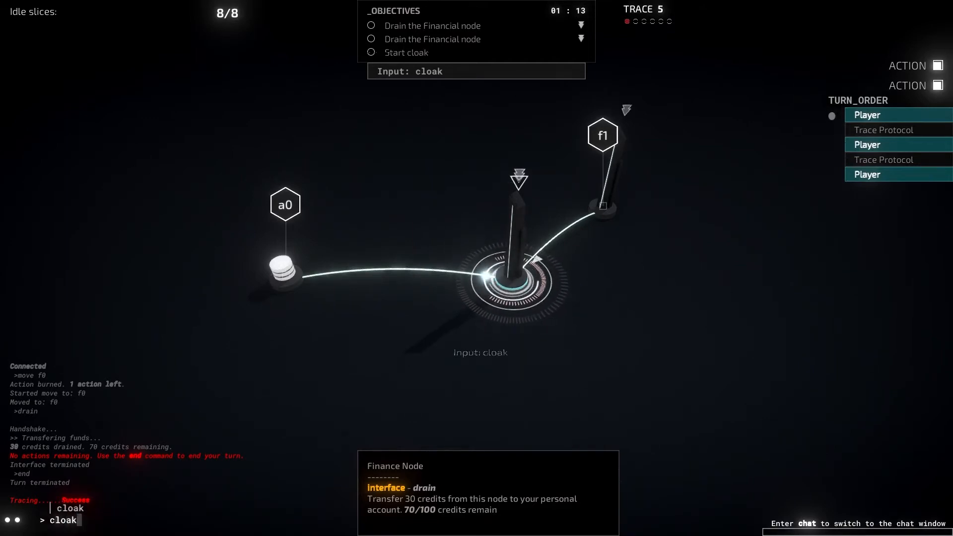
key(enter)
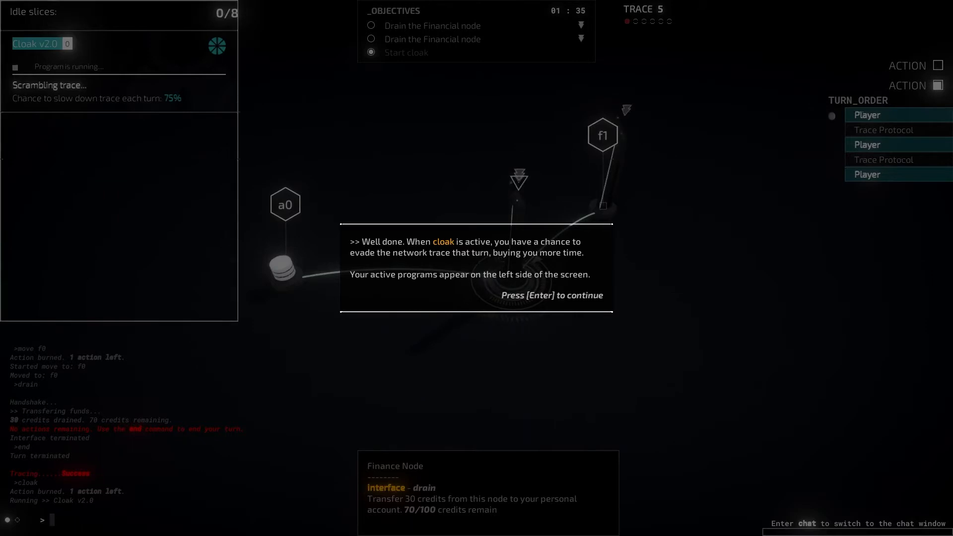
key(enter)
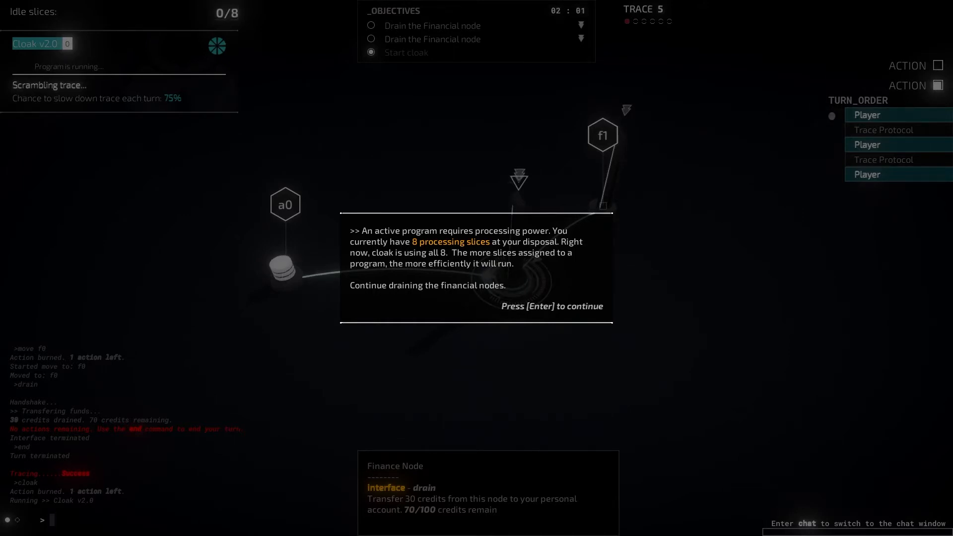
key(enter)
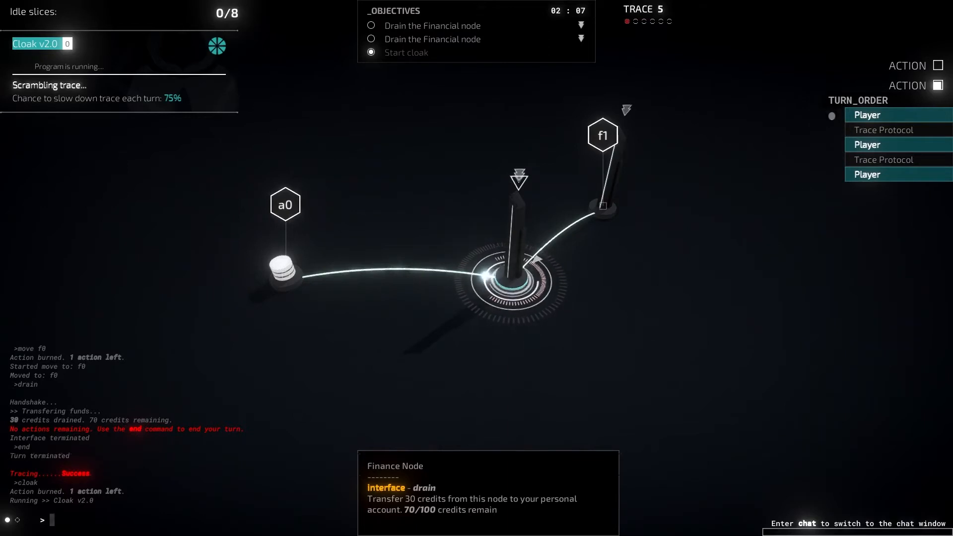
Drain 30 more credits from f0, leaving 40, then attempt Leech without free slices.
text(drain)
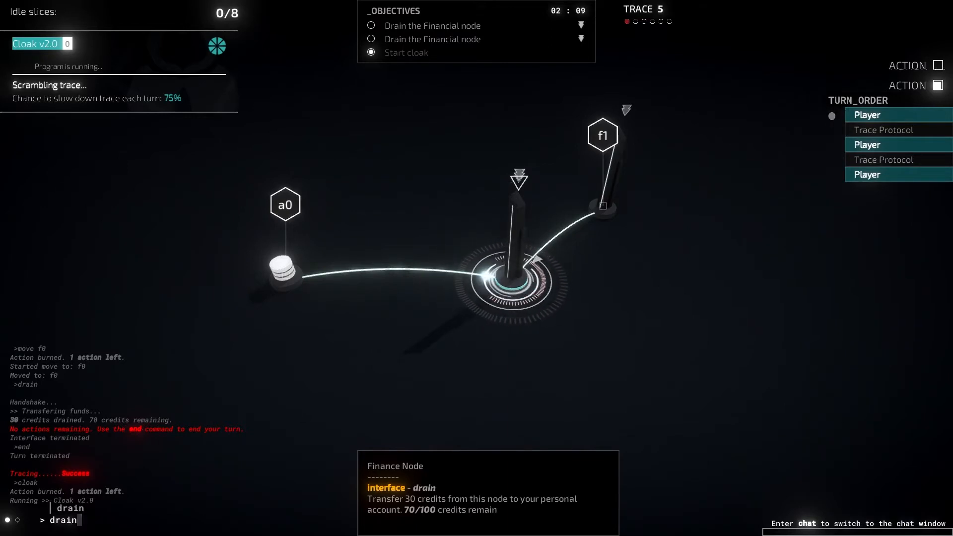
text(drain)
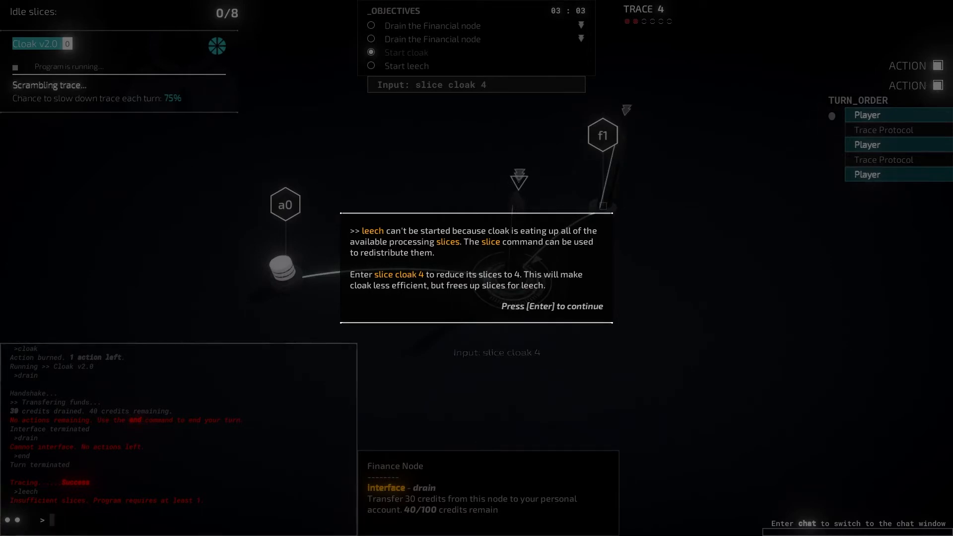
Reassign Cloak to 4 slices with 'slice cloak 4', freeing four slices.
text(slice cloak)
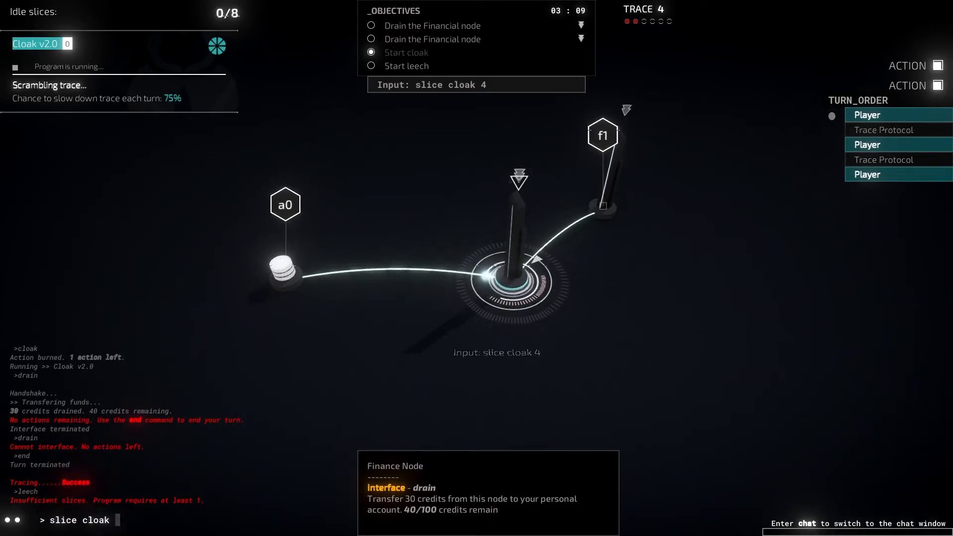
key(enter)
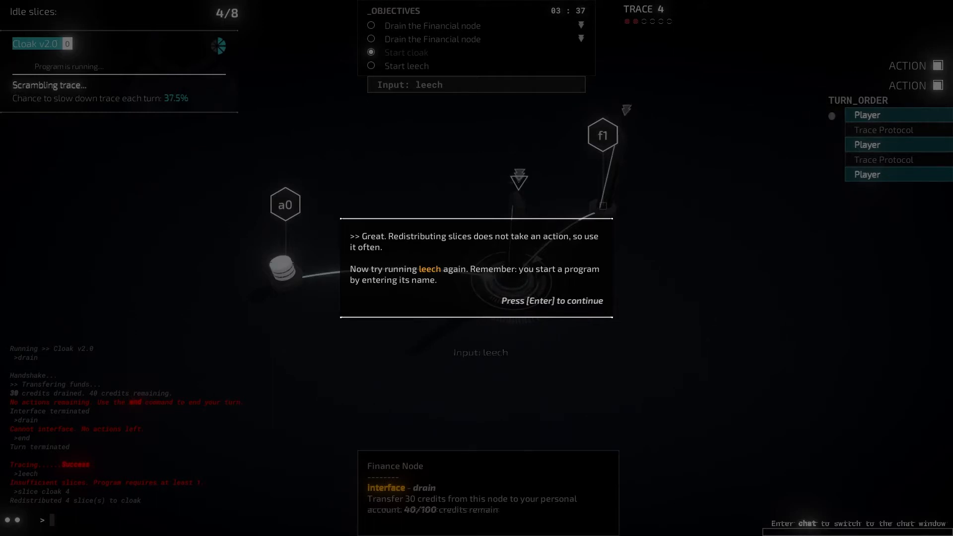
Read through the slice-redistribution, Leech and program-removal tips so Leech drains f0 to 20 credits.
key(enter)
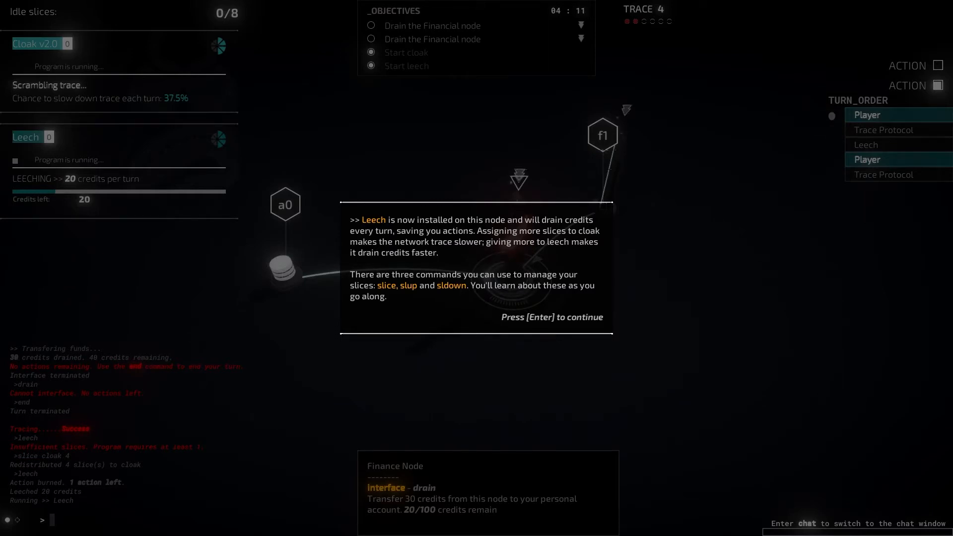
key(enter)
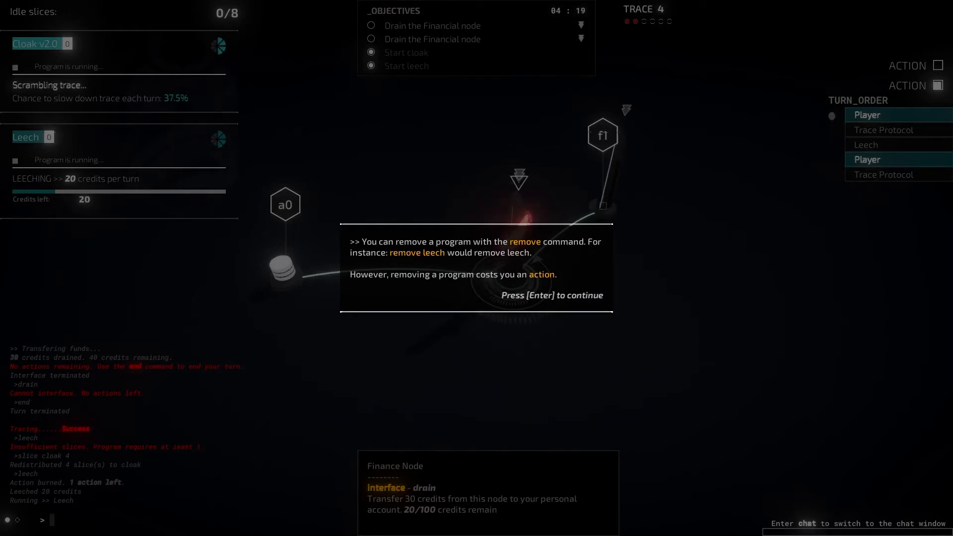
key(enter)
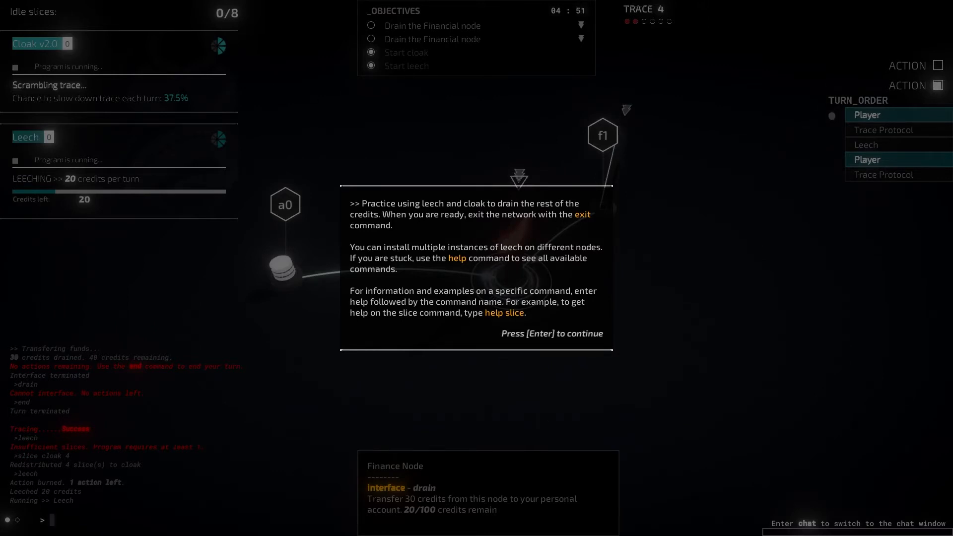
key(enter)
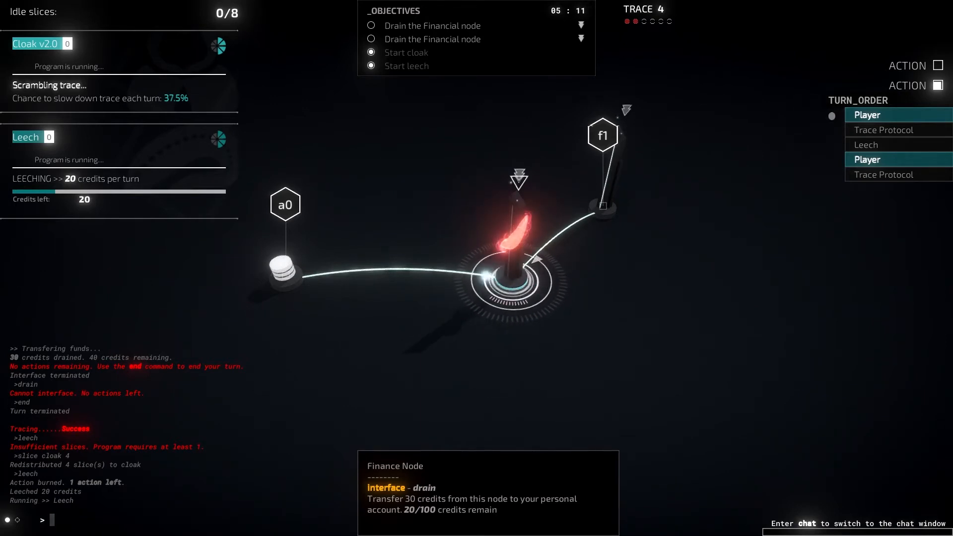
Move to the Finance node and drain its last 30 credits, leaving 0/50.
text(move)
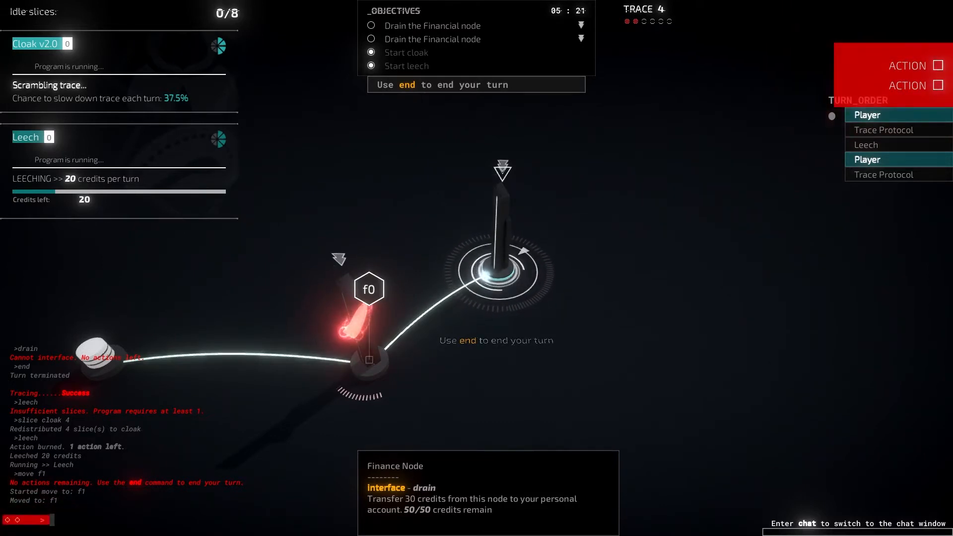
text(e)
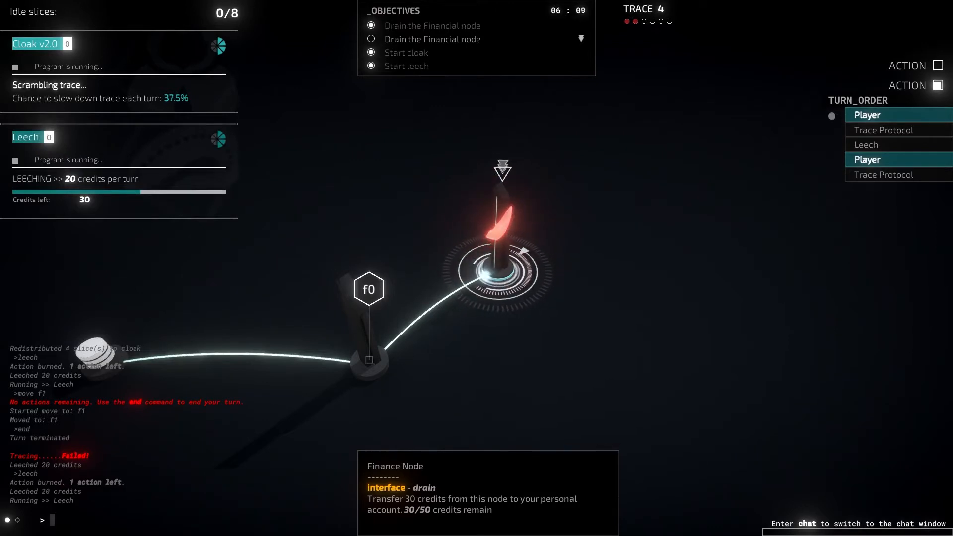
text(drain)
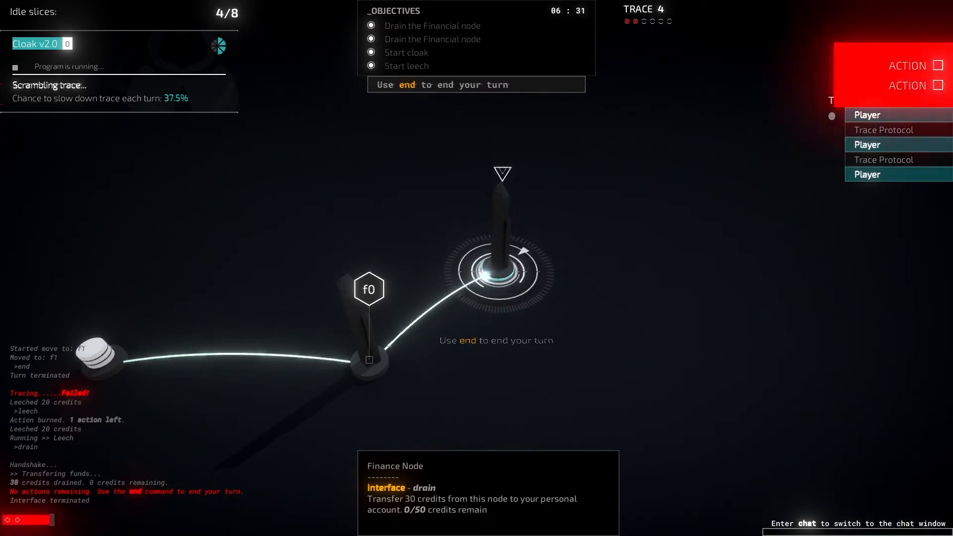
End the turn, exit the network, and advance past the A+ mission summary.
text(end)
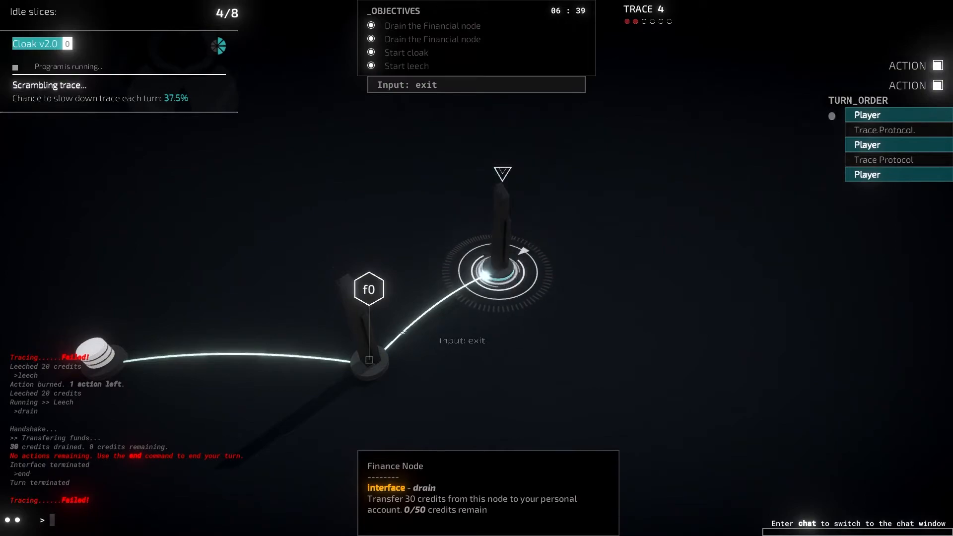
text(exit)
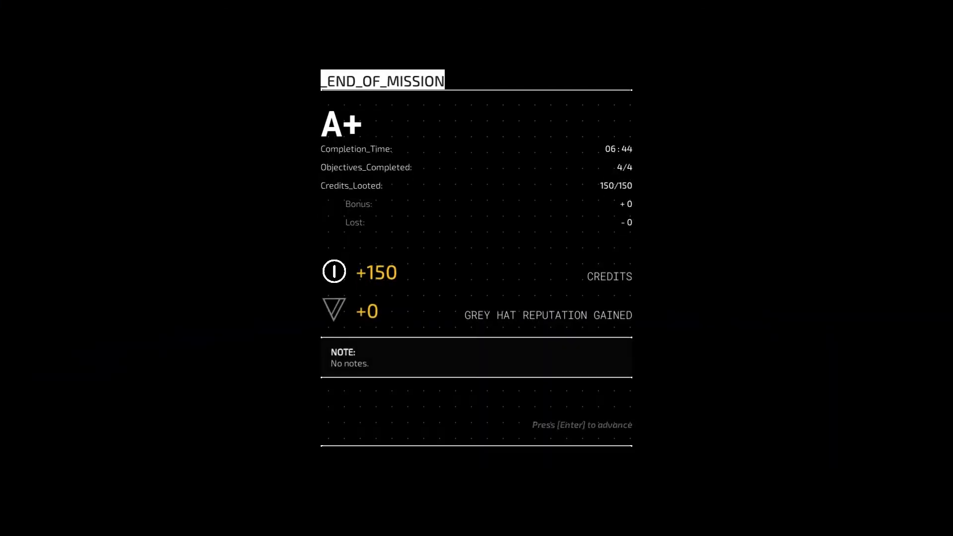
key(enter)
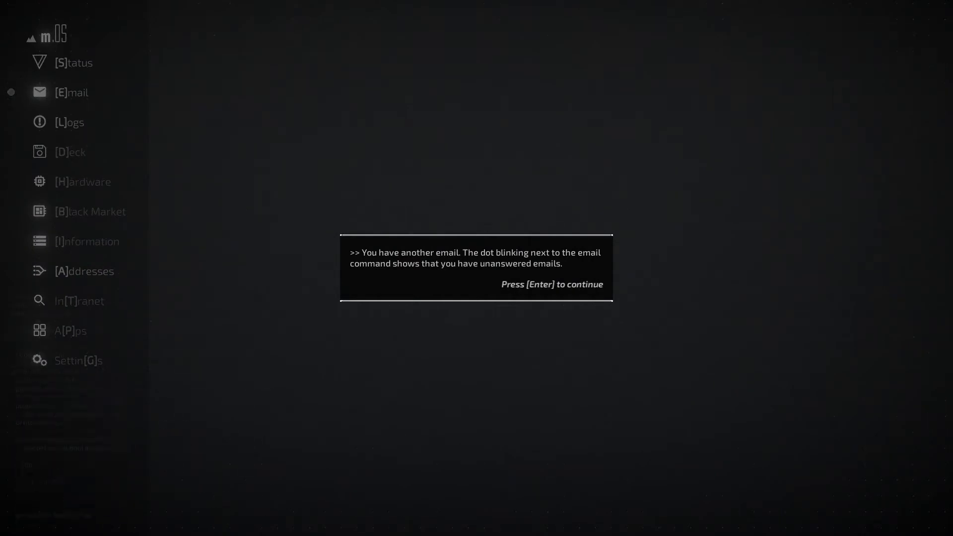
Dismiss the new email notice and open the inbox on Cl0v3r's email.
key(Enter)
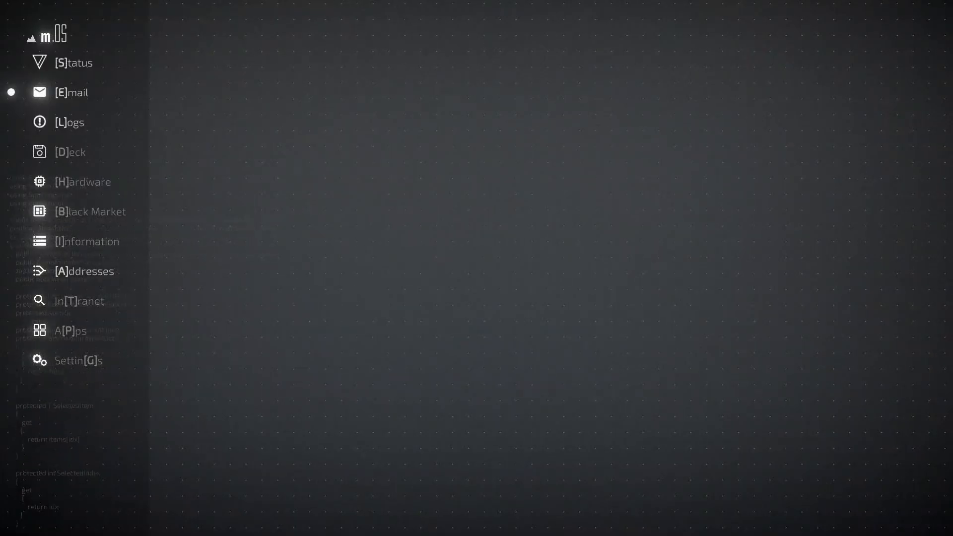
click(71, 92)
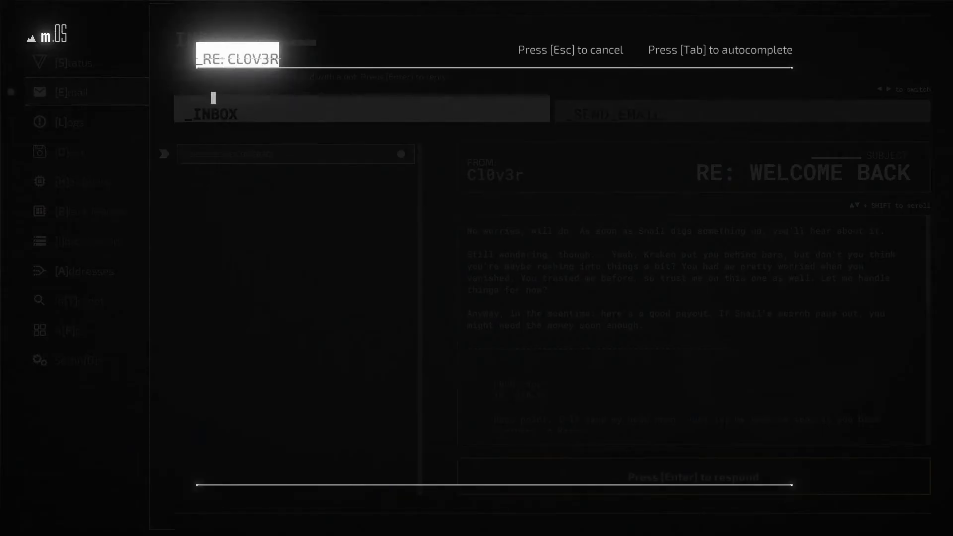
Send Cl0v3r a reply starting 'Alri…' and ending 'off the radar.'.
text(Alright, just get it done. I've had it with staying)
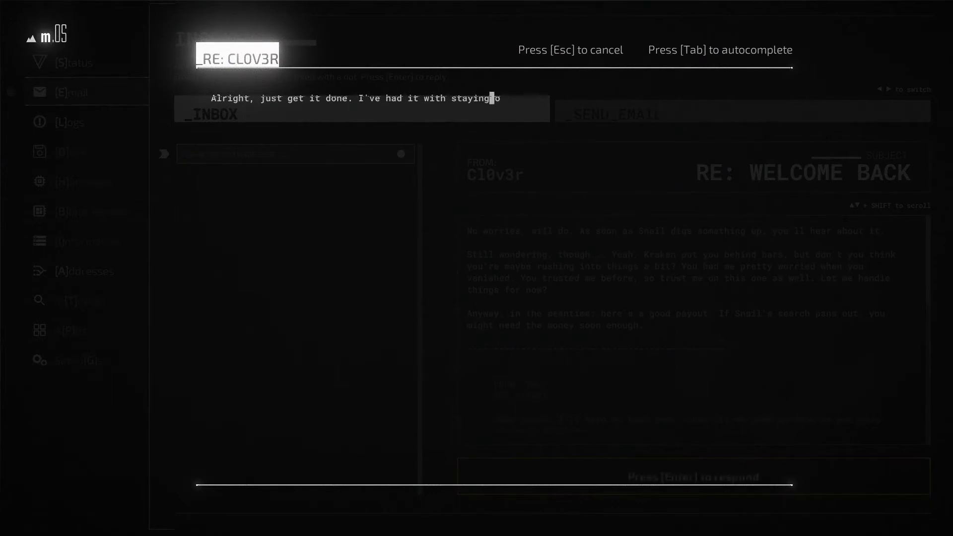
text(off the radar.)
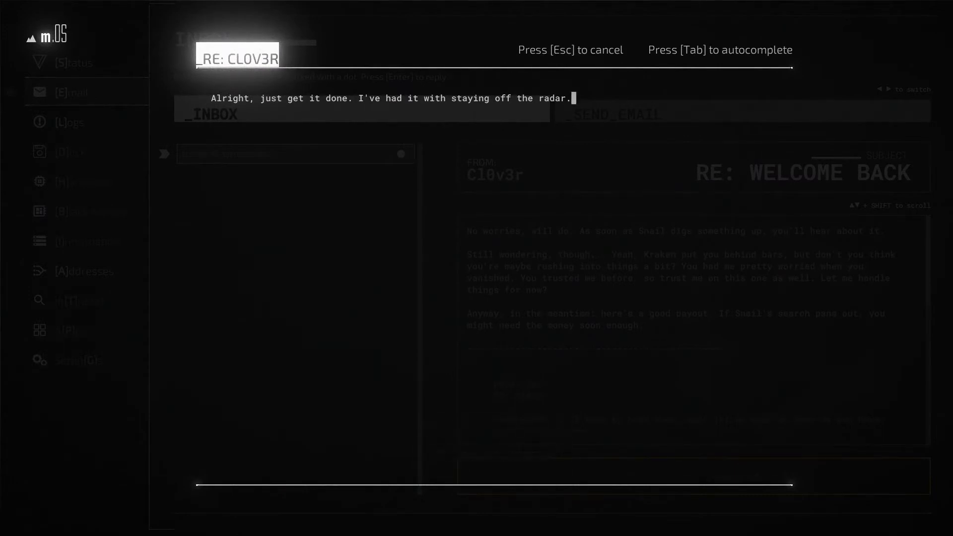
key(enter)
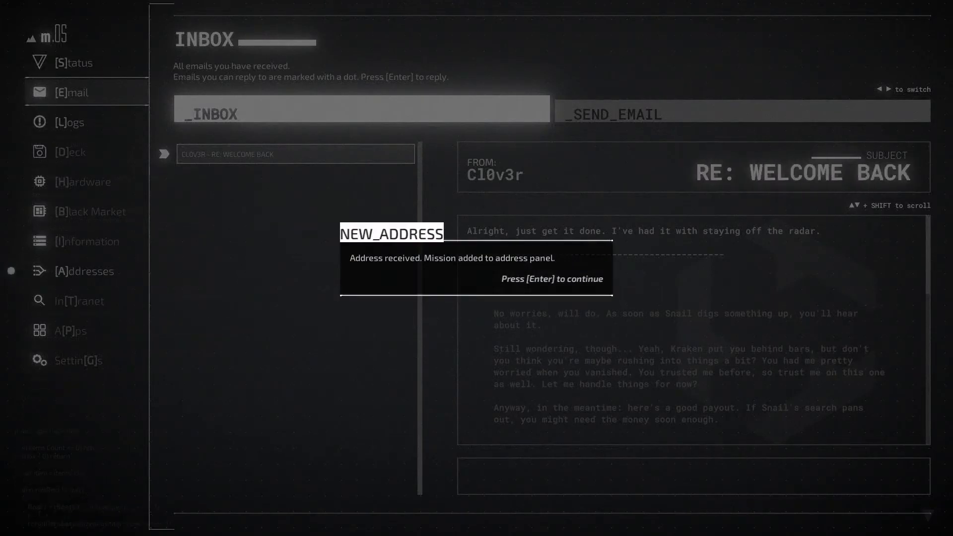
Dismiss the new address notice and choose The Wall mission.
key(enter)
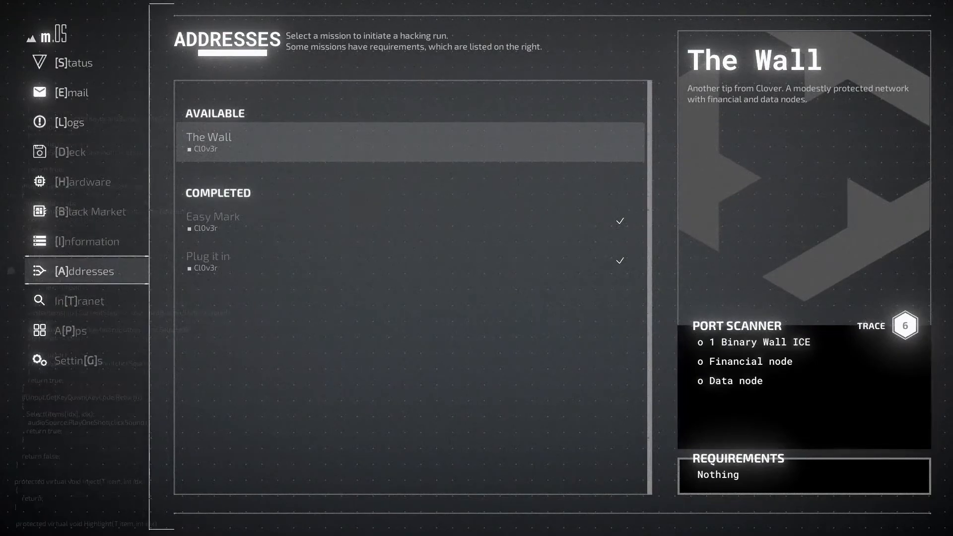
click(410, 141)
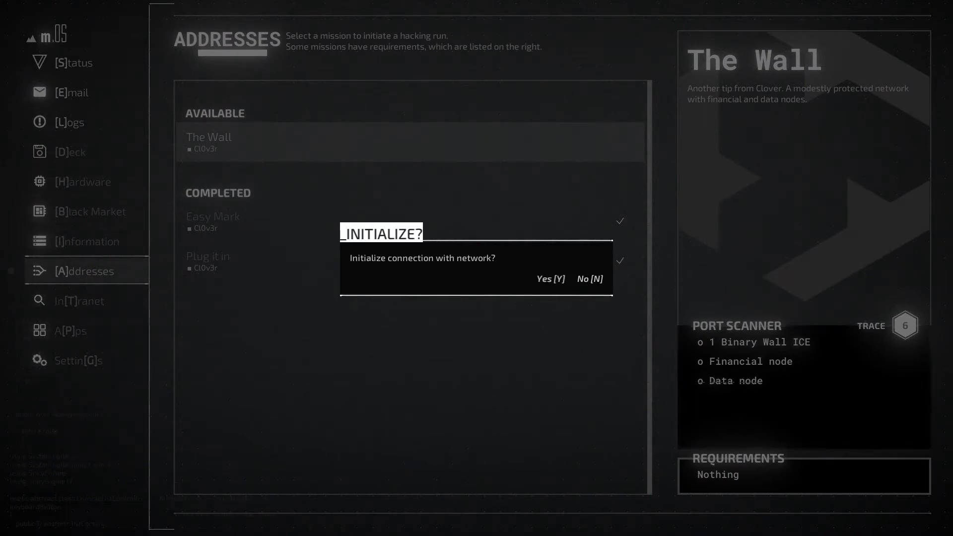
Confirm connecting to The Wall network and dismiss the financial node hint.
click(548, 278)
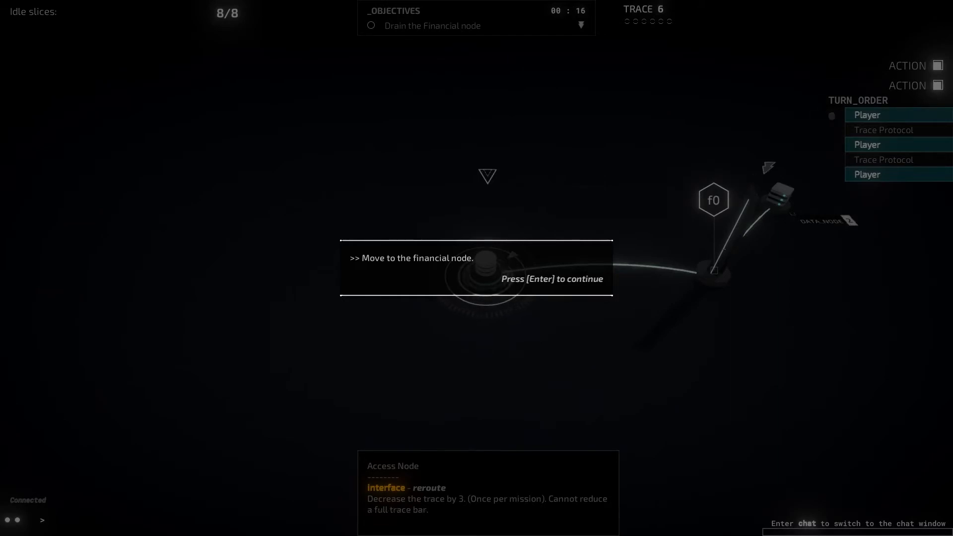
key(enter)
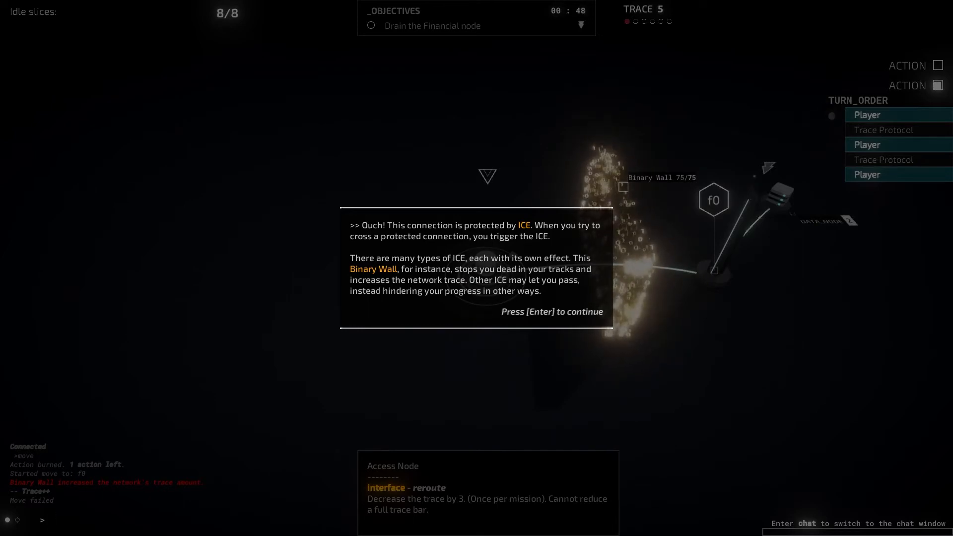
Run Dagger against the Binary Wall and end the turn until it falls.
key(enter)
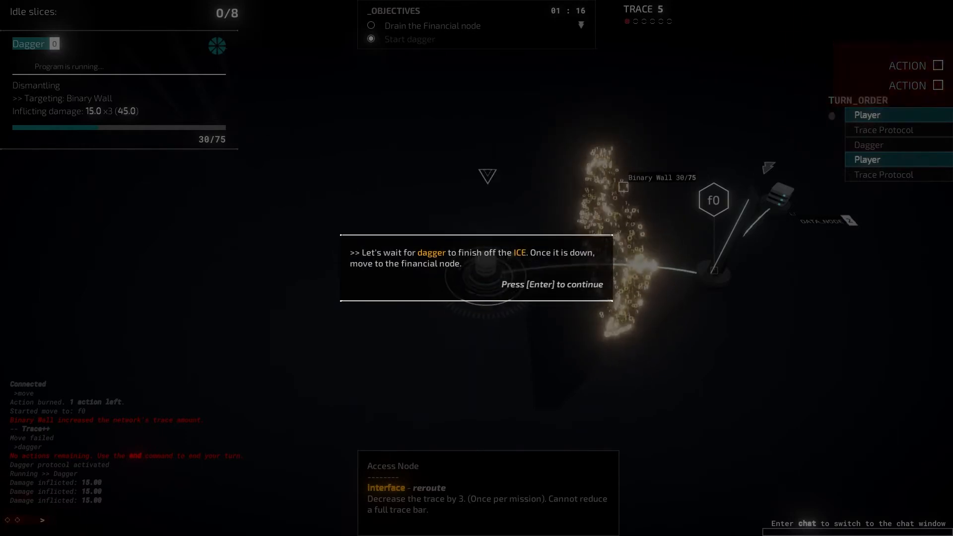
key(enter)
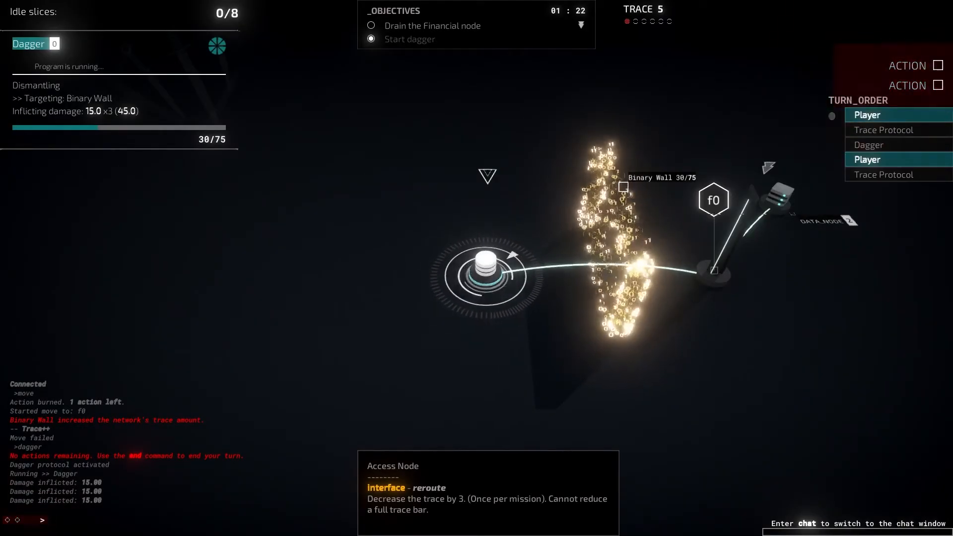
text(end)
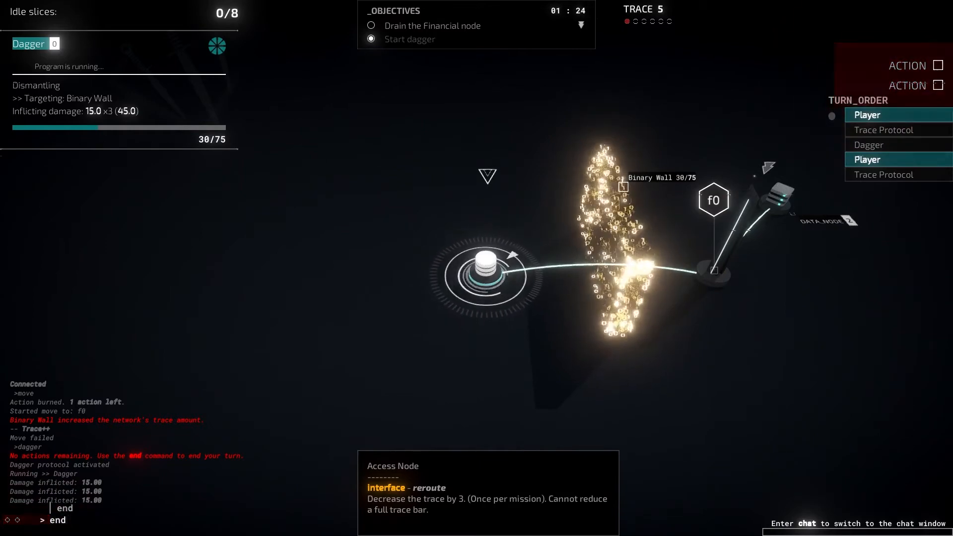
key(enter)
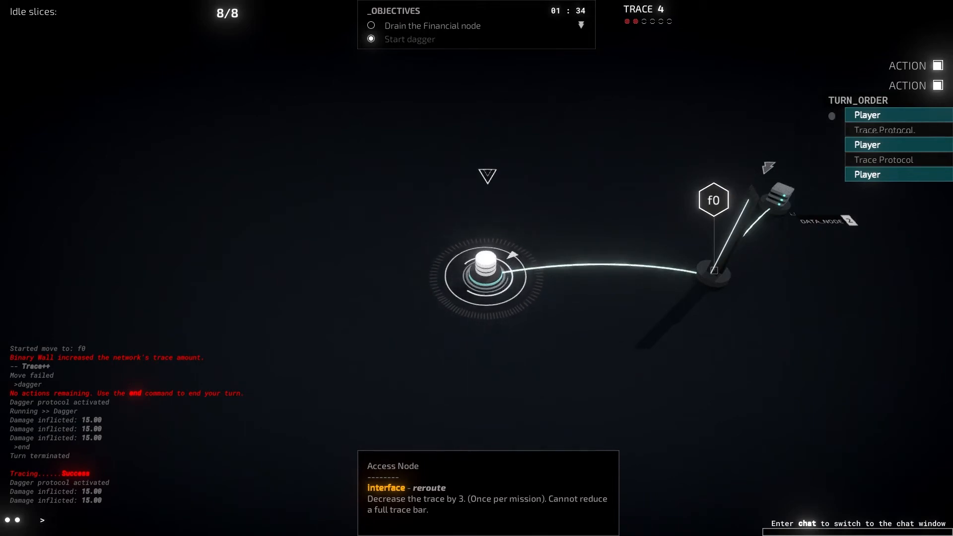
Move onto f0 and leech it twice, emptying the Financial node to 0/80.
text(m)
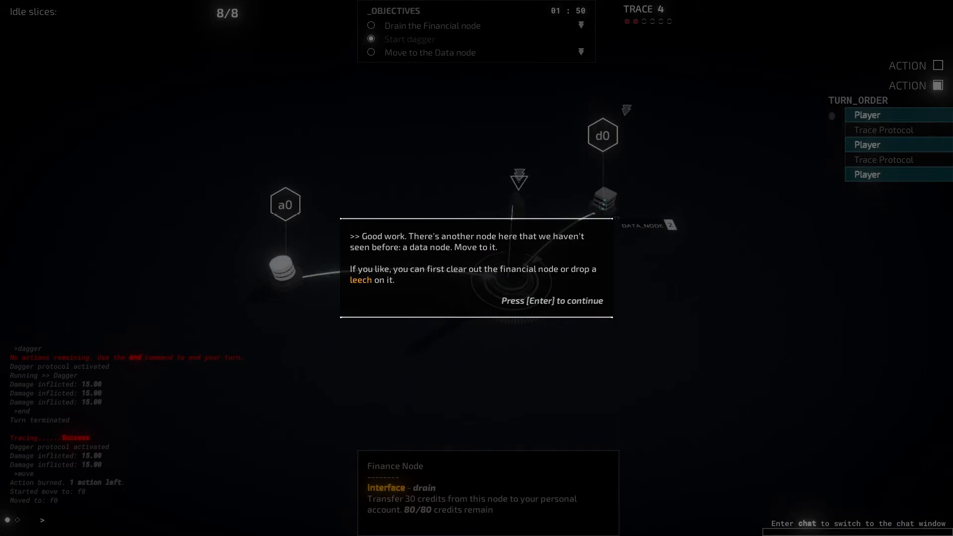
key(Enter)
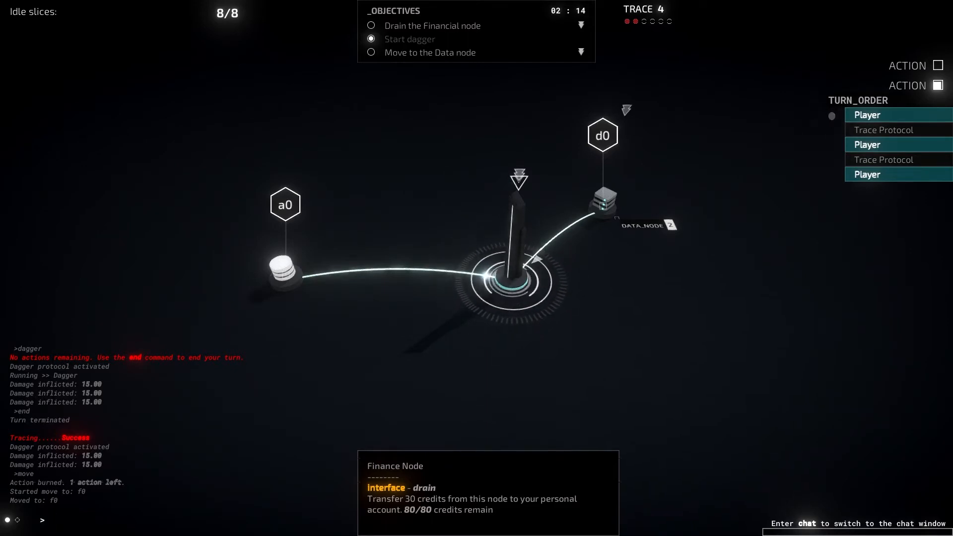
text(lee)
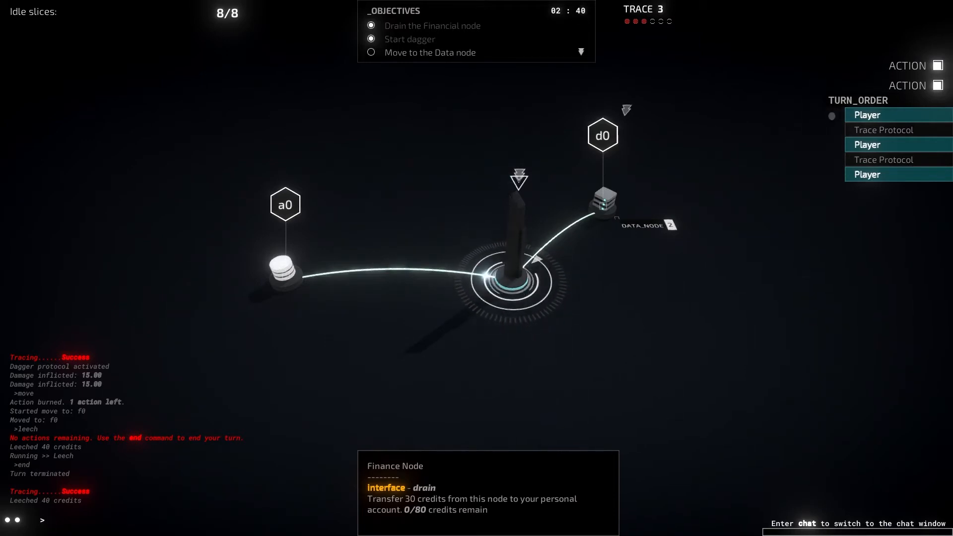
Move onto data node d0 and begin typing 'interface' to download its data.
text(move)
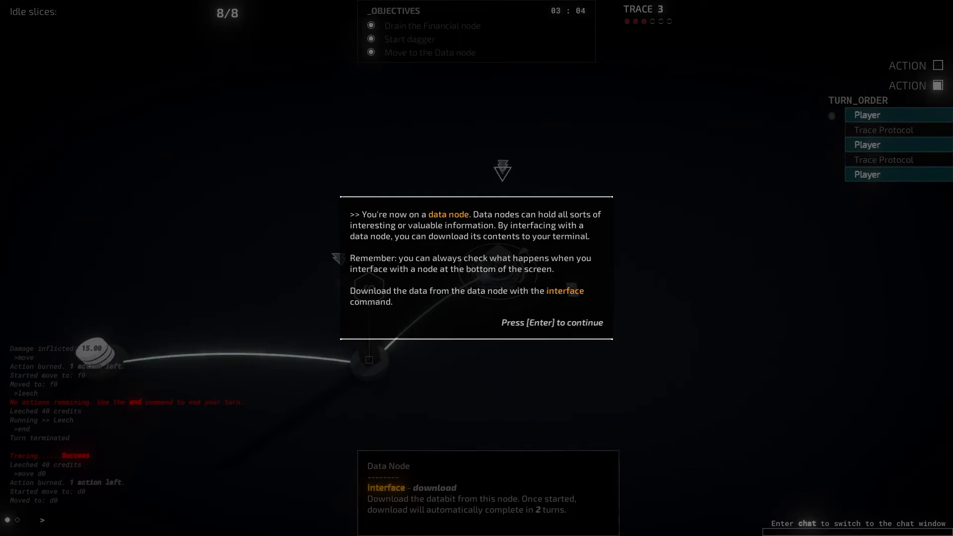
text(interface)
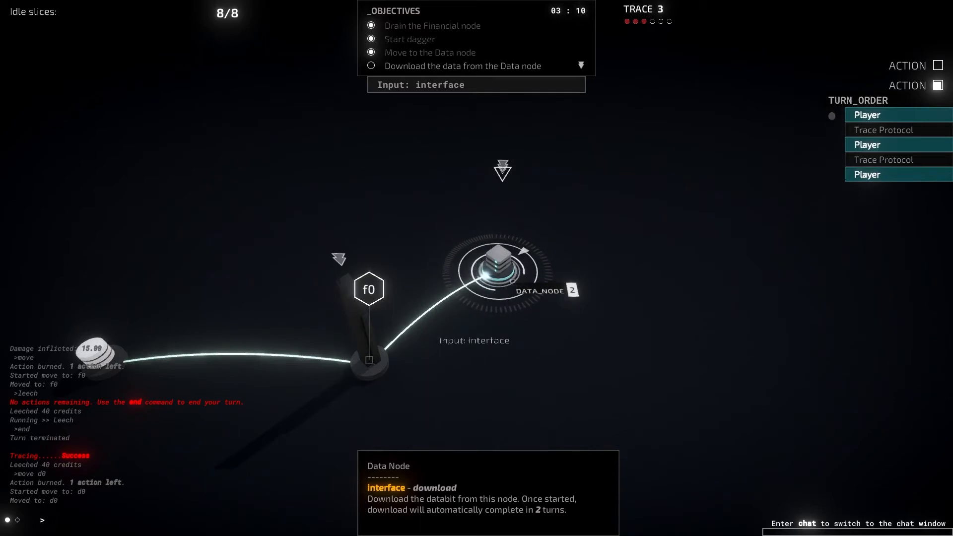
Dismiss the download progress message and end the turn while the d0 download runs.
text(interface)
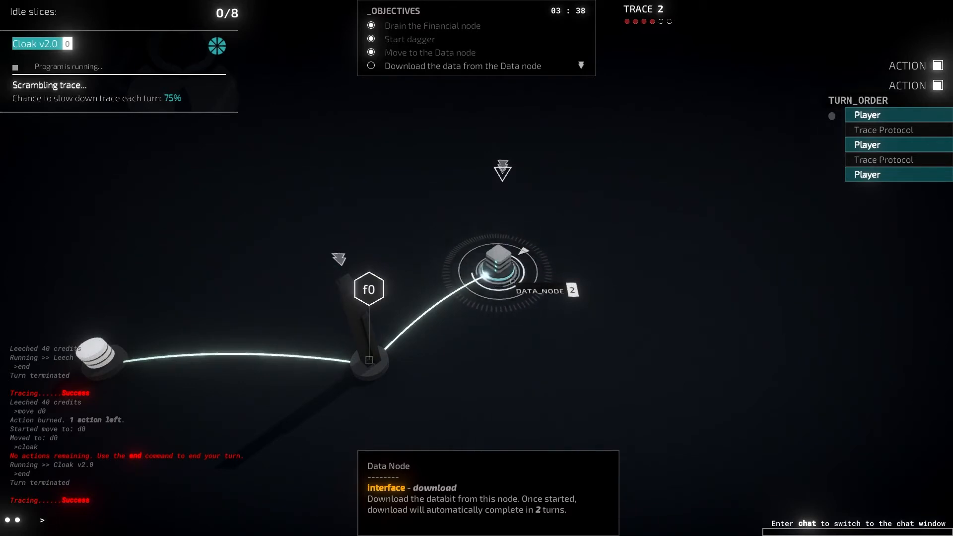
text(inter)
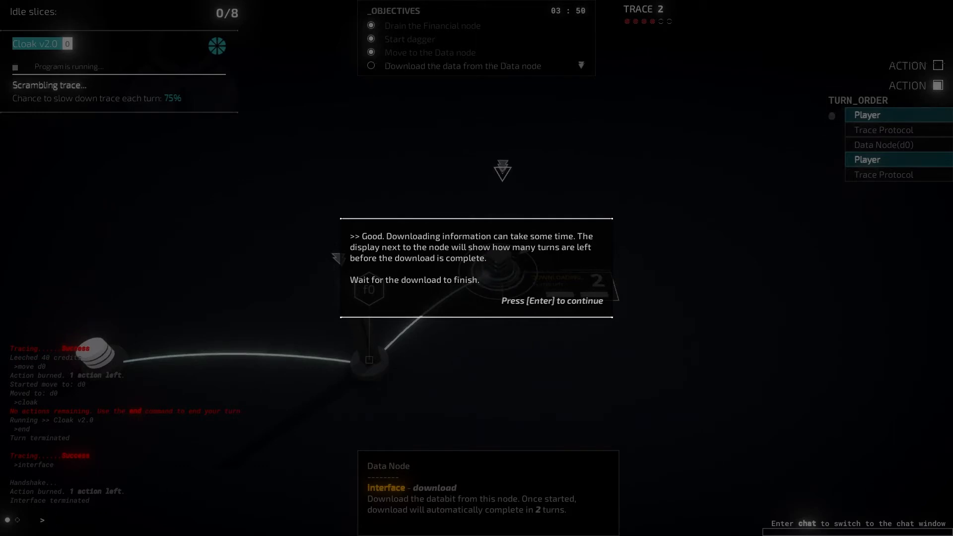
key(enter)
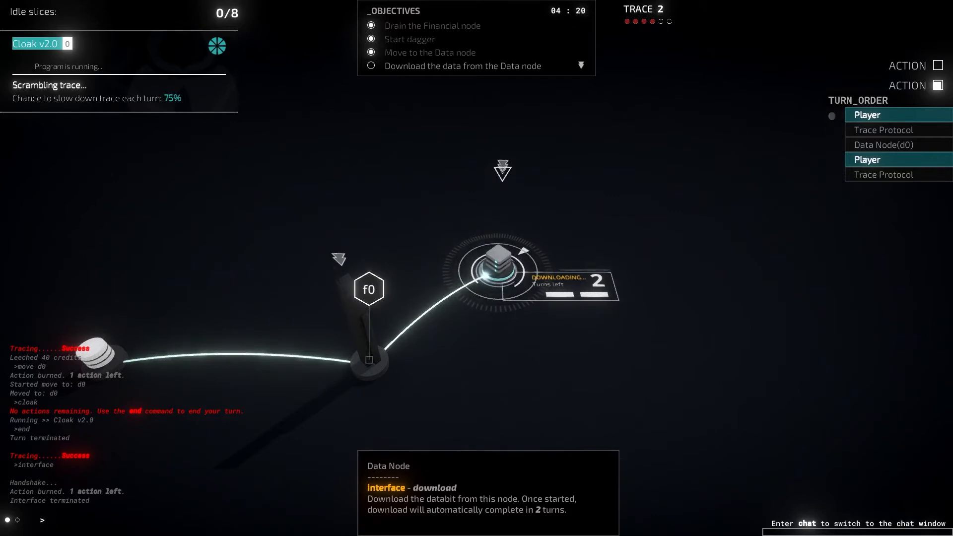
text(end)
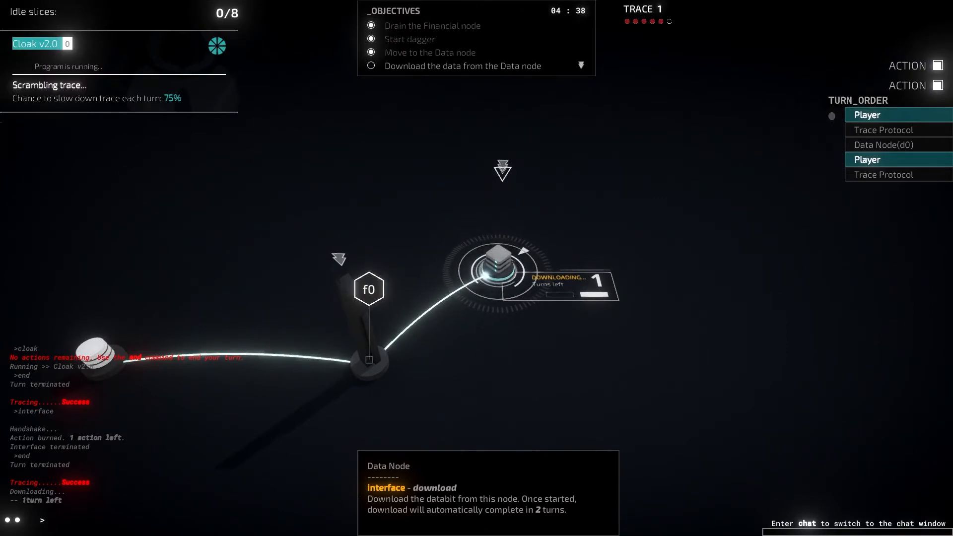
text(en)
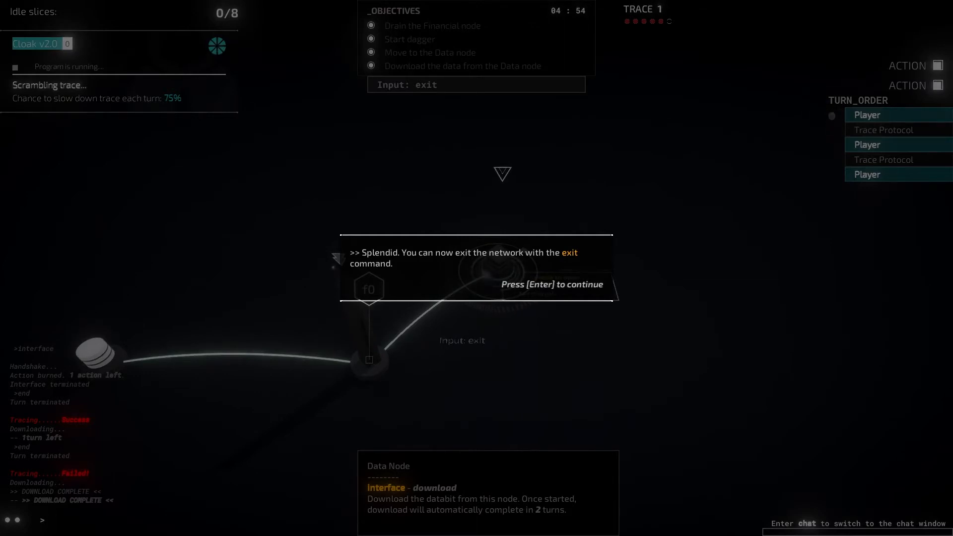
Type exit and confirm aborting the connection, earning A+ with 4/4 objectives.
key(enter)
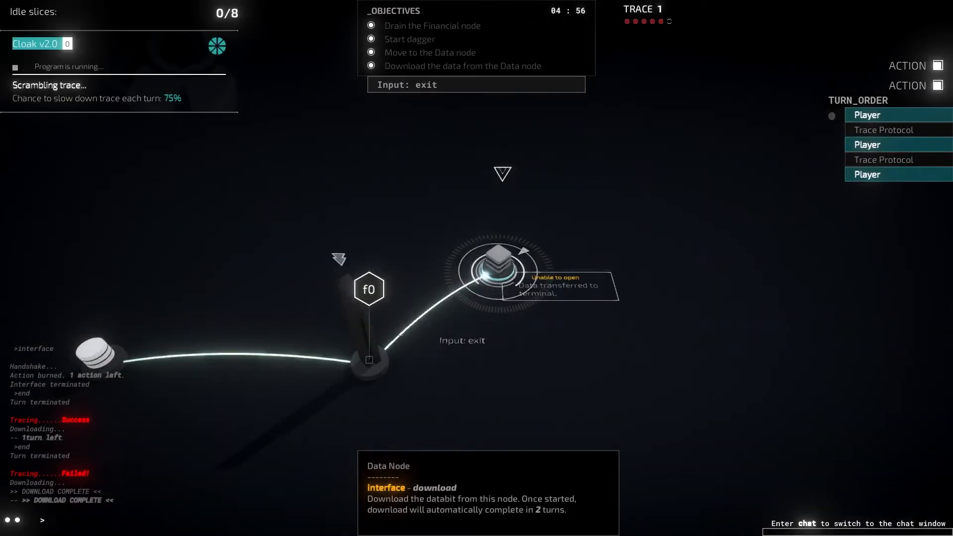
text(exit)
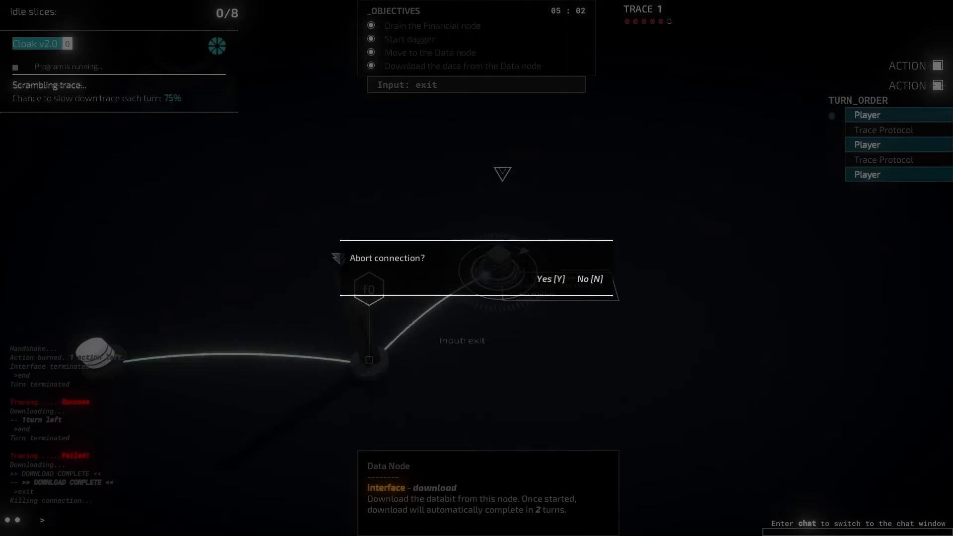
click(548, 279)
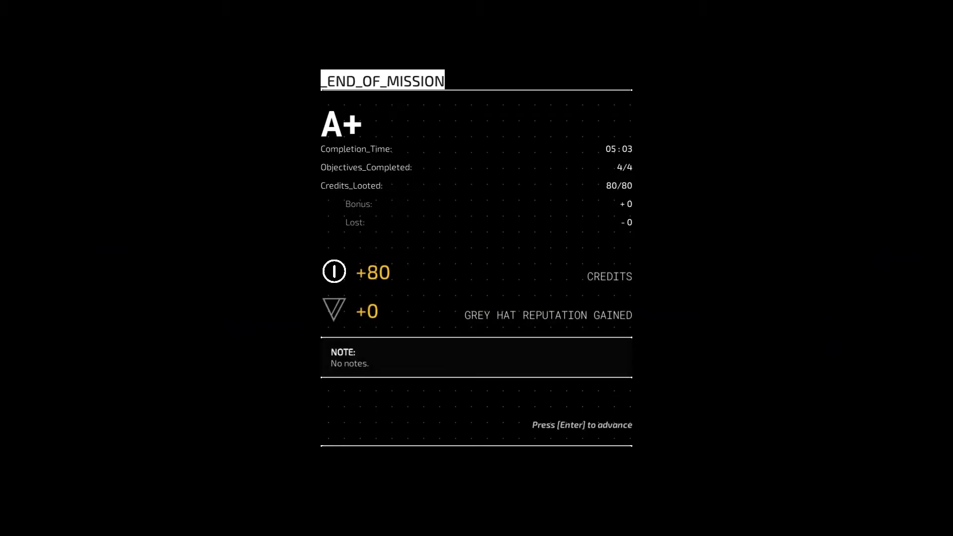
Leave the A+ mission summary for the Database screen listing the Ghost Network databit.
key(enter)
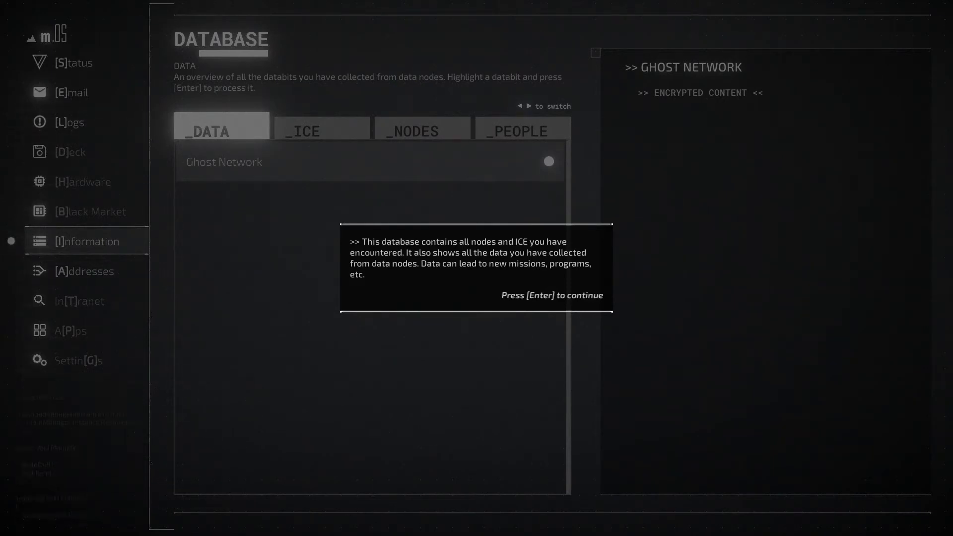
Dismiss the database hints, process the Ghost Network databit, and close the network address notice.
key(enter)
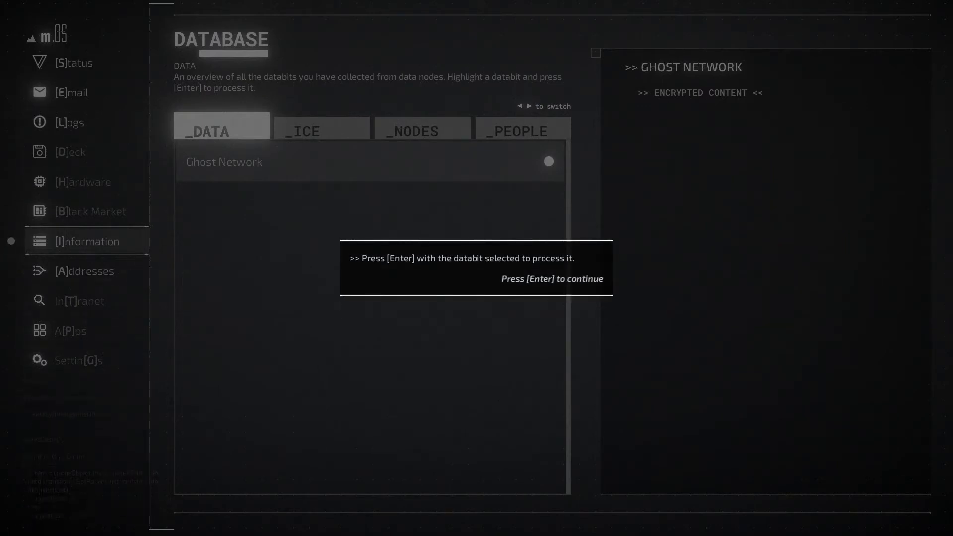
key(enter)
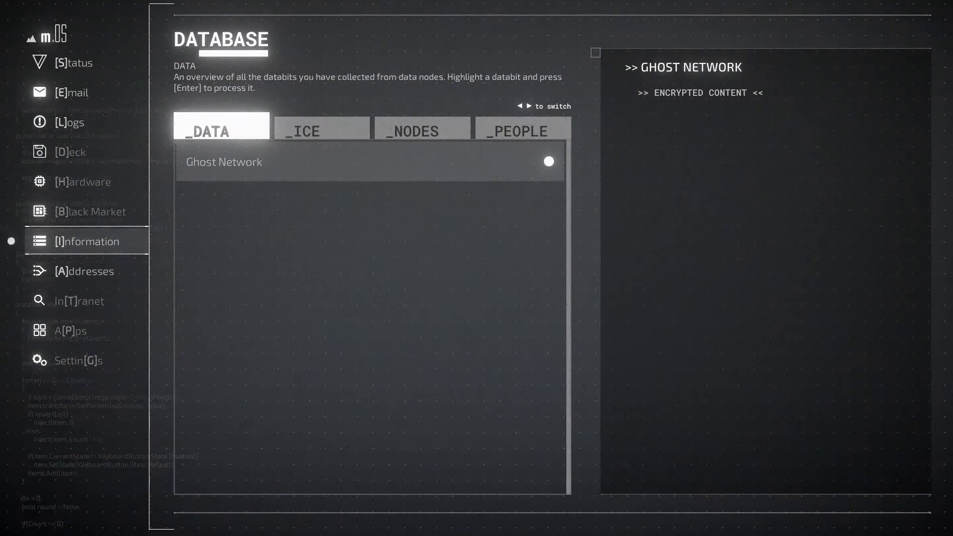
key(enter)
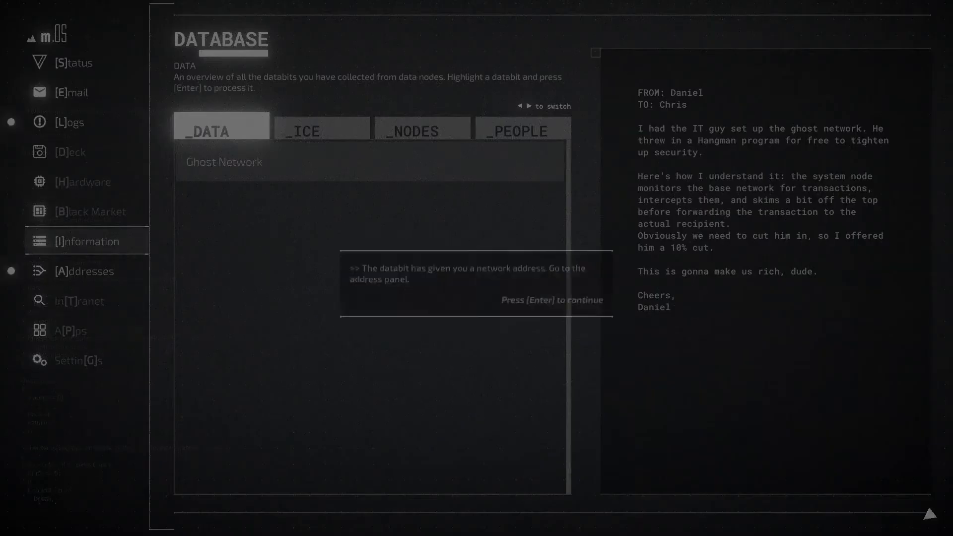
key(enter)
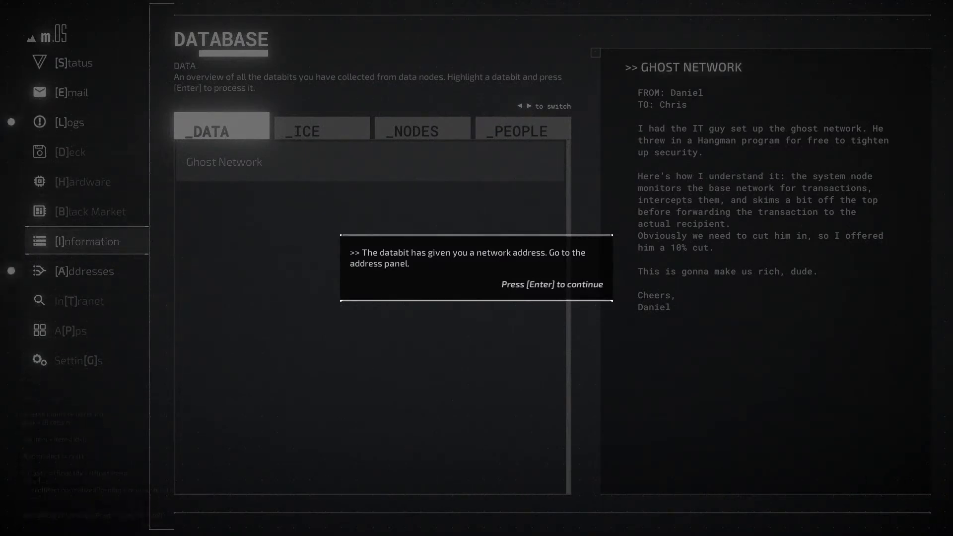
key(enter)
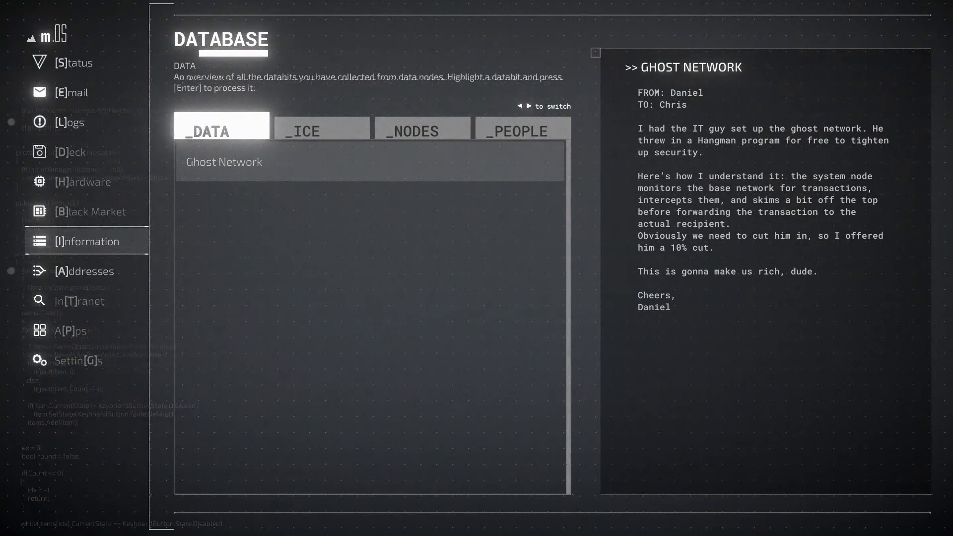
Browse the ICE, Nodes, People and Data tabs, then view the Honeypot mission log.
click(321, 131)
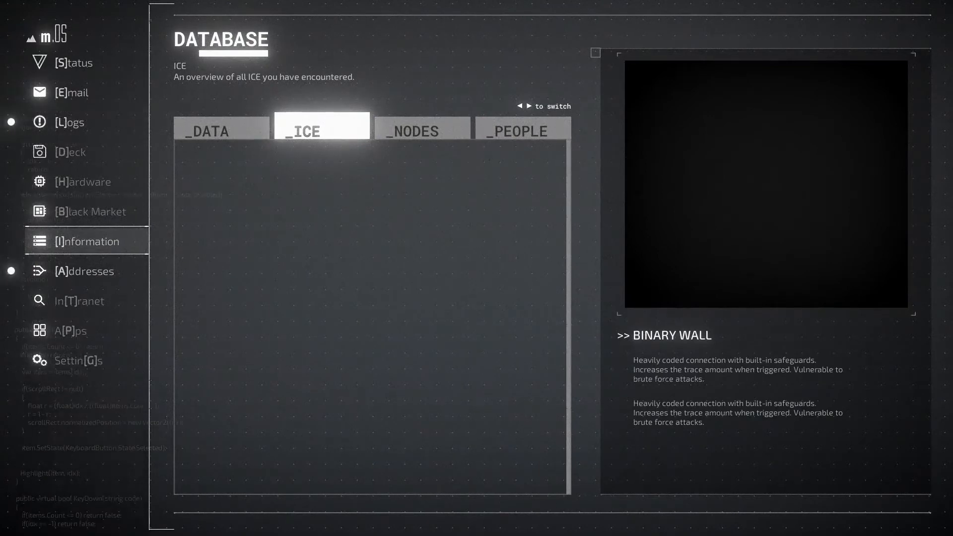
click(422, 128)
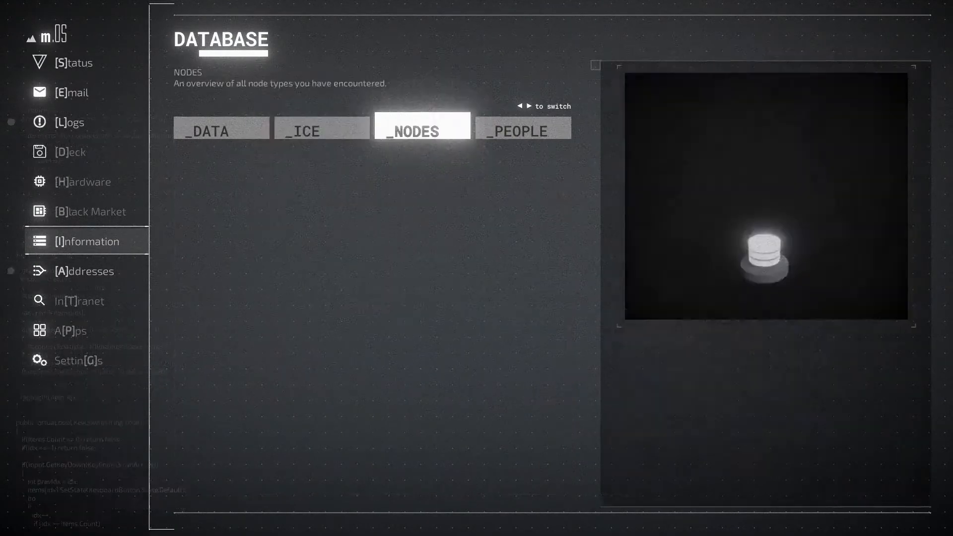
click(522, 128)
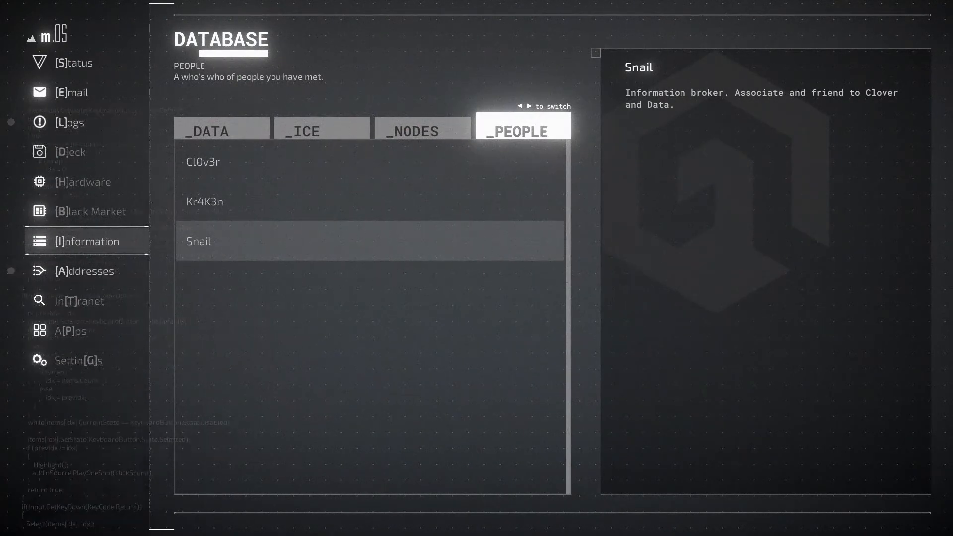
click(322, 130)
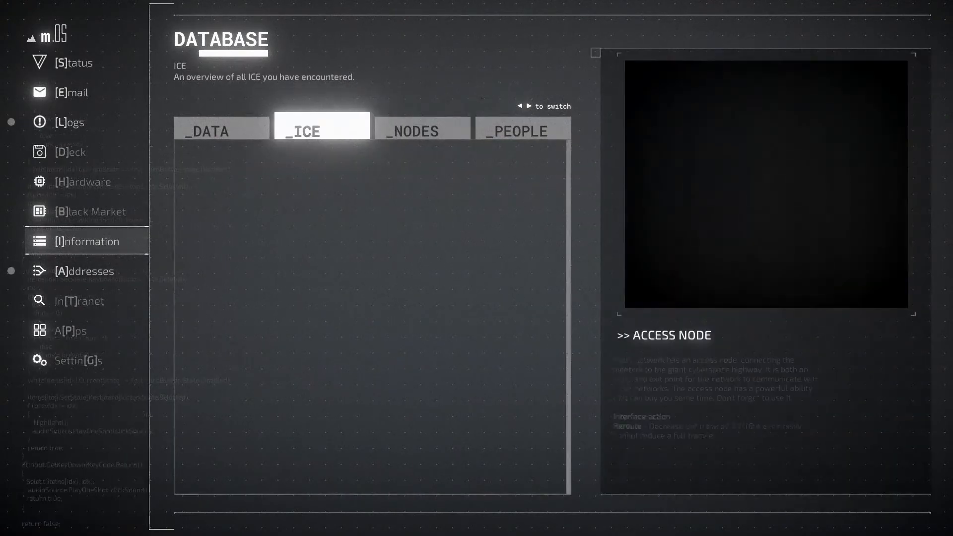
click(222, 128)
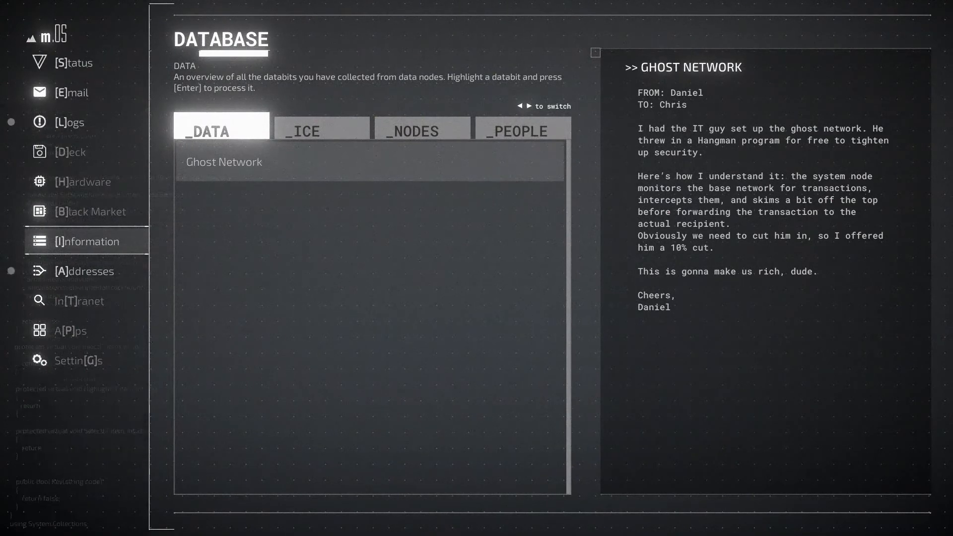
click(70, 122)
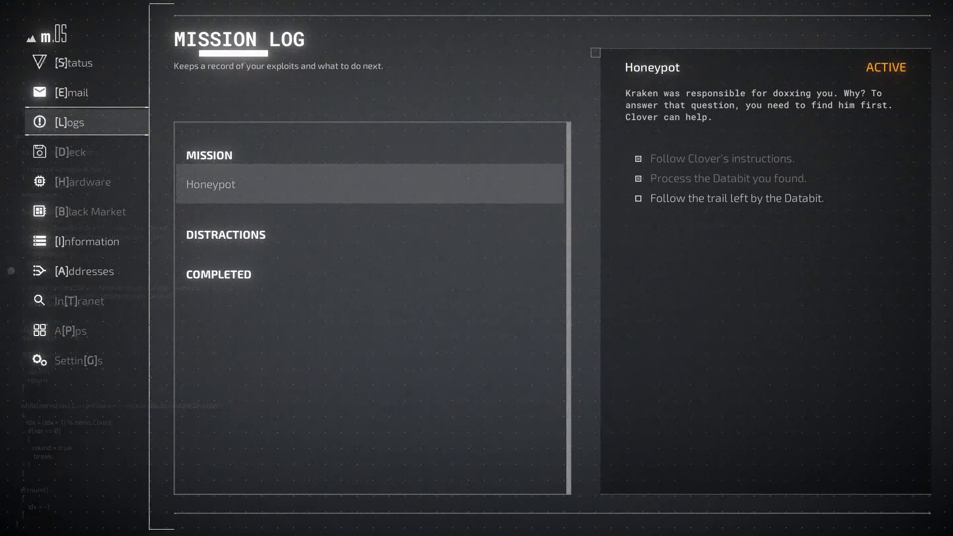
Open the Deck screen showing four of five program slots filled, including Sniffer.
click(86, 271)
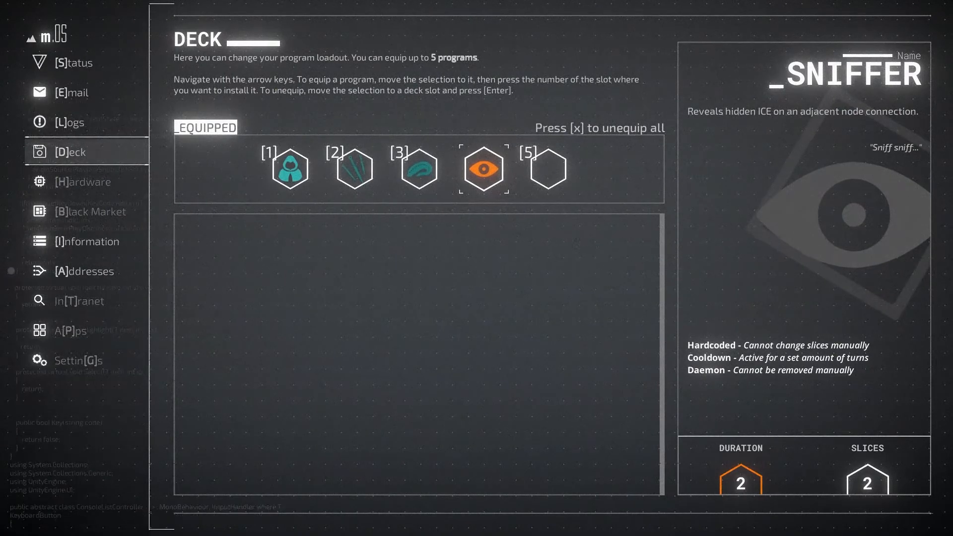
Open the Addresses list showing the available Hangman network and its Sniffer requirement.
click(85, 271)
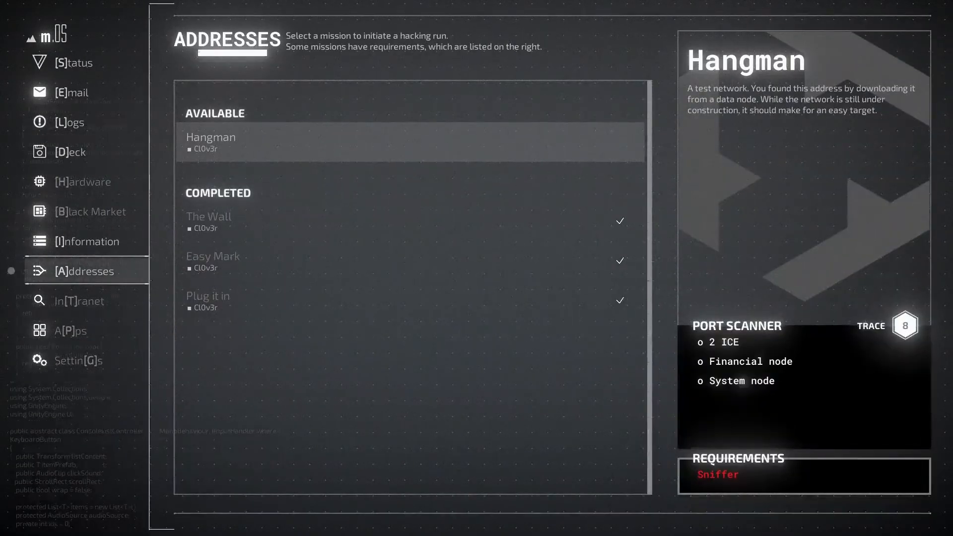
Select Hangman under Available and confirm initializing the connection.
click(411, 142)
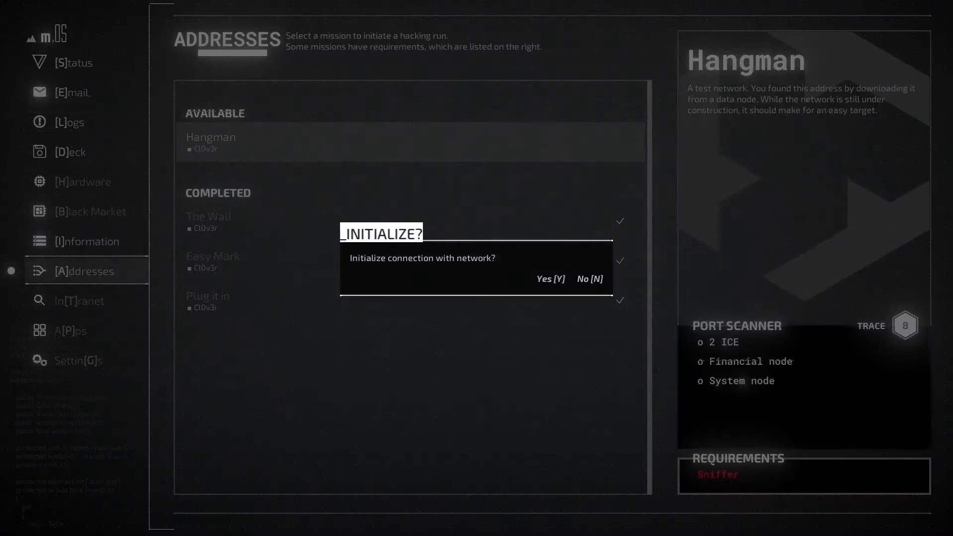
click(549, 279)
text(sni)
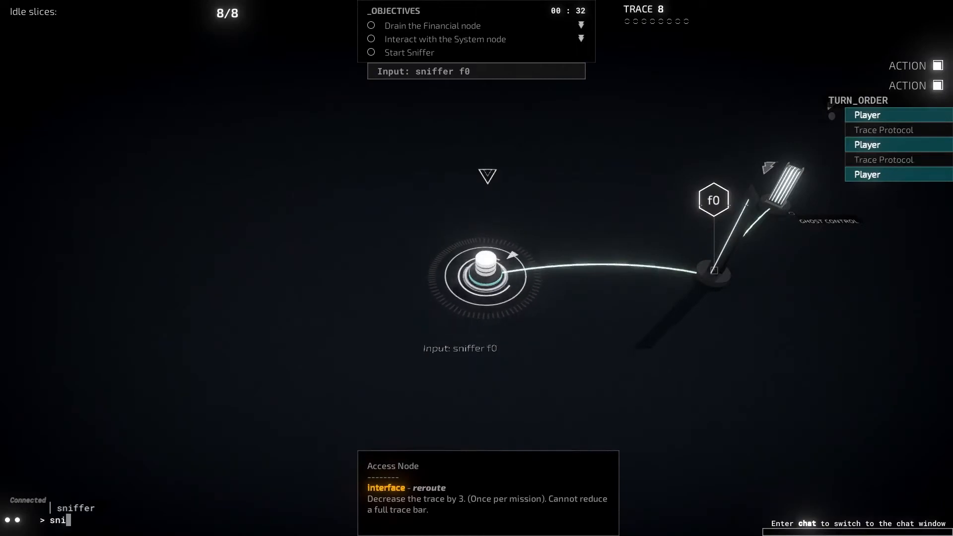
Run sniffer on f0 to reveal the Binary Wall, then dismiss the Sniffer tutorial.
text(ffer f0)
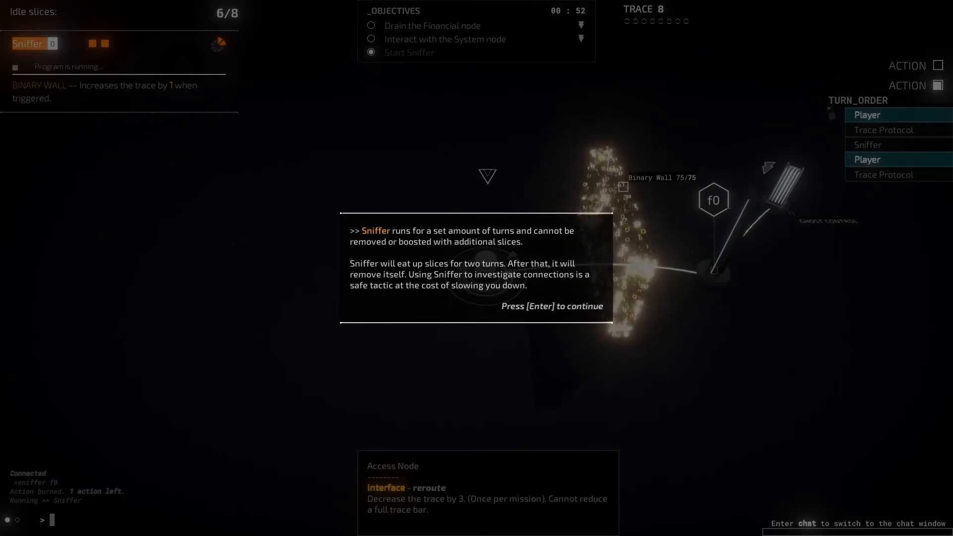
key(enter)
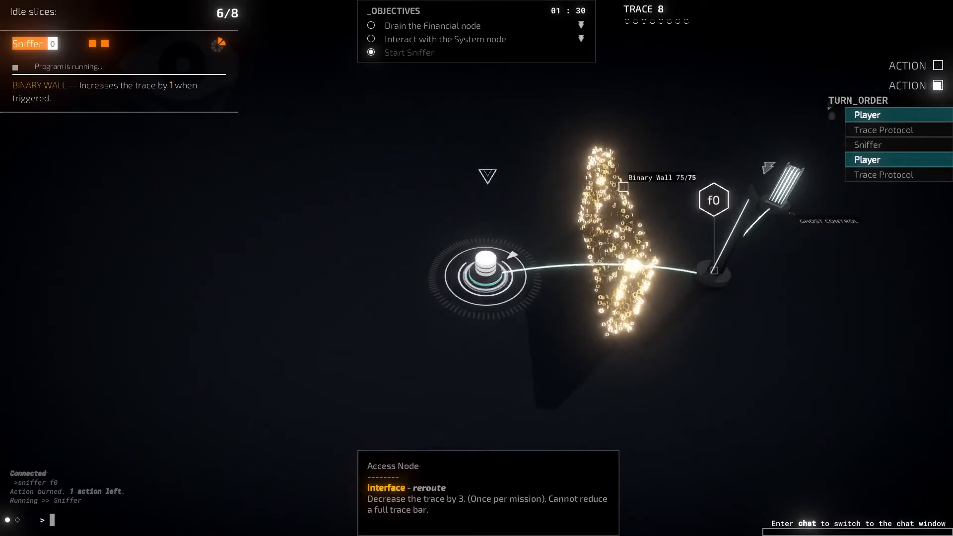
Keep Dagger on the Binary Wall and end two turns, wearing it down to 7.8/75.
text(dag)
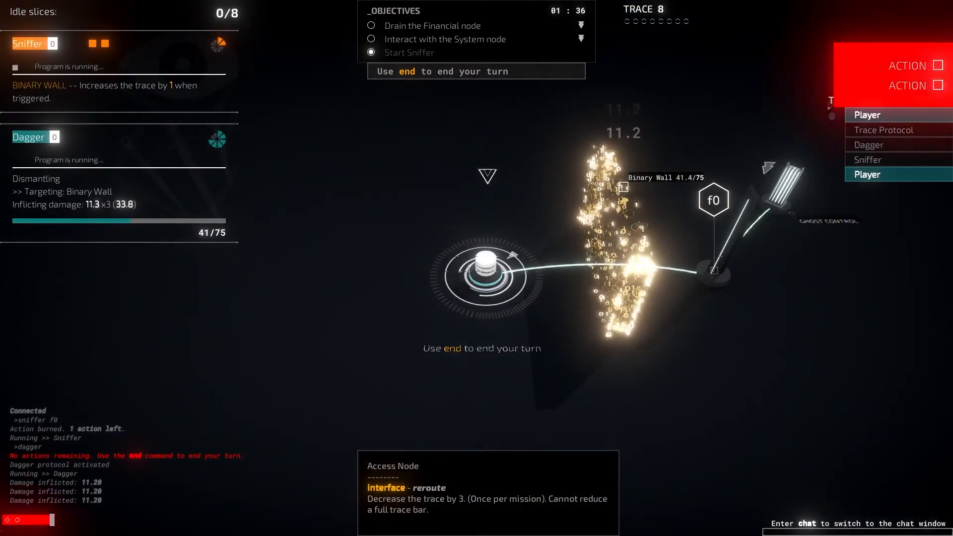
text(end)
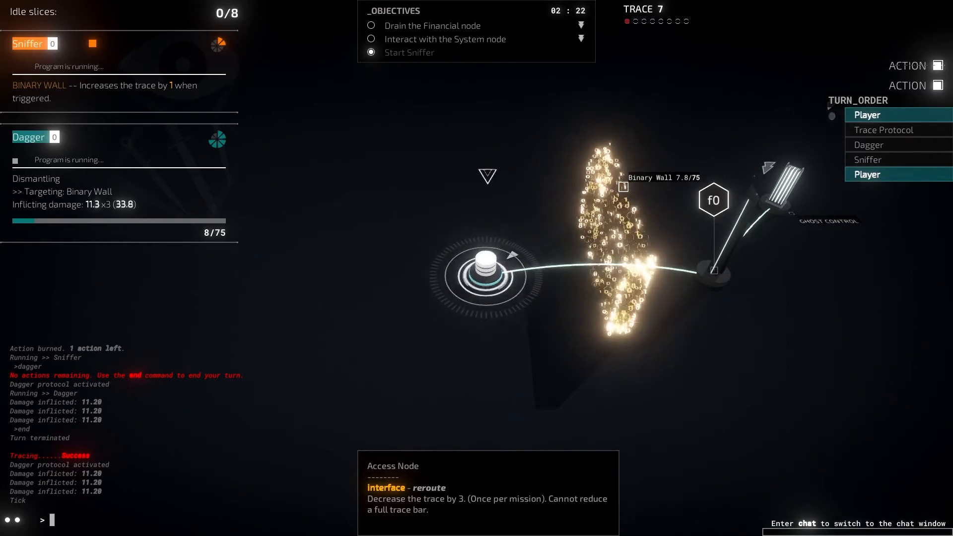
text(d)
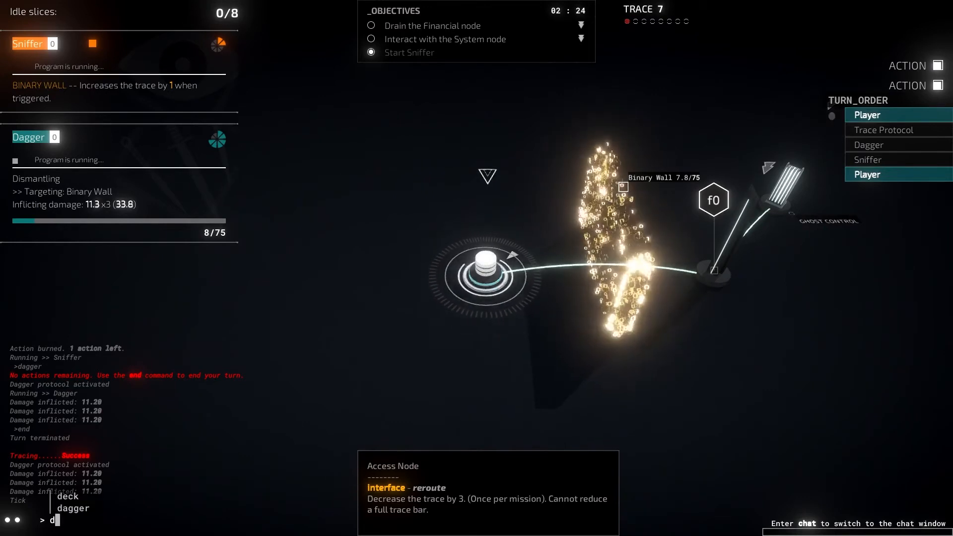
text(a)
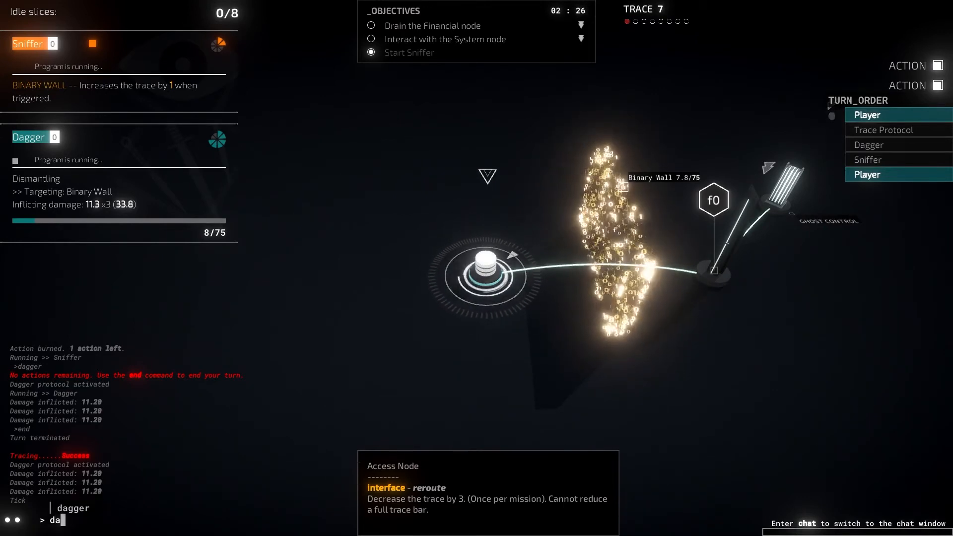
text(g)
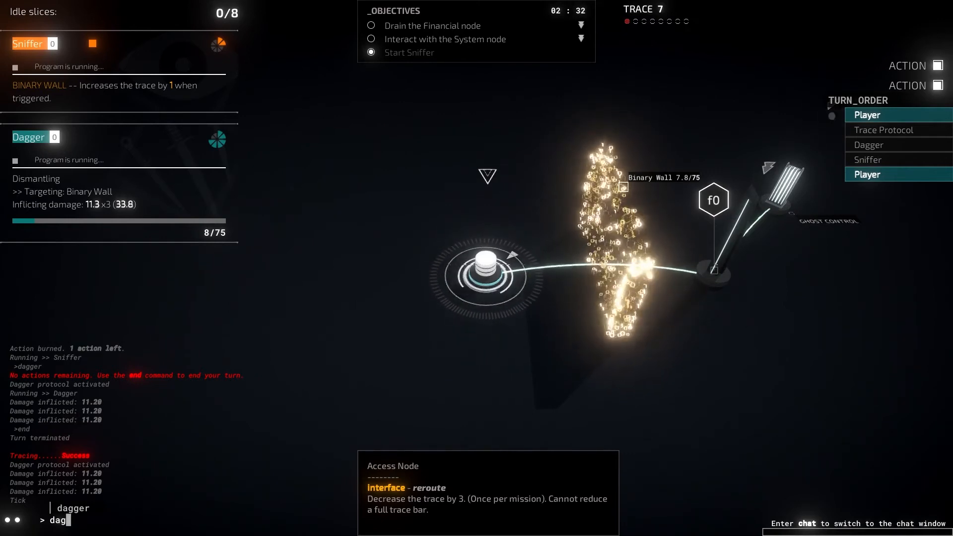
text(ger)
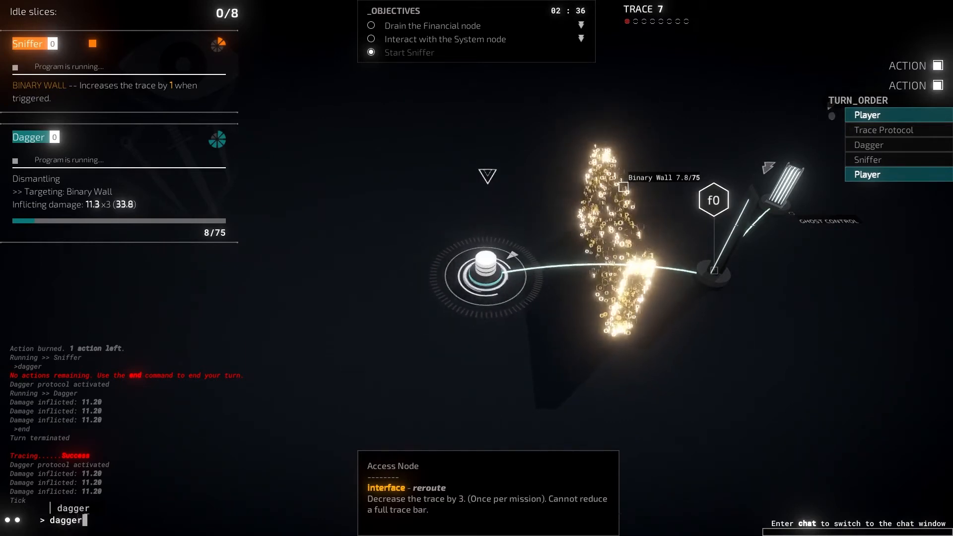
text(end)
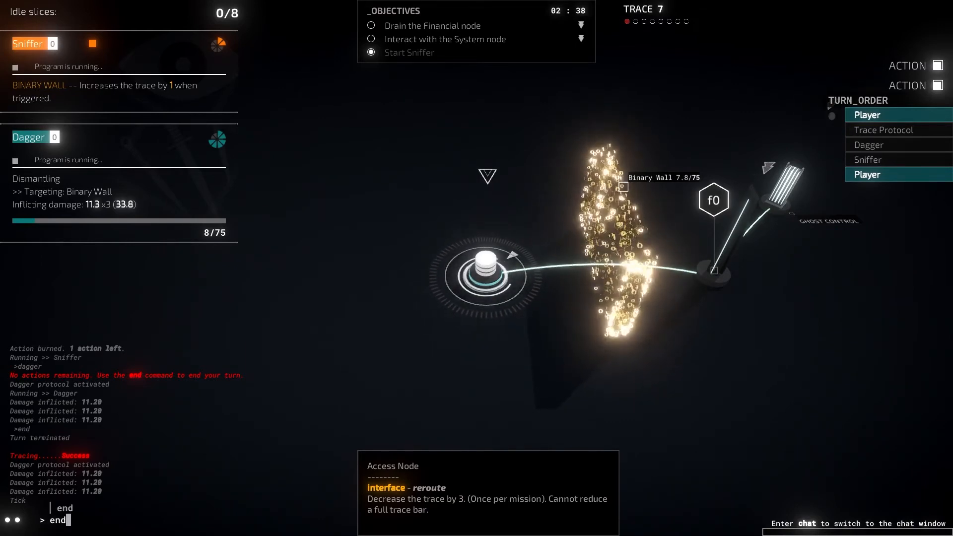
key(enter)
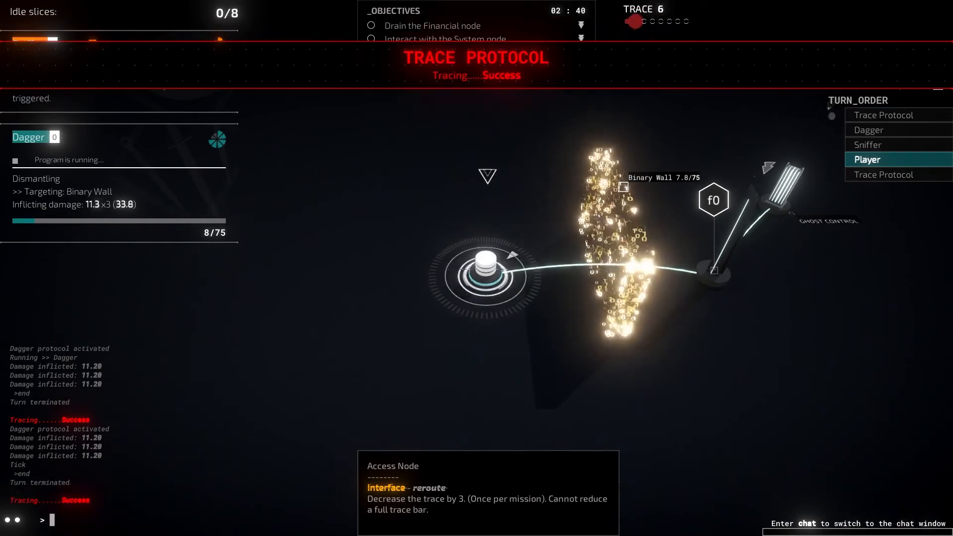
Reroute with 'interface' to cut trace by 3, move to f0, and end the turn.
text(sl)
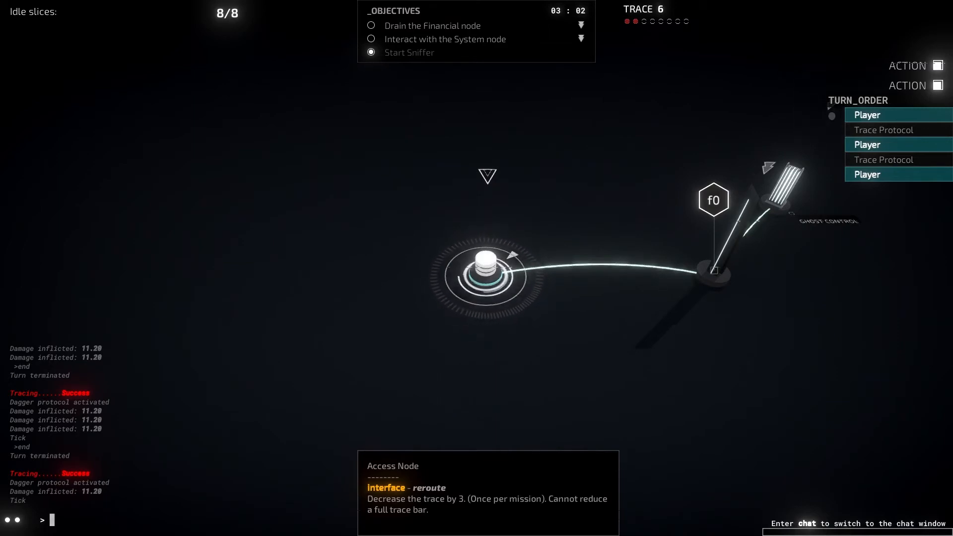
text(inter)
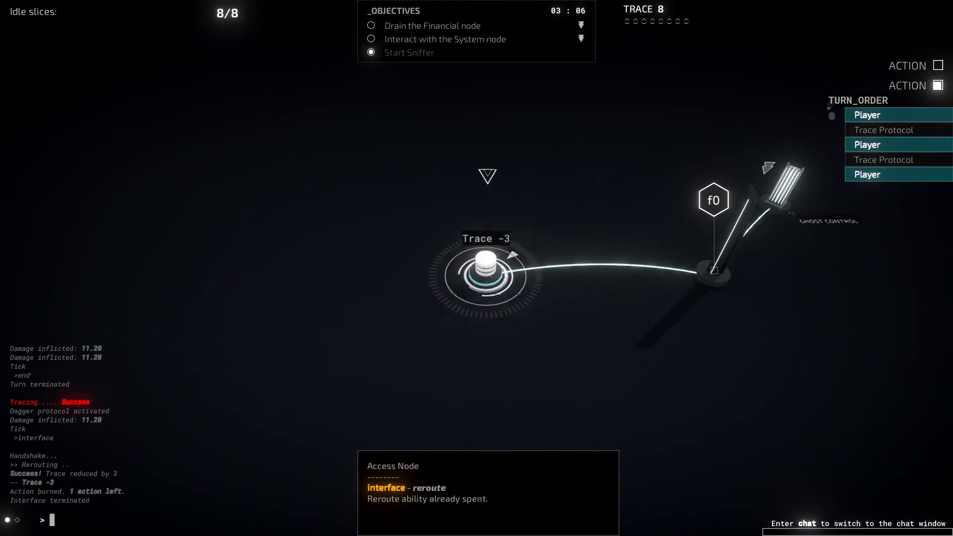
text(move)
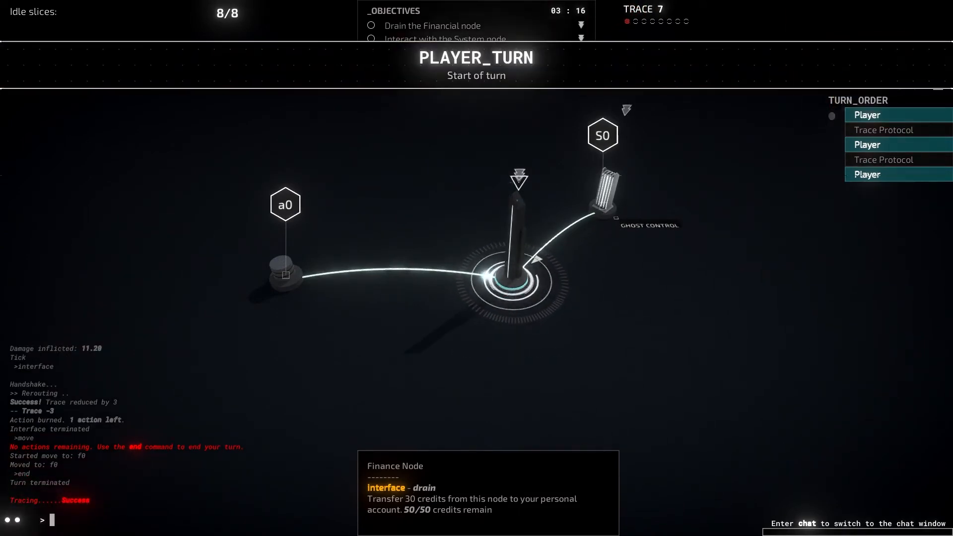
Run Cloak v2.0 and attempt Sniffer on S0, which fails for lack of slices.
text(clo)
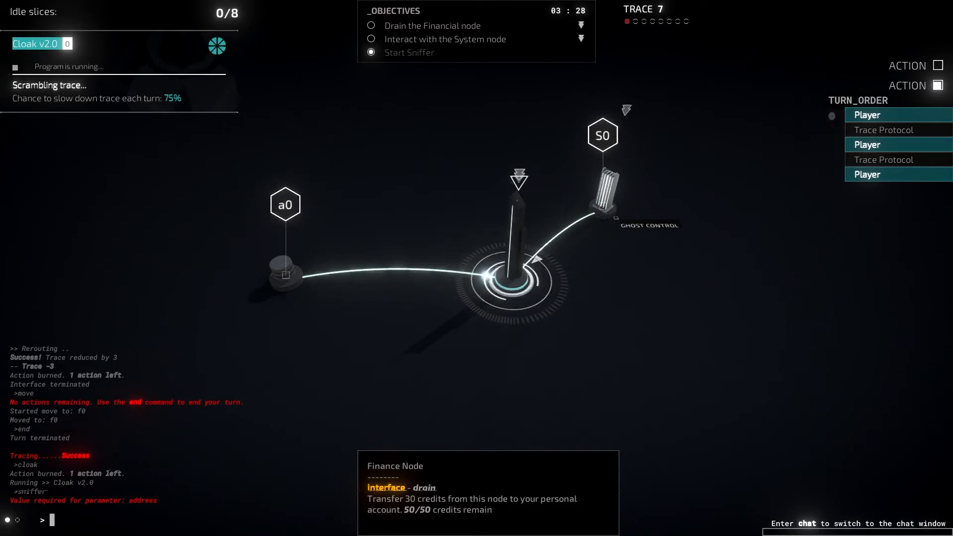
text(sniffer)
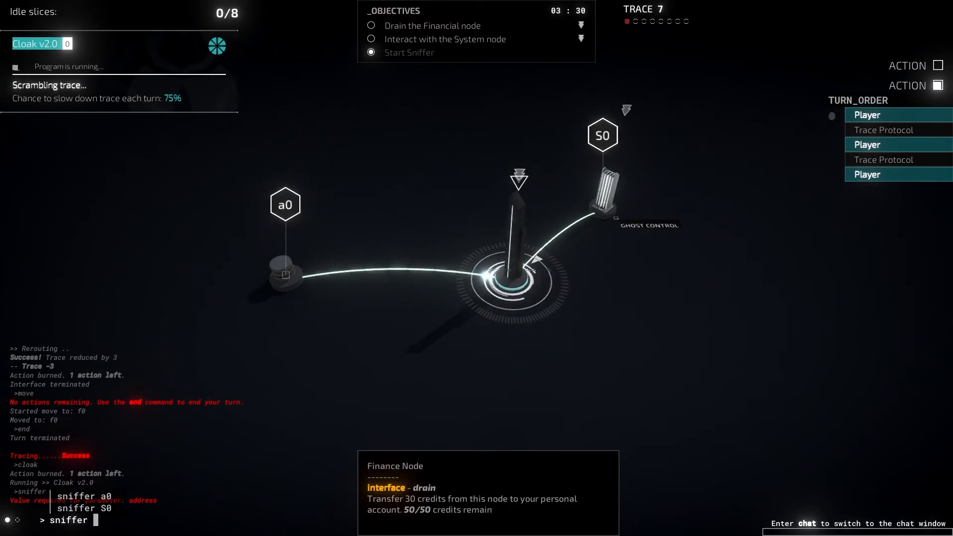
text(s)
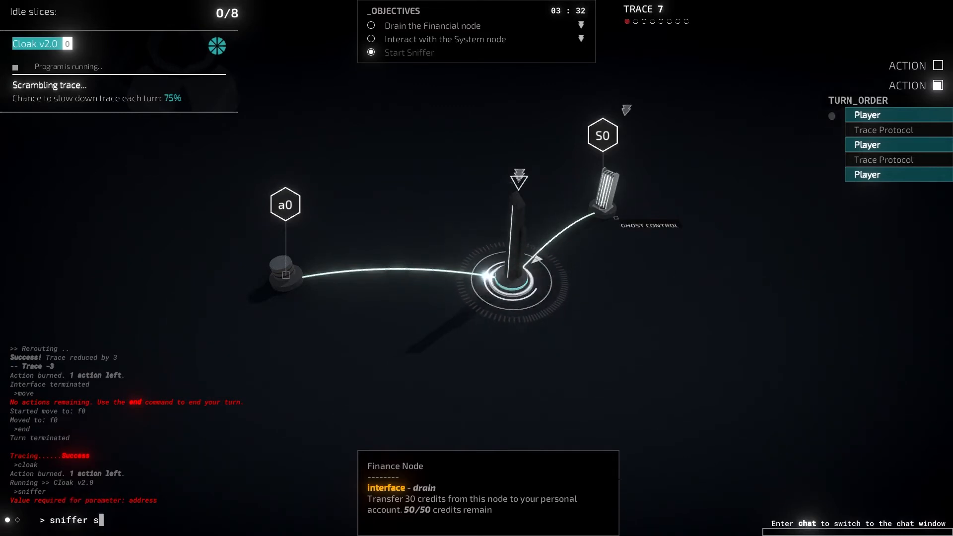
text(0)
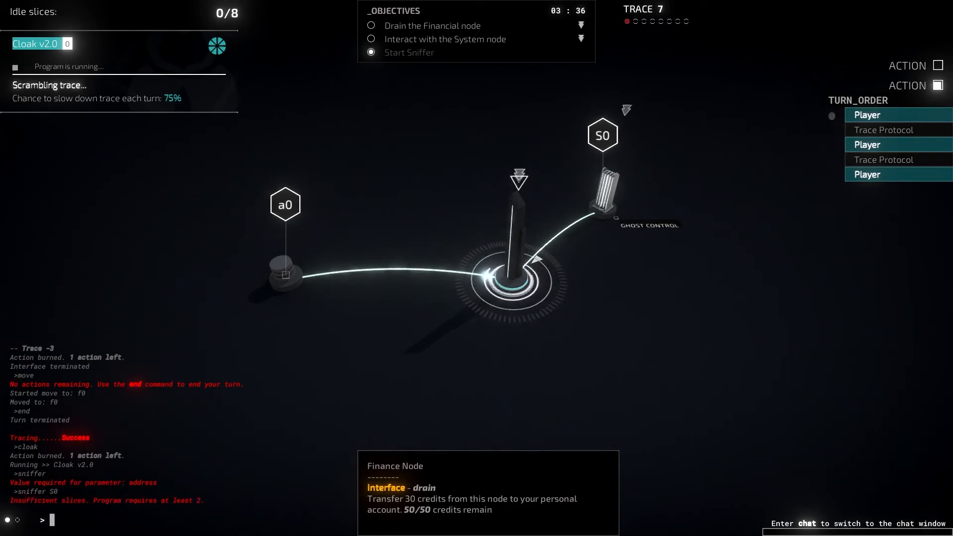
Reassign Cloak to 6 slices with 'slice cloak 6', freeing two of eight.
text(s)
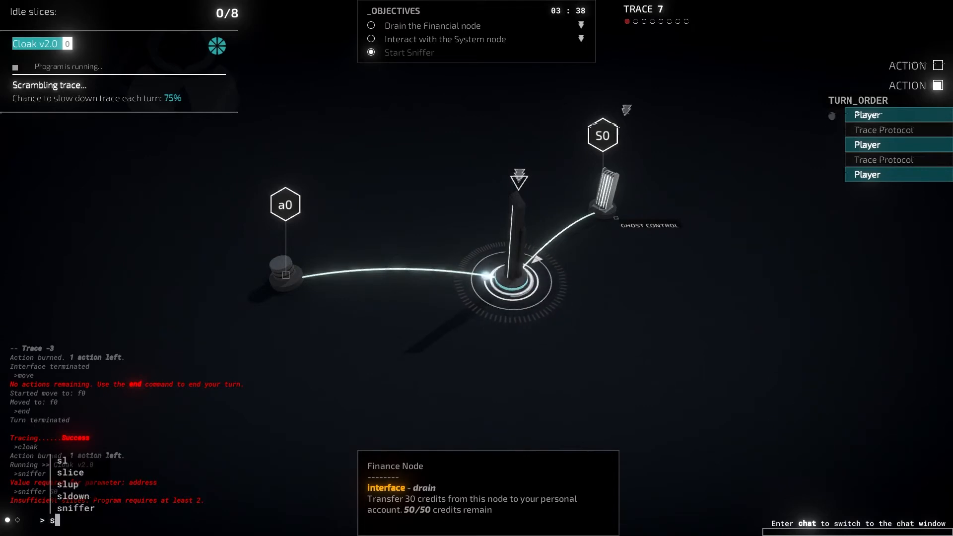
text(lice)
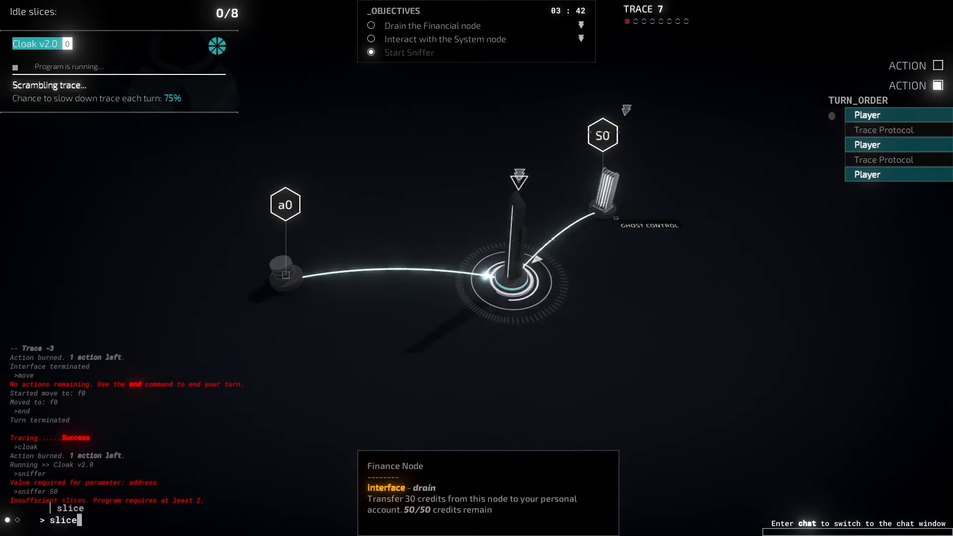
text(cloak)
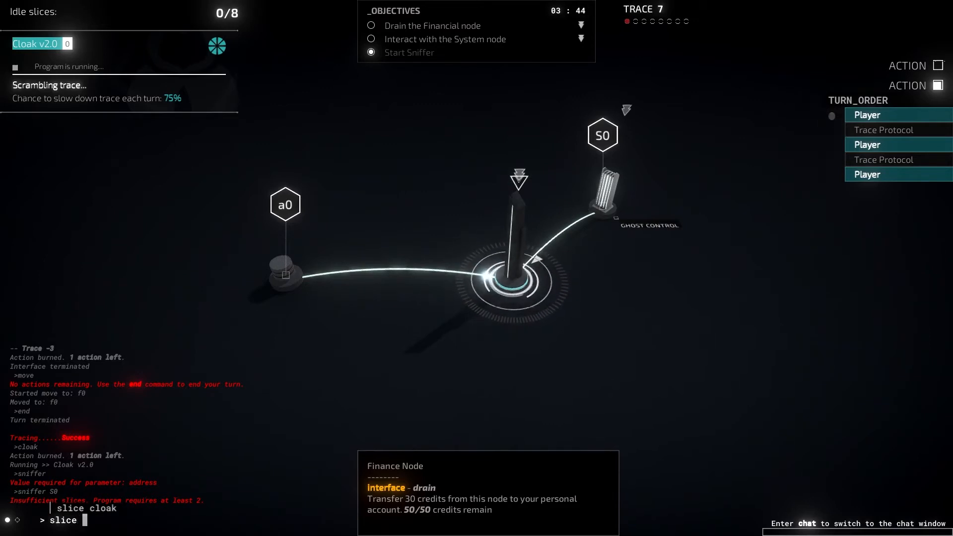
text(cloa)
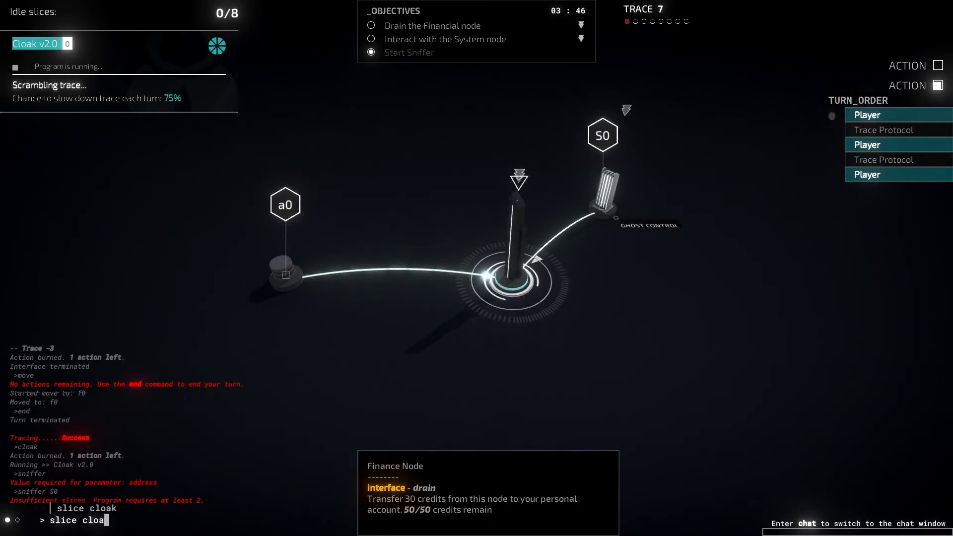
text(k)
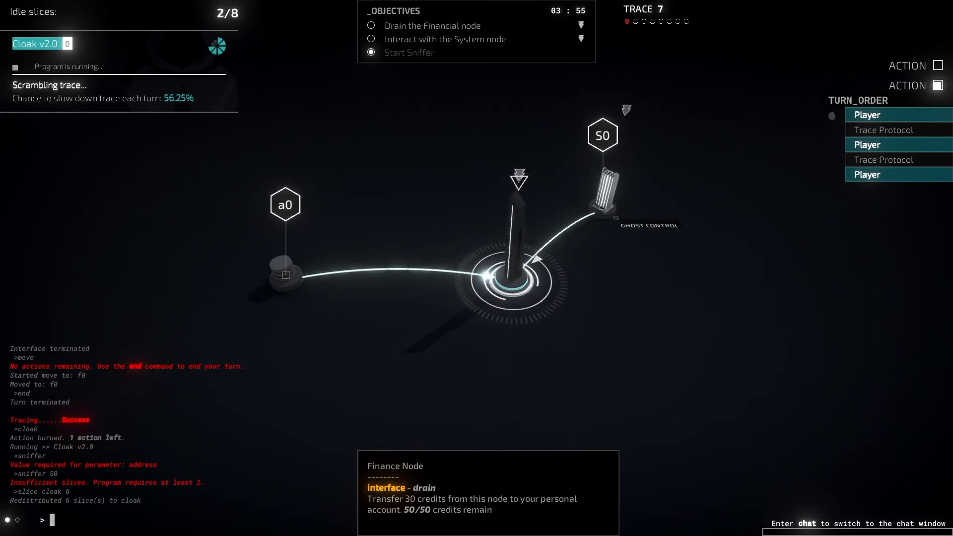
text(sniffe)
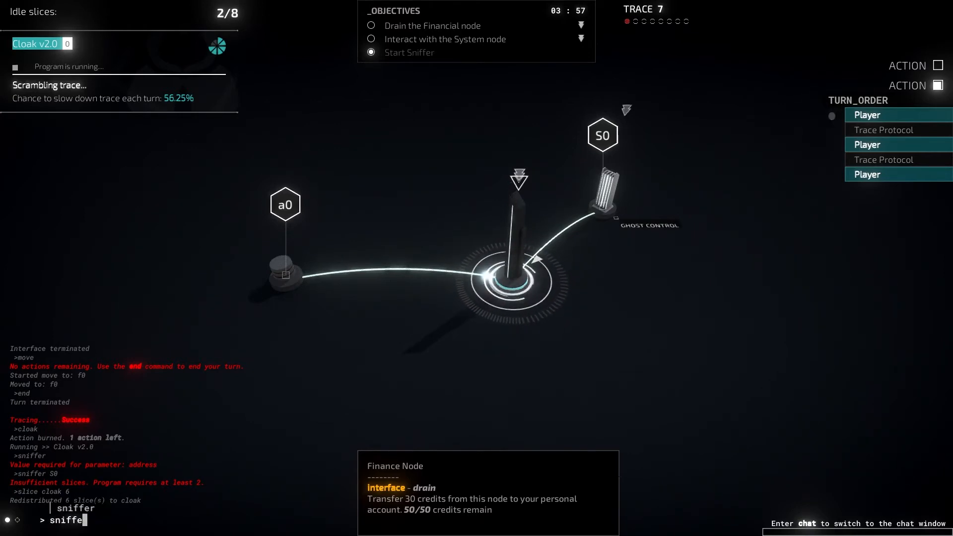
Run Sniffer on S0 to expose Hangman v1.1, then attempt Dagger.
text(S0)
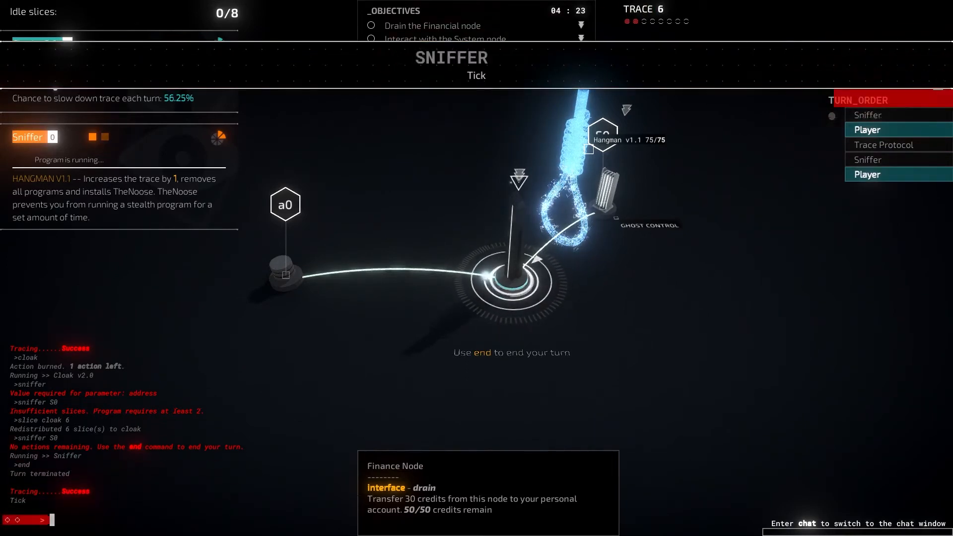
text(dagger)
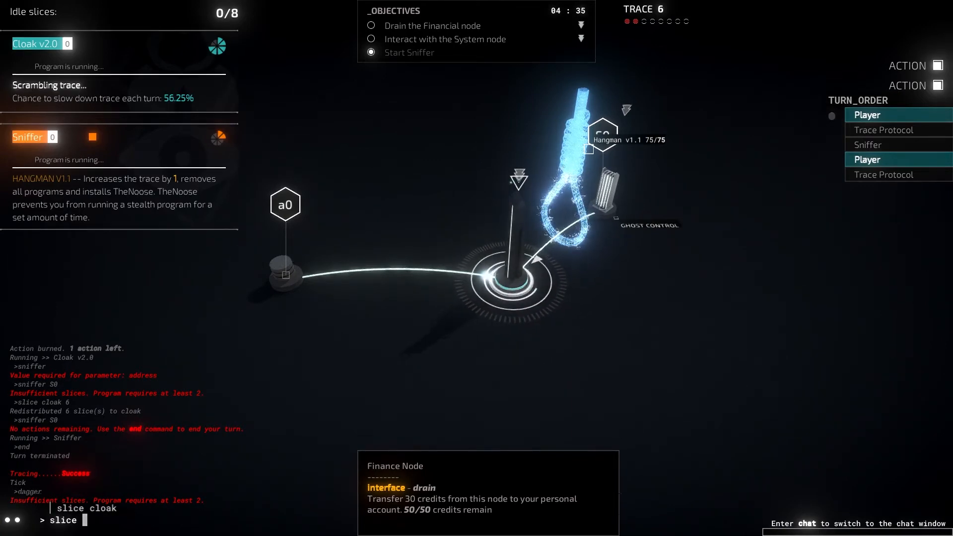
Adjust Cloak's slices, launch Dagger on Hangman v1.1 and end the turn, leaving it at 22.5/75.
text(cload)
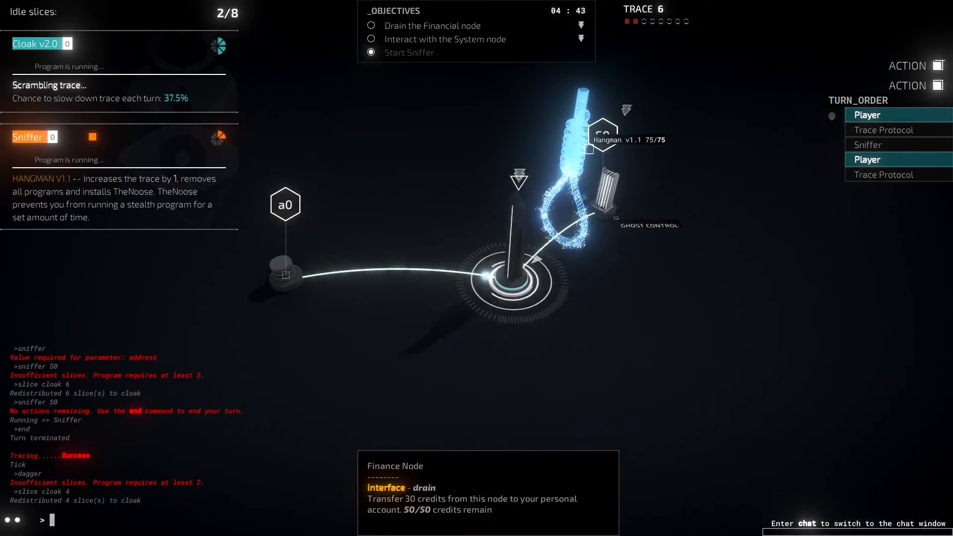
text(chat)
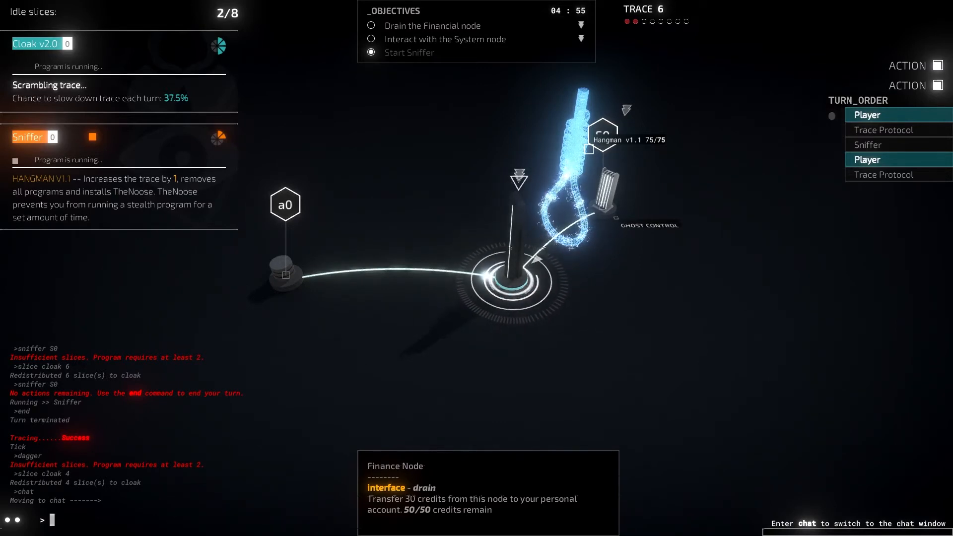
text(dag)
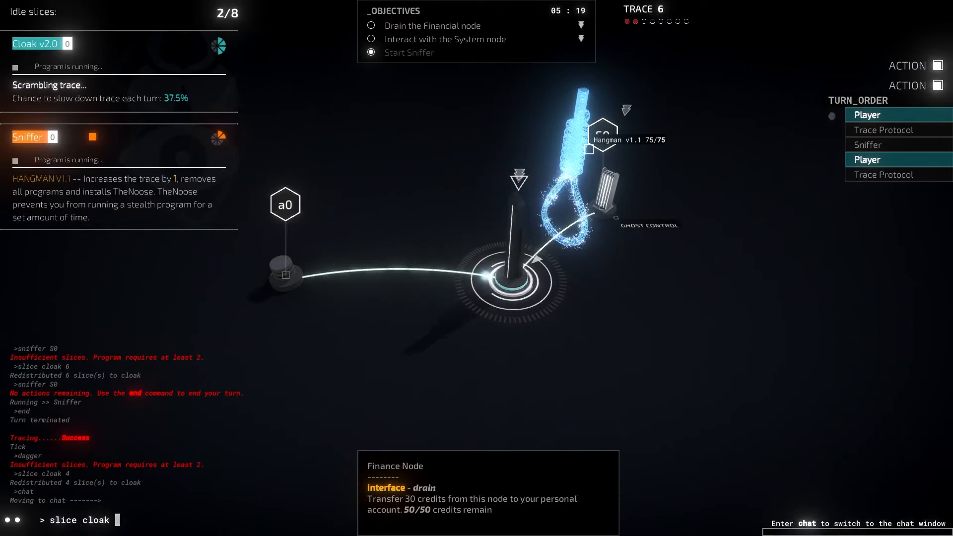
text(2)
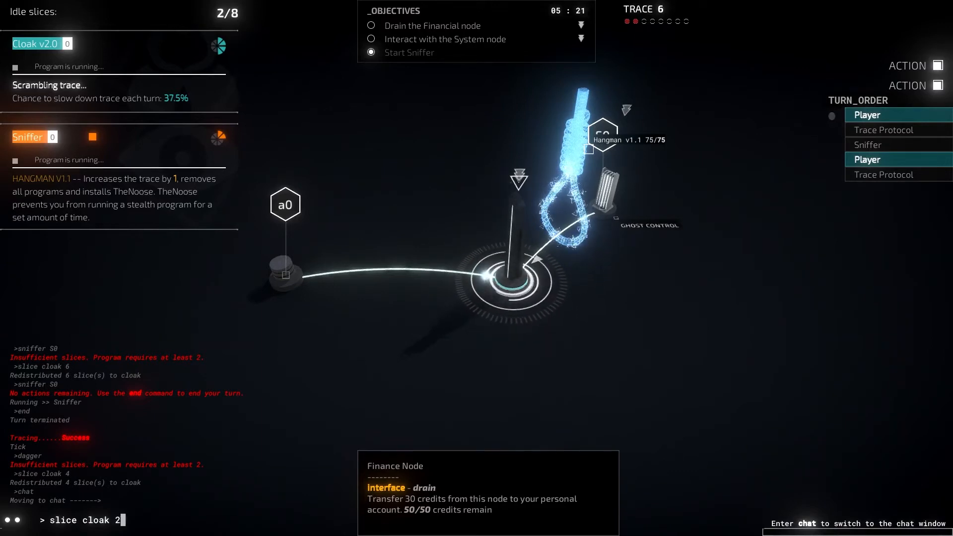
key(enter)
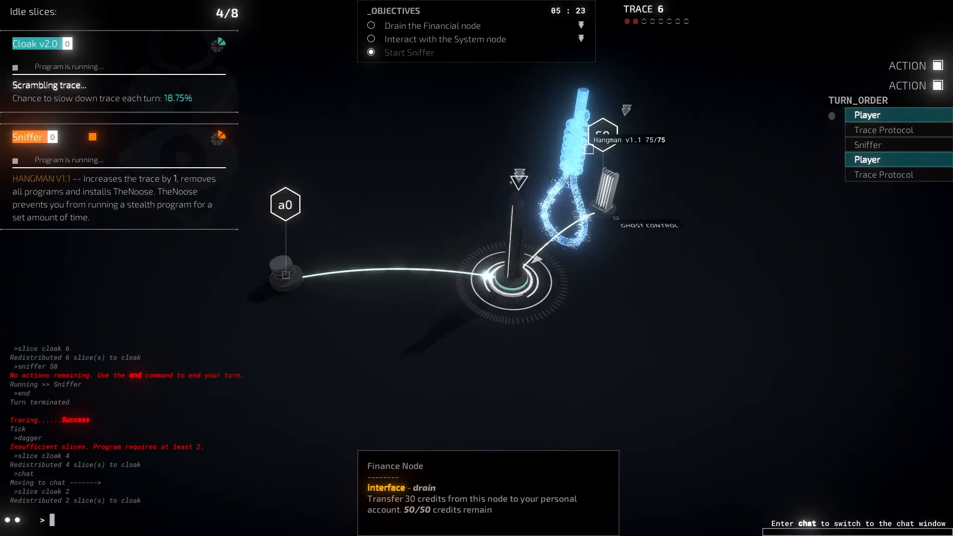
text(da)
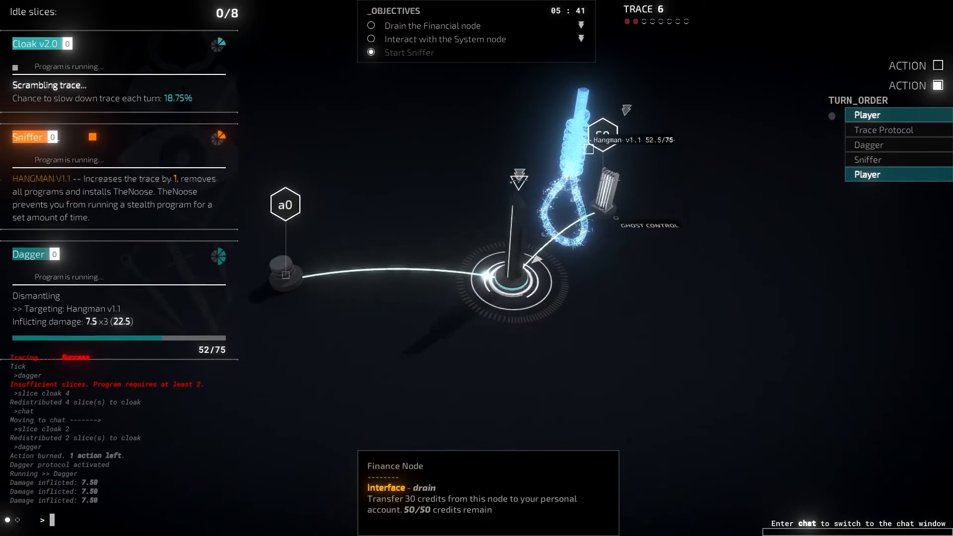
text(end)
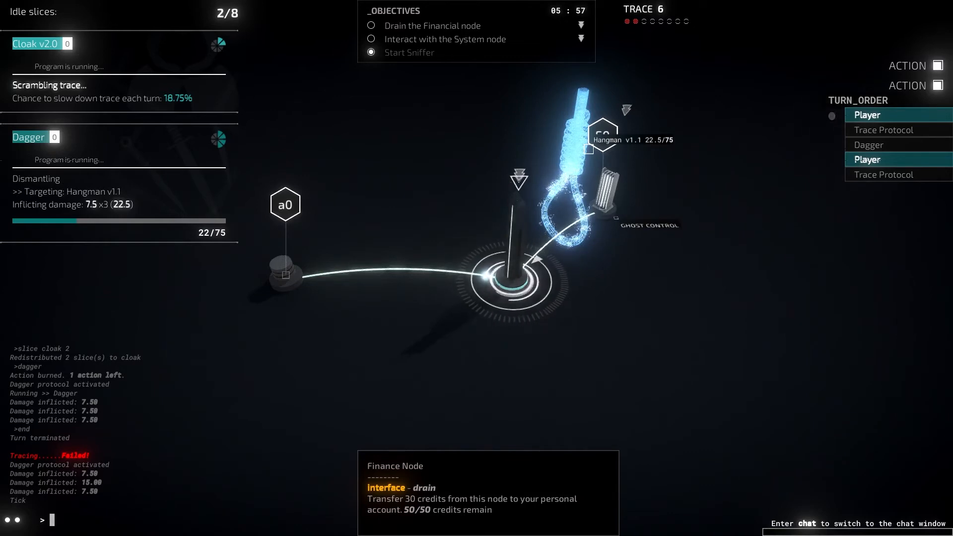
Leech and drain the Finance node to 0/50 credits, then end the turn.
text(leech)
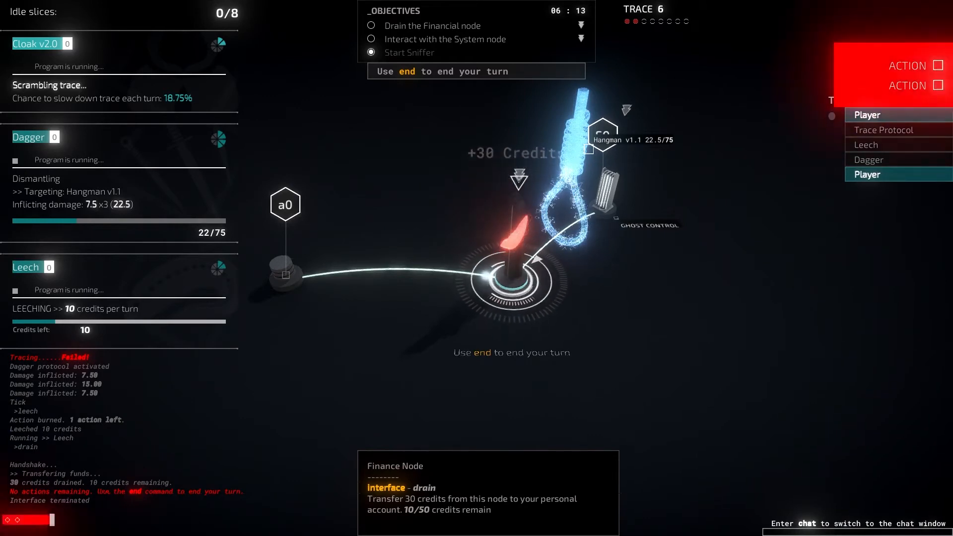
text(end)
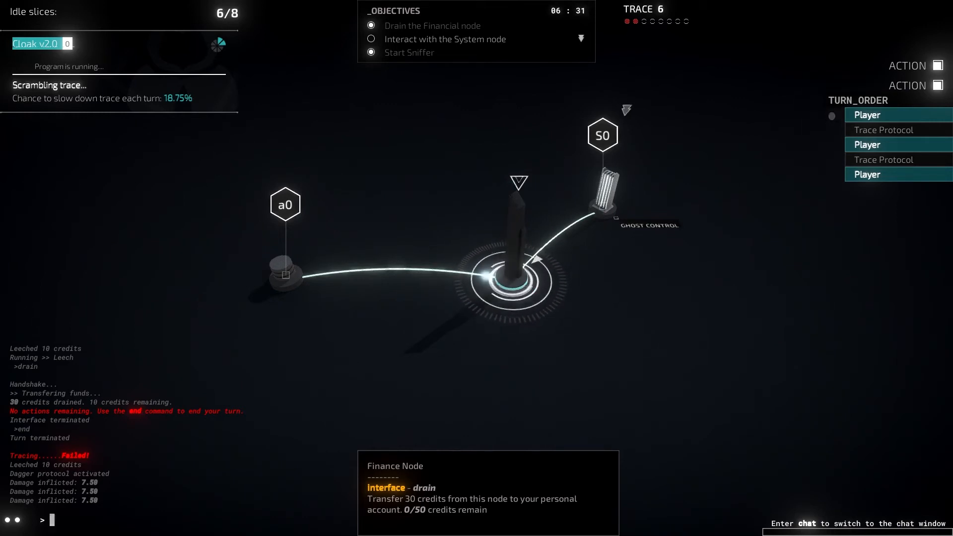
Move onto System node S0 with 'move S0', bringing up the system node tutorial.
text(c)
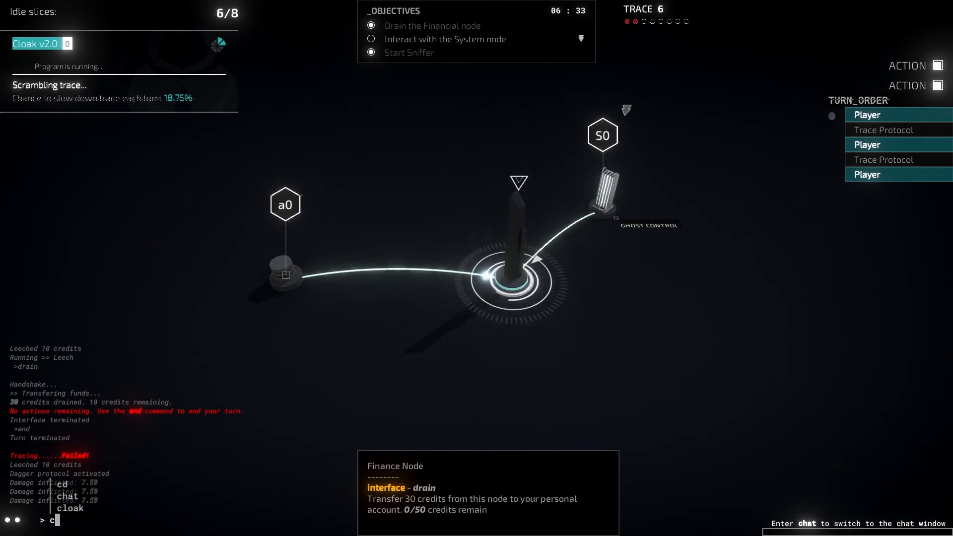
text(loak)
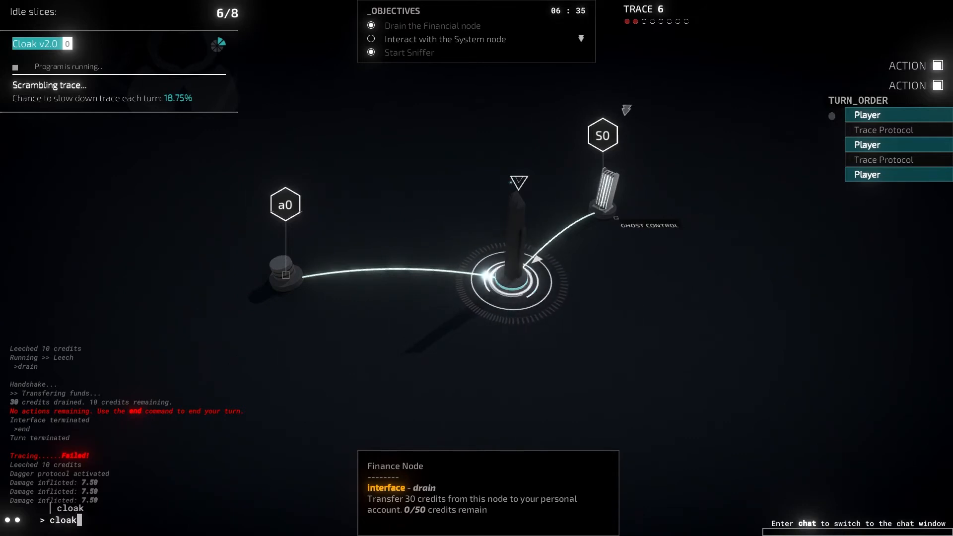
text(c)
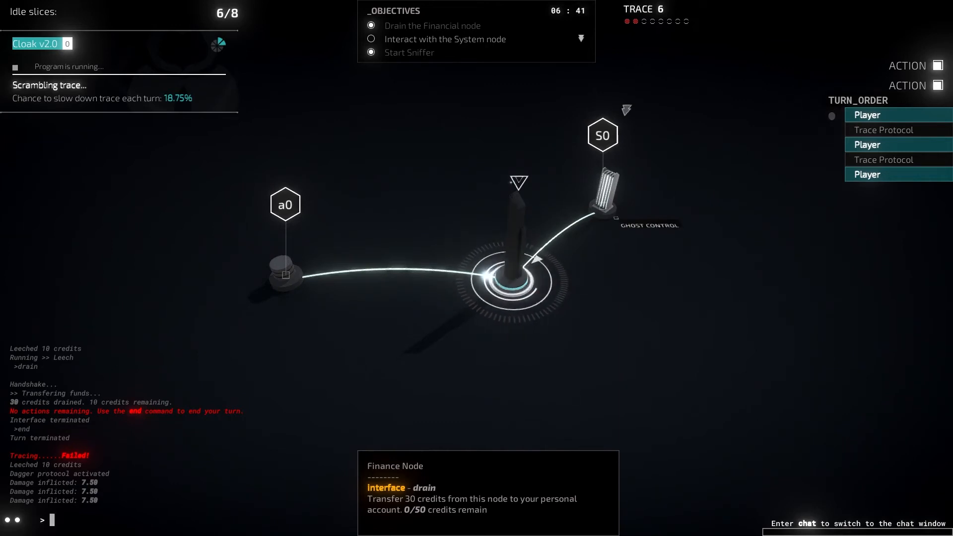
text(move)
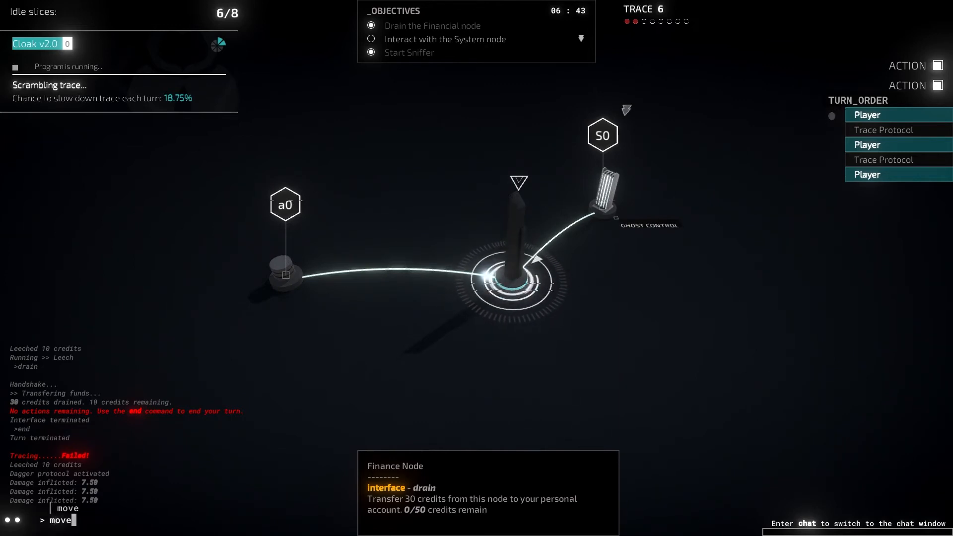
text(S)
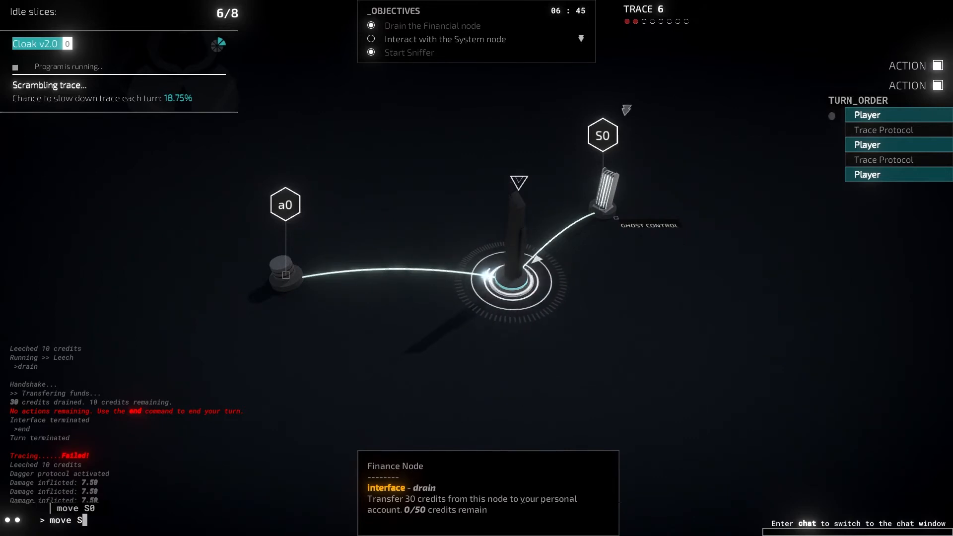
text(0)
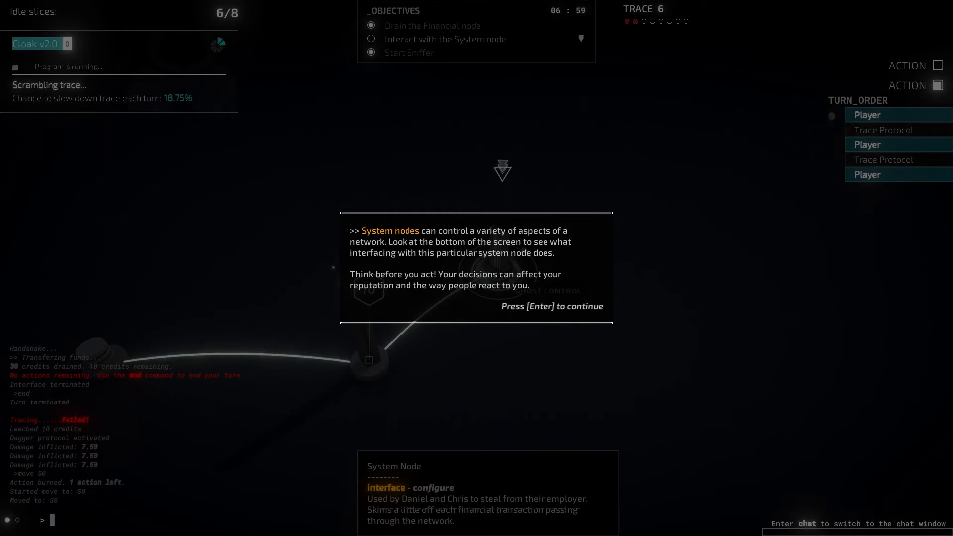
Dismiss the system node tip and interface with S0, forwarding the evidence for +1 reputation.
key(enter)
text(int)
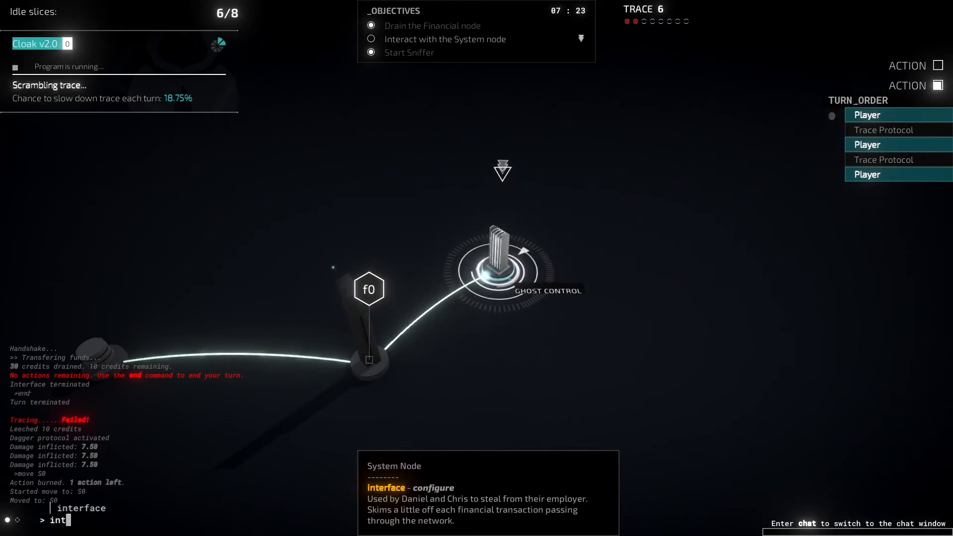
text(er)
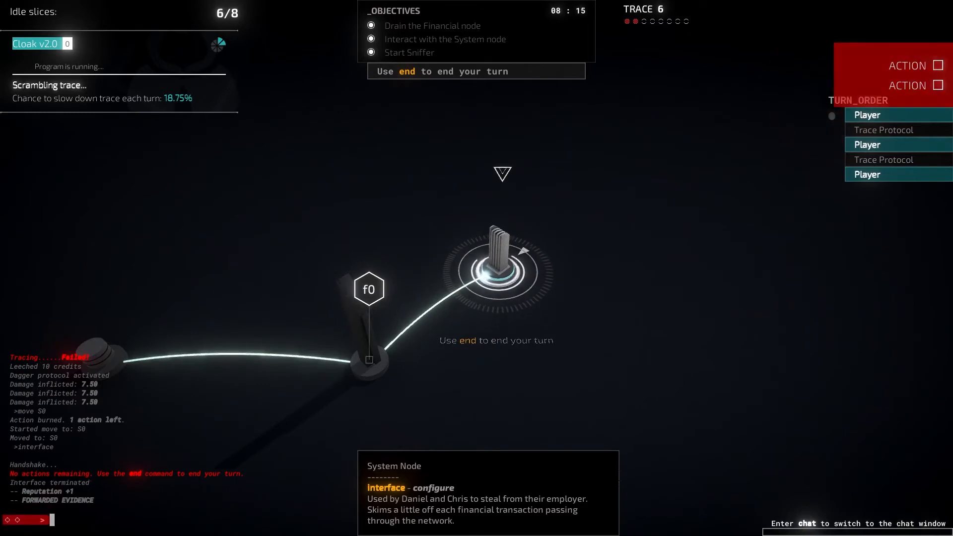
Give Cloak all eight slices and end the turn, finishing with an A+ and 3/3 objectives.
text(cl)
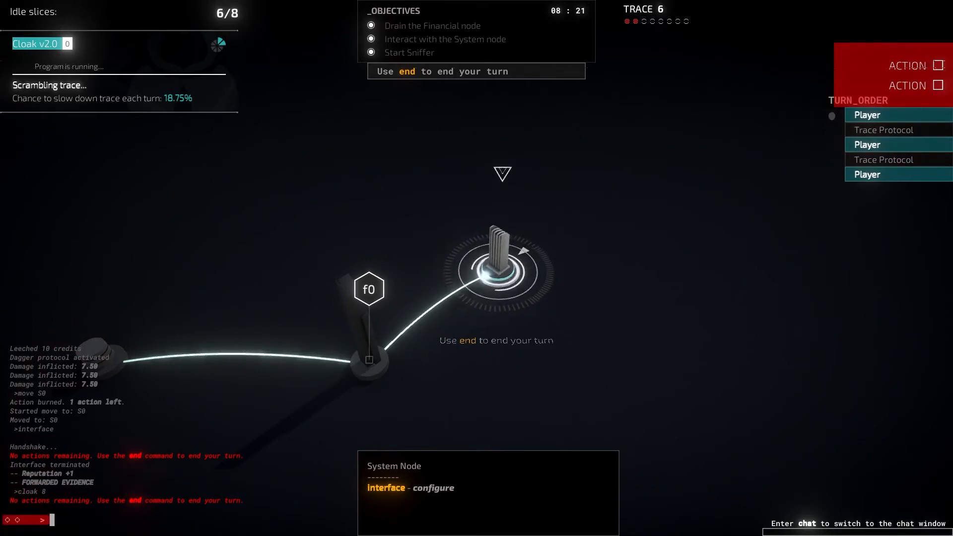
text(sl)
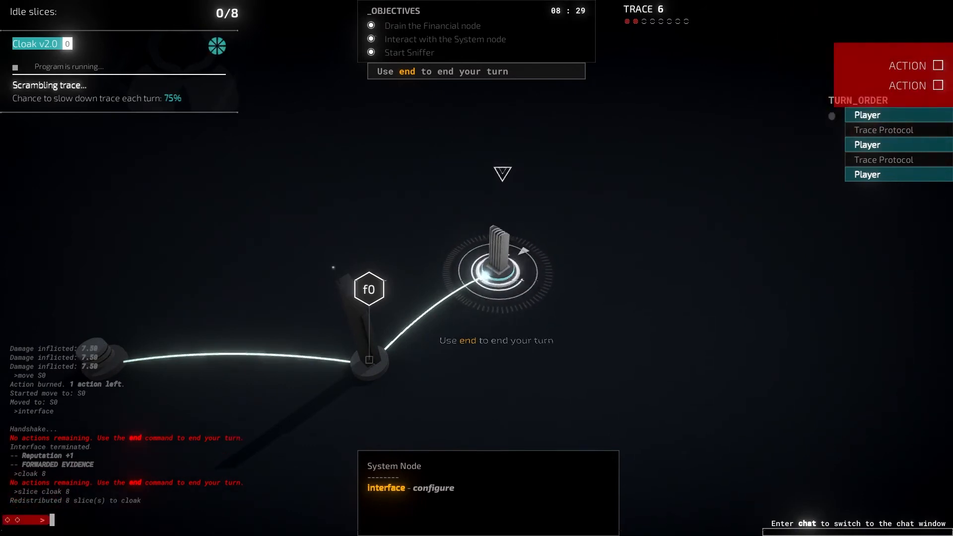
text(end)
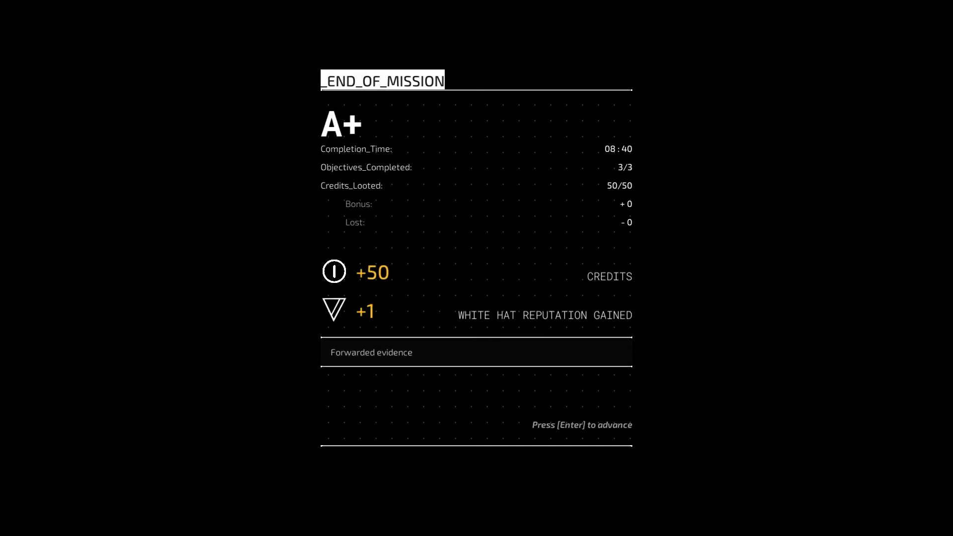
Advance past the End of Mission results to the mOS desktop.
key(enter)
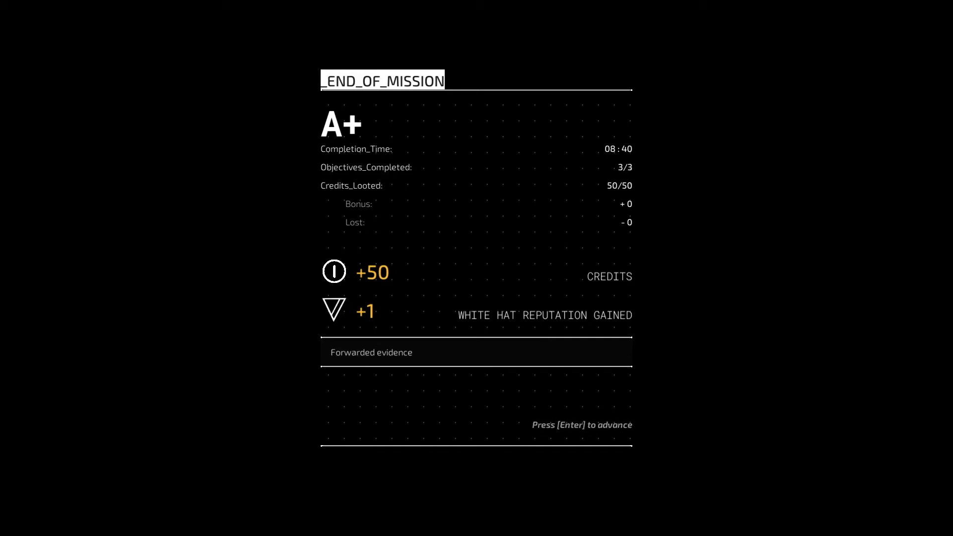
key(enter)
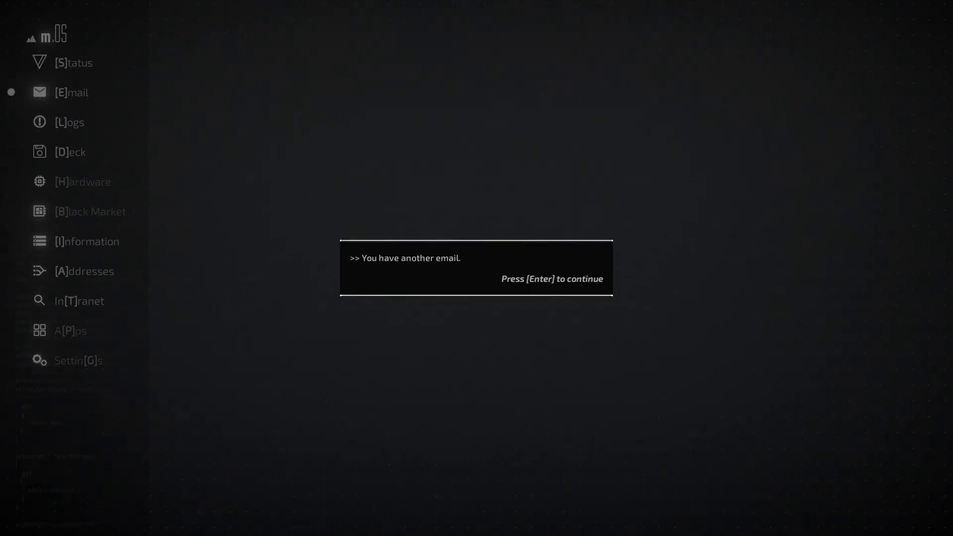
Dismiss the new email notice and reply to Cl0v3r's RE: WELCOME BACK email.
key(enter)
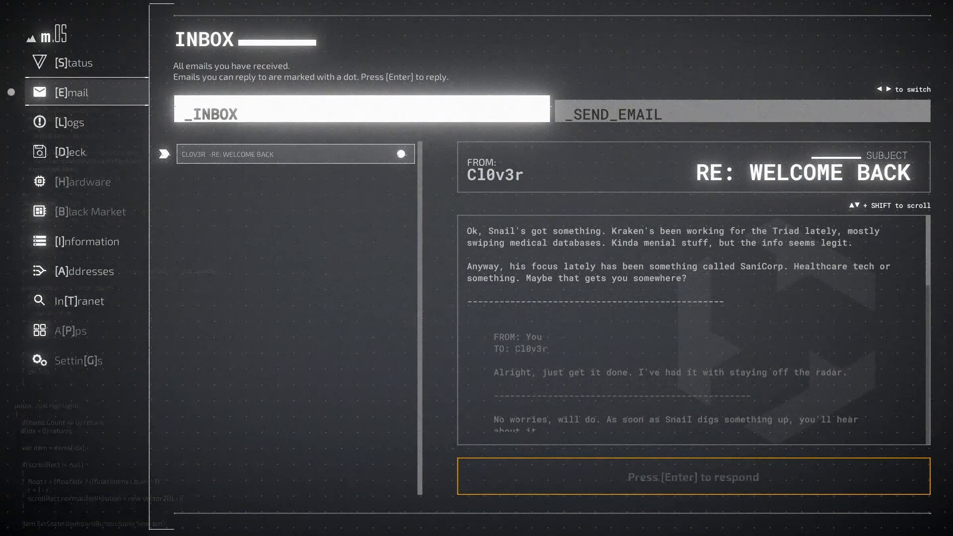
key(enter)
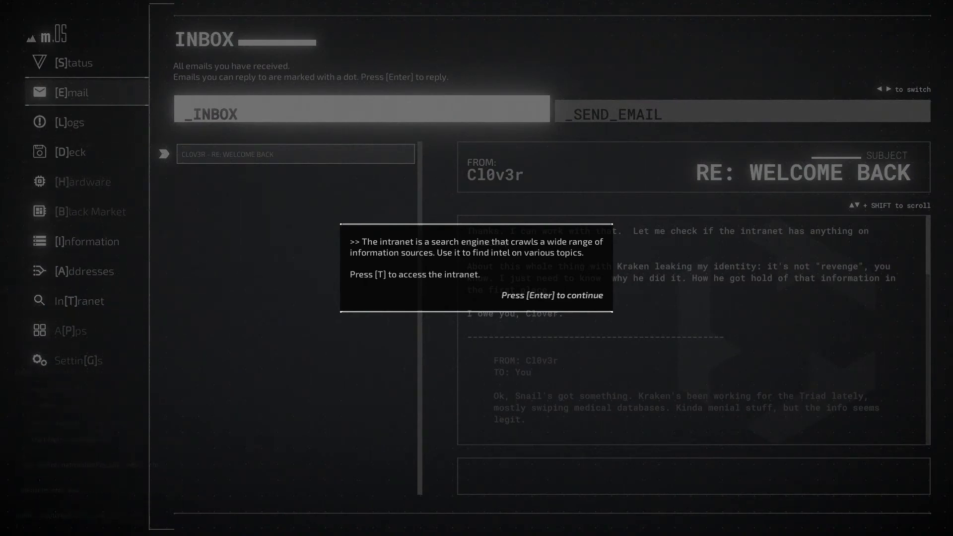
Dismiss the intranet introduction and read the Ghost Network databit in the databits overview.
key(t)
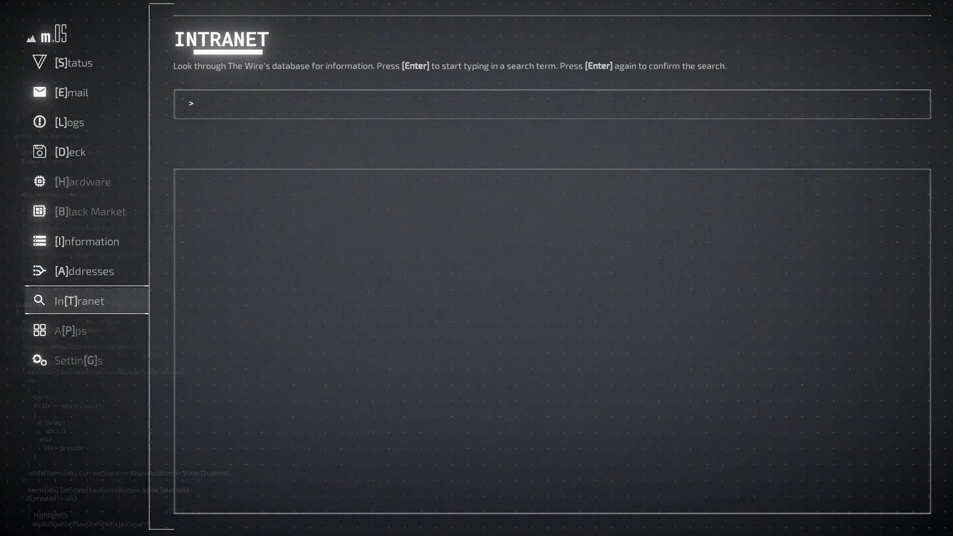
click(69, 122)
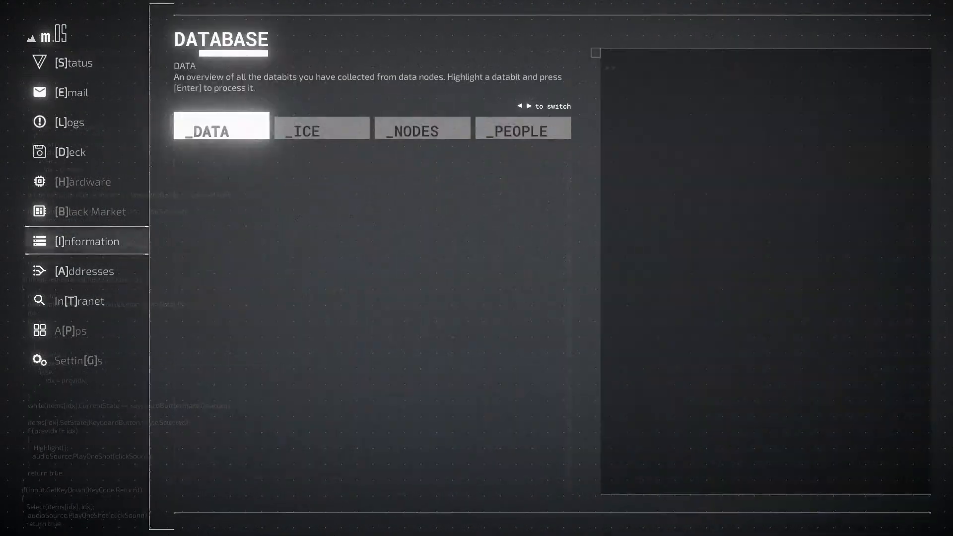
click(224, 162)
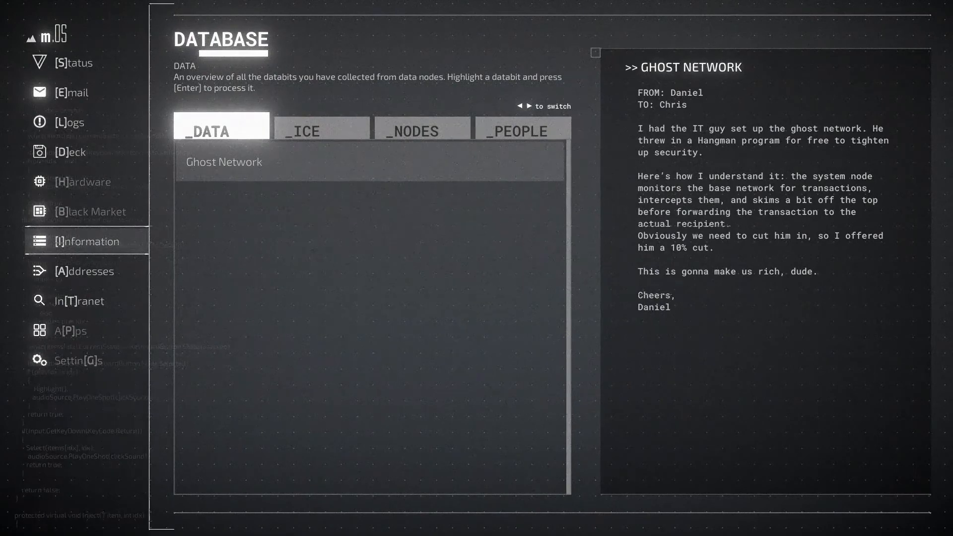
click(78, 300)
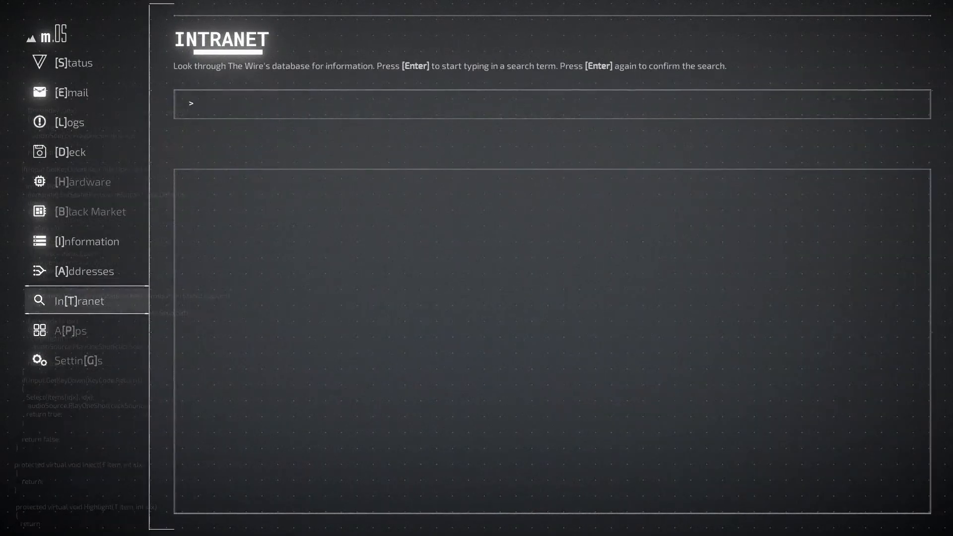
Search the intranet for 'sanicor' and investigate the report's clues through the Antalya data center entry.
text(sanicor)
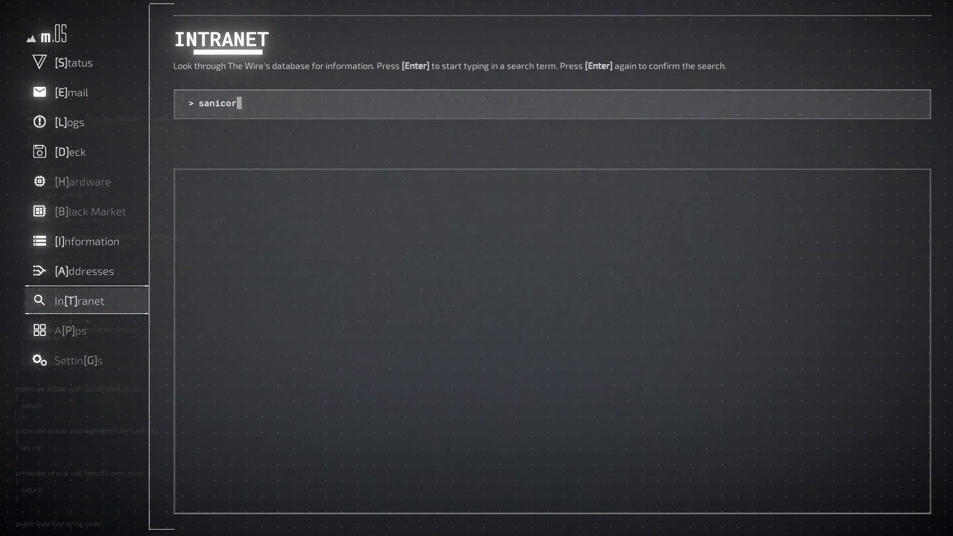
key(enter)
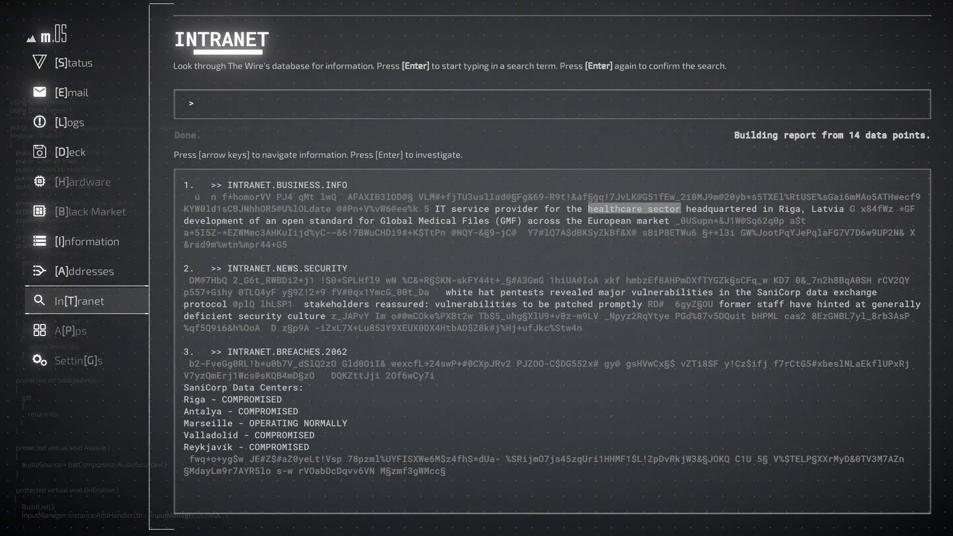
key(down)
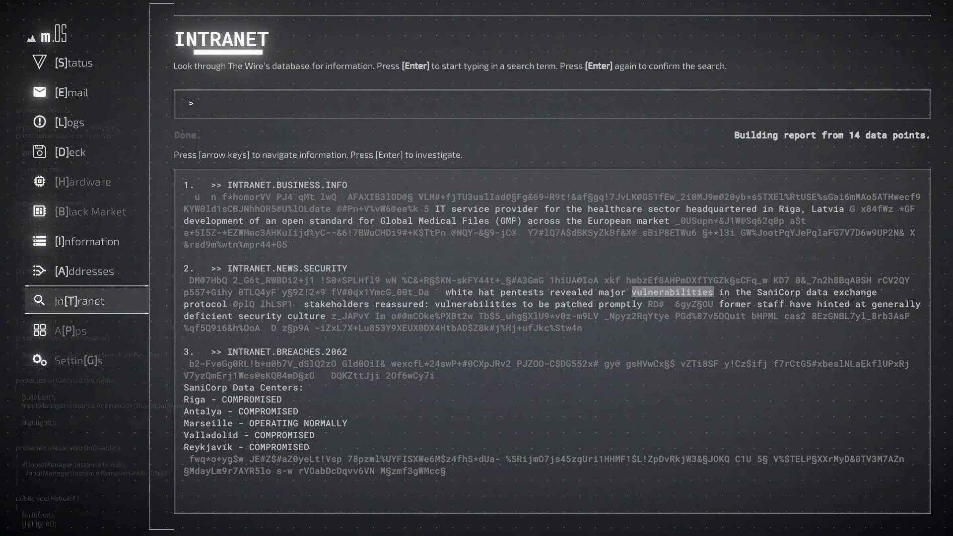
key(down)
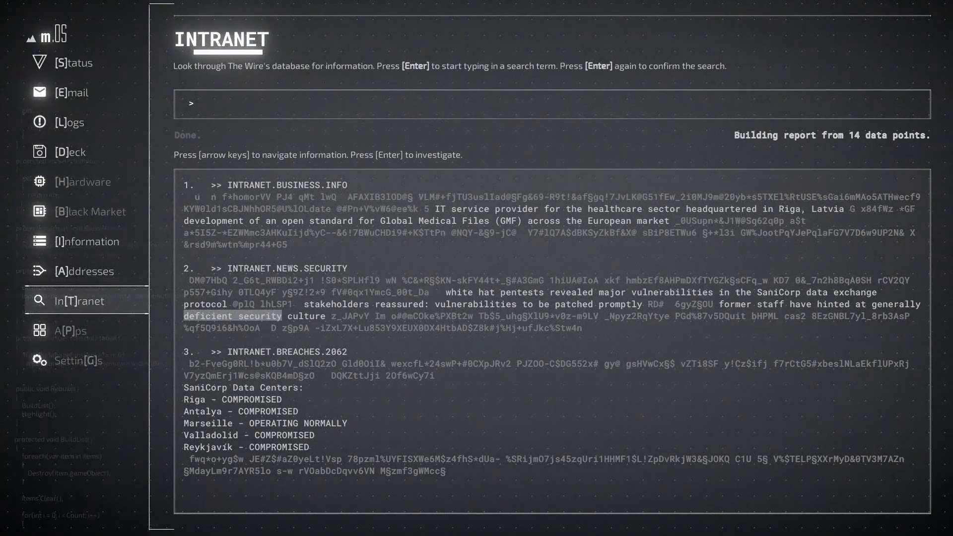
key(down)
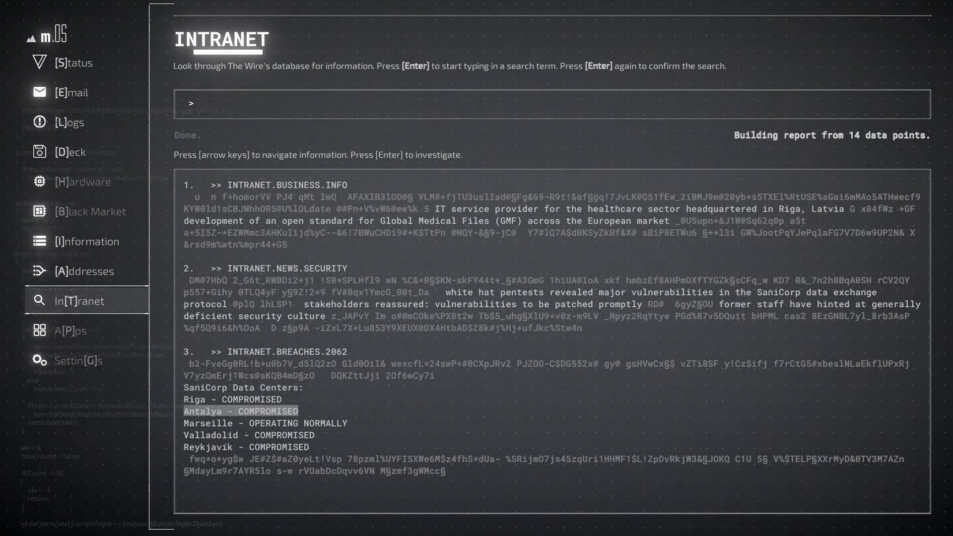
key(down)
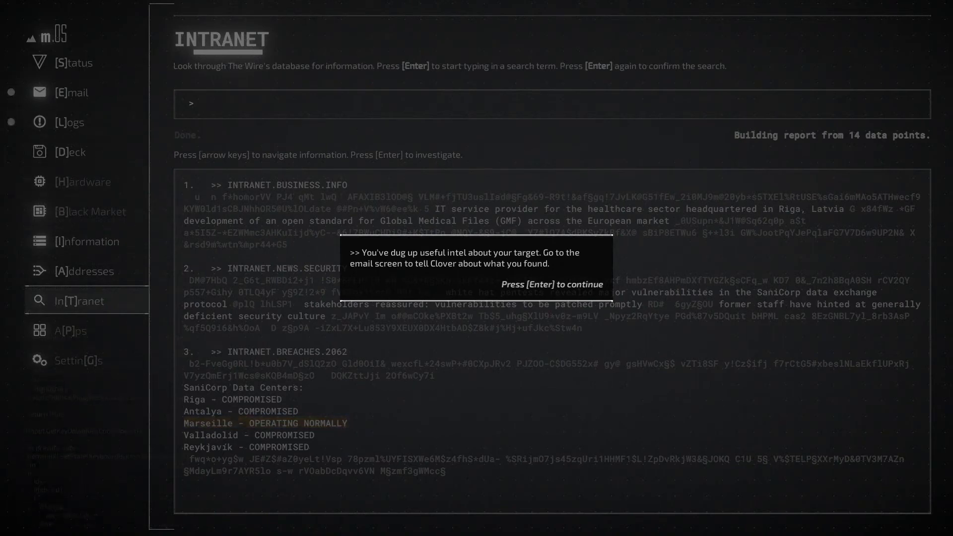
Dismiss the intel notice, check the Honeypot mission log, and begin an email to CLOV3R.
key(enter)
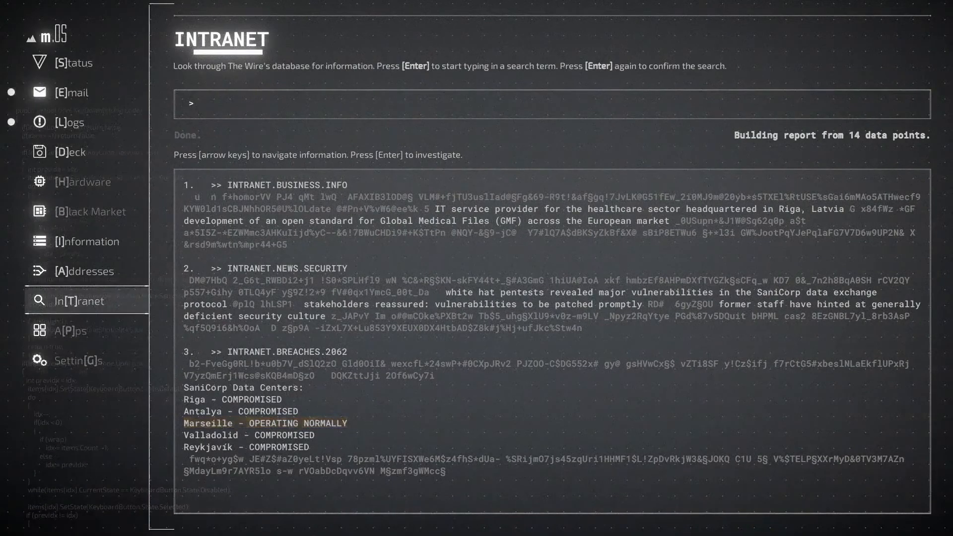
click(70, 122)
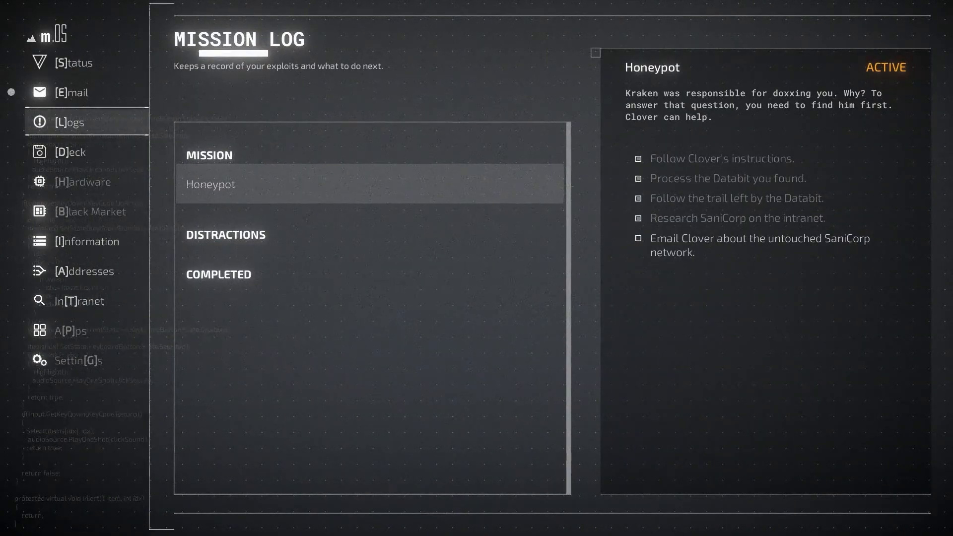
click(72, 92)
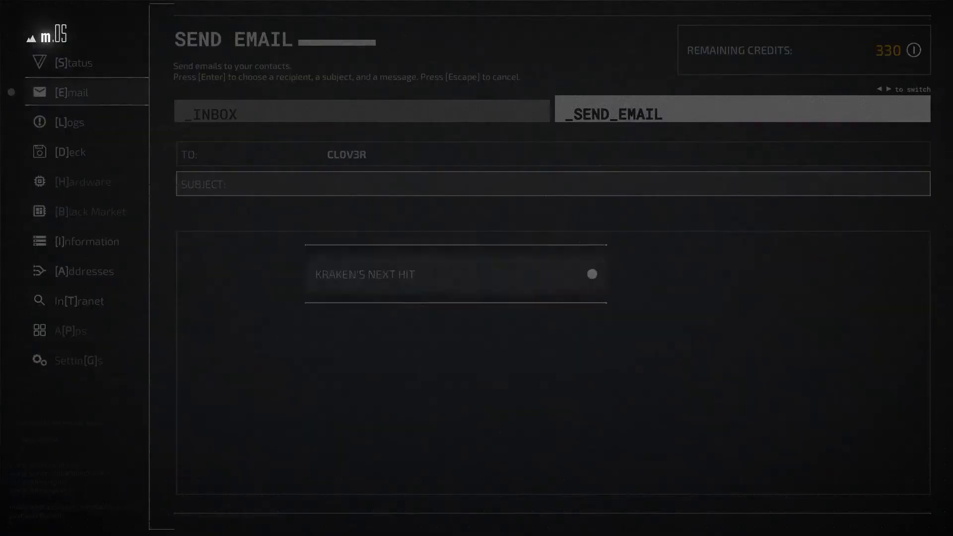
Send Clover the 'Kraken's Next Hit' email and open Clover's reply in the inbox.
key(enter)
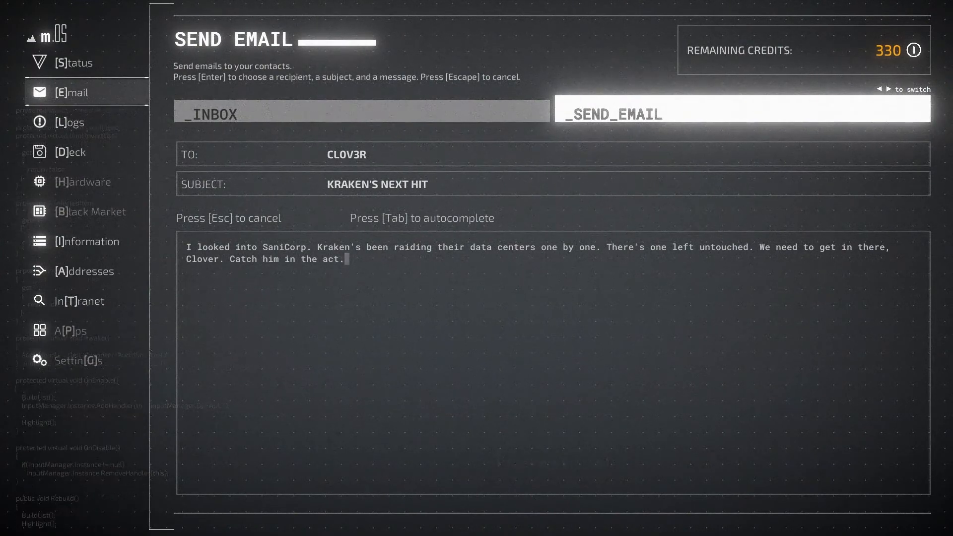
key(enter)
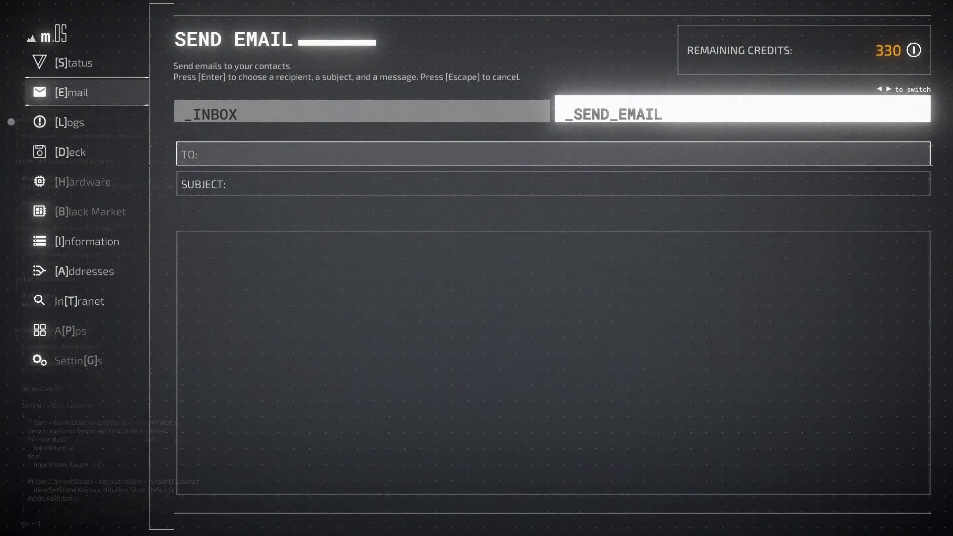
click(70, 121)
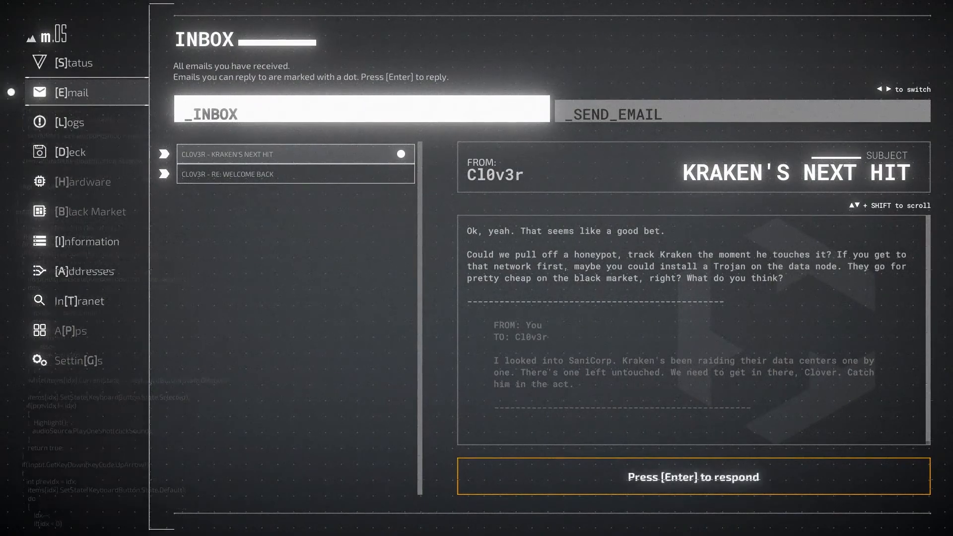
Reply 'Sounds like a plan. Plant a Trojan...' to Clover and dismiss the new address notice.
key(Enter)
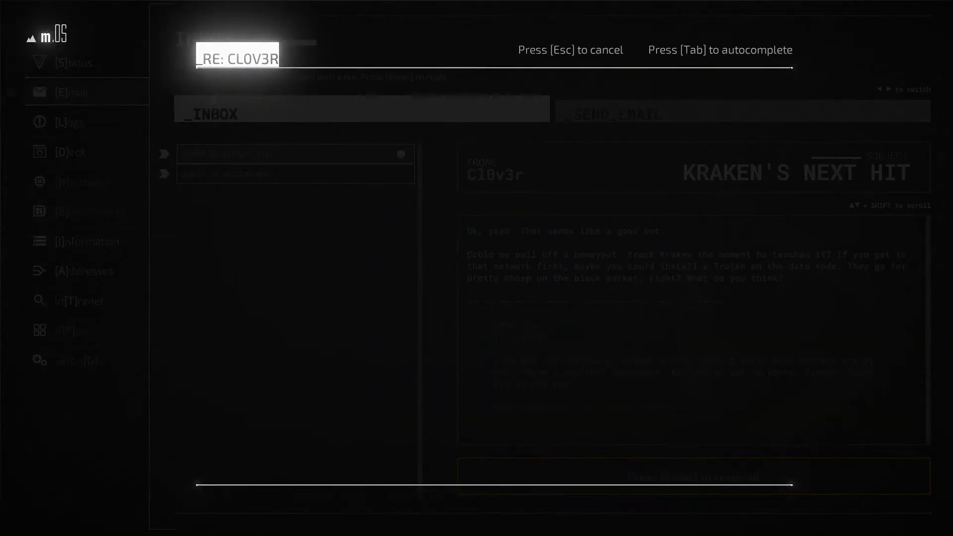
text(Sounds like a plan. Plant a Trojan, wait for Kraken to take the bait. I'll let you know how it goes.)
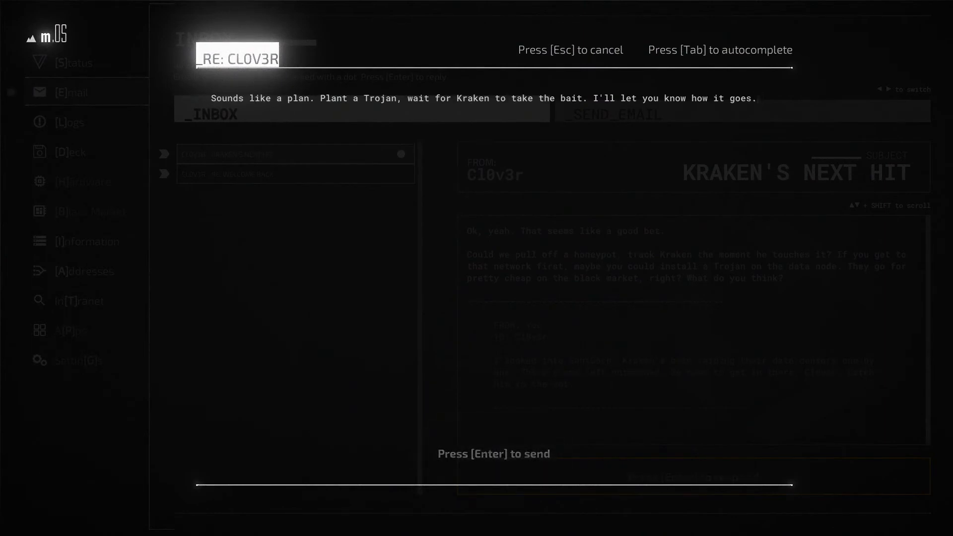
key(enter)
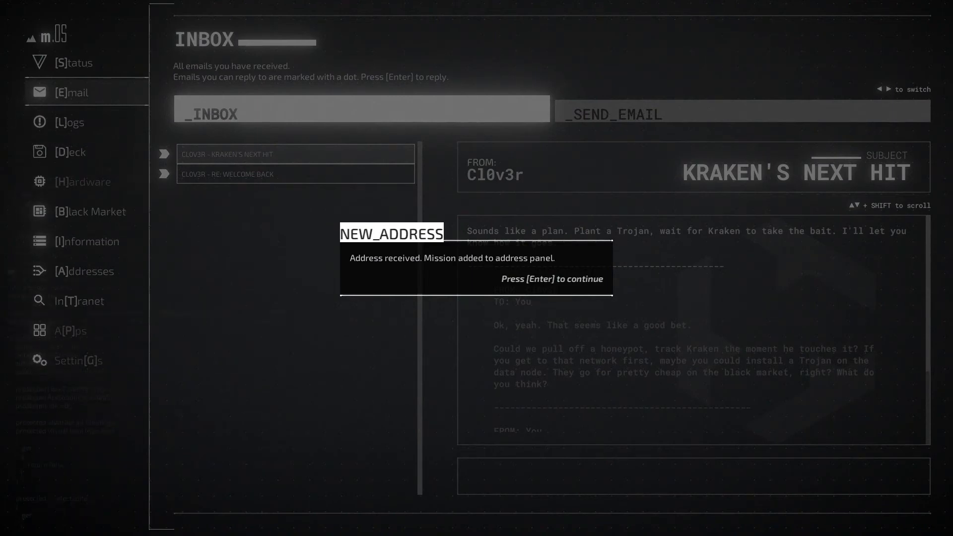
key(enter)
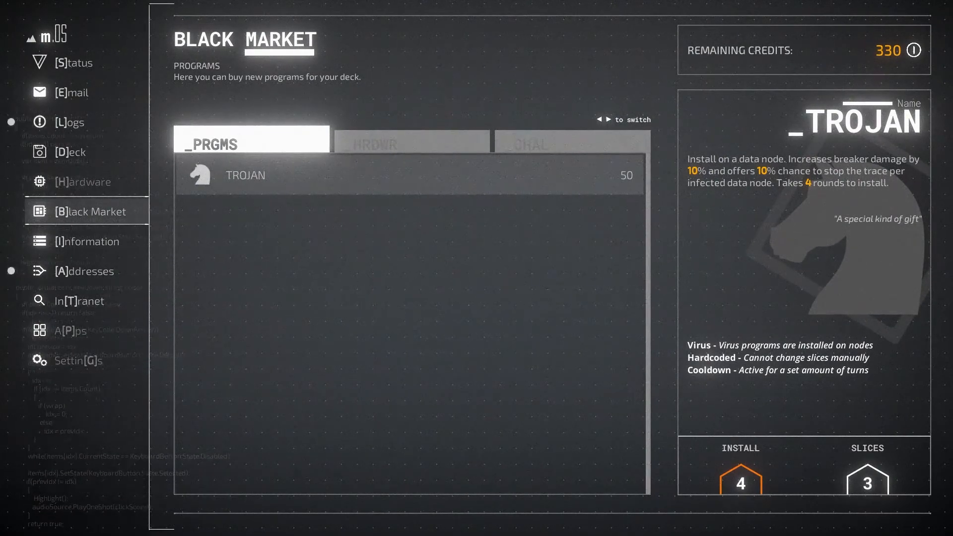
Buy the Trojan program from the Black Market and dismiss the equip reminder.
click(408, 175)
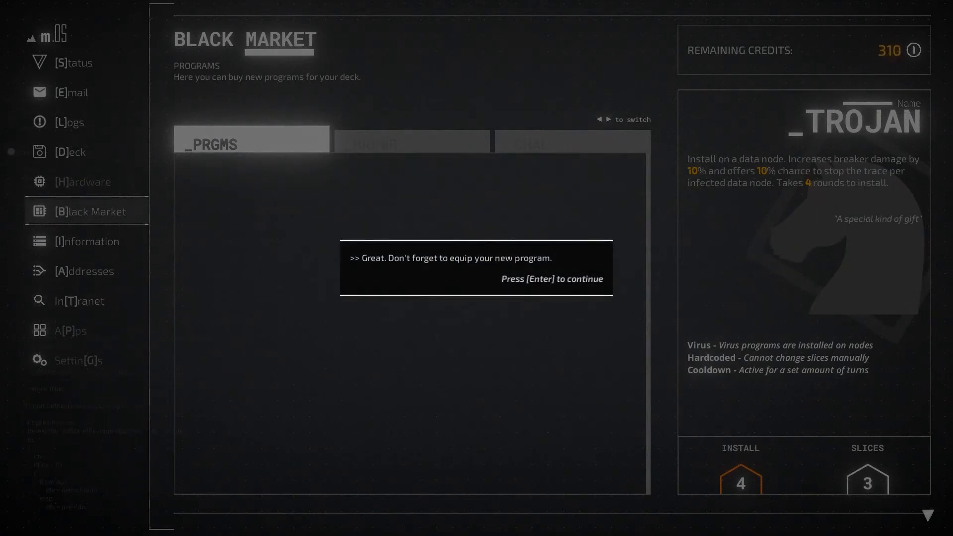
key(enter)
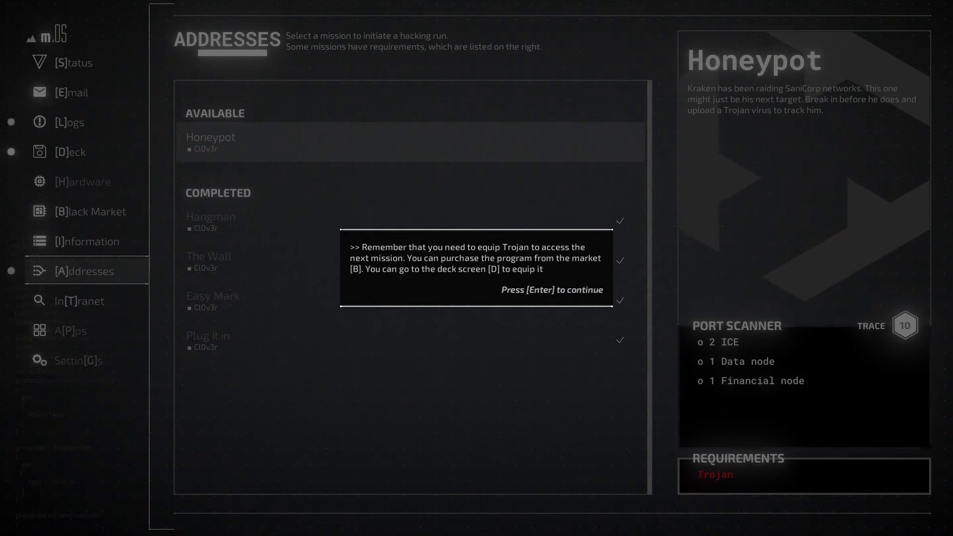
Confirm Trojan in deck slot 5 and the install task in Logs, then launch Honeypot.
key(enter)
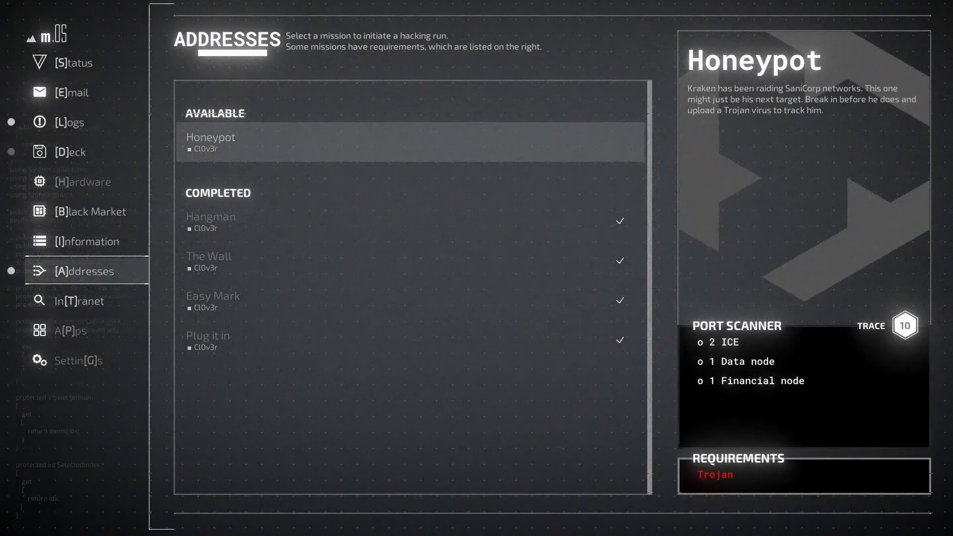
click(70, 151)
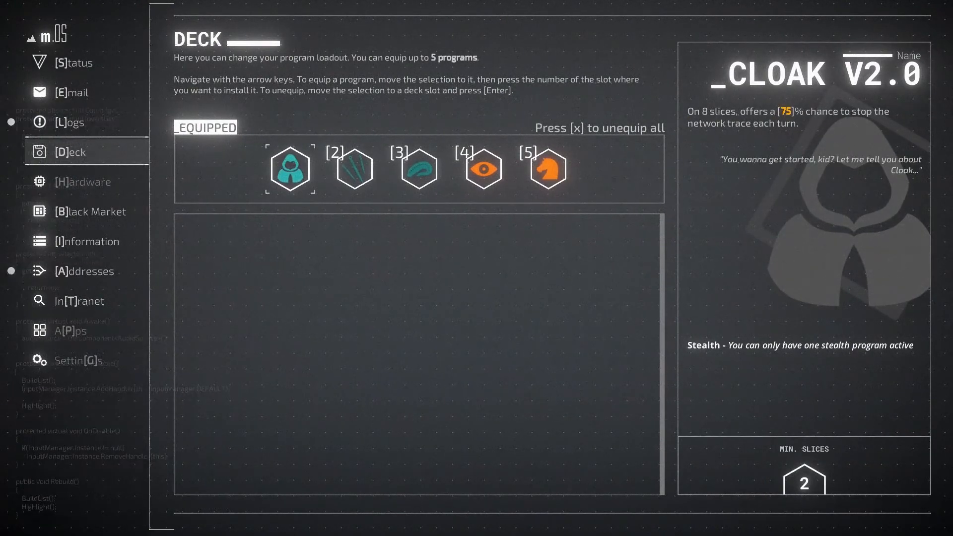
click(70, 121)
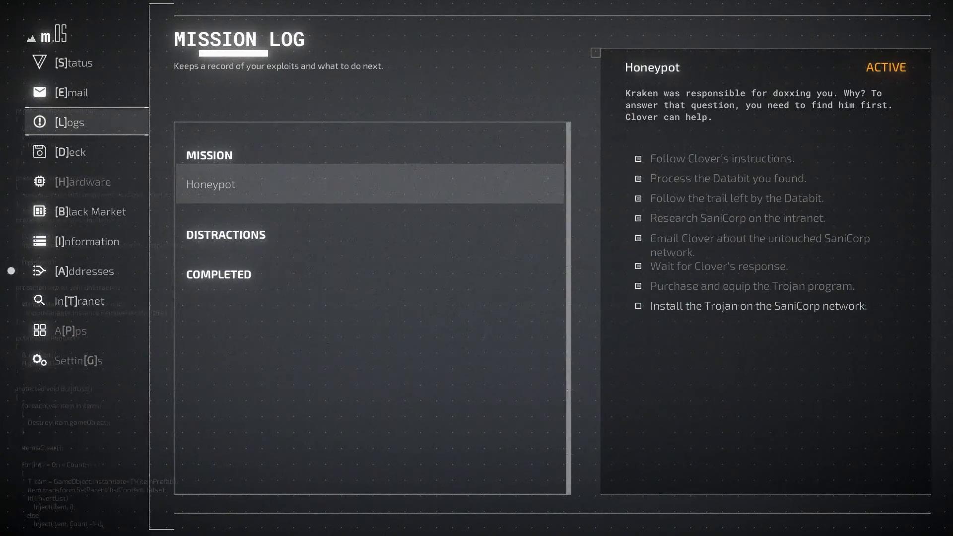
click(84, 271)
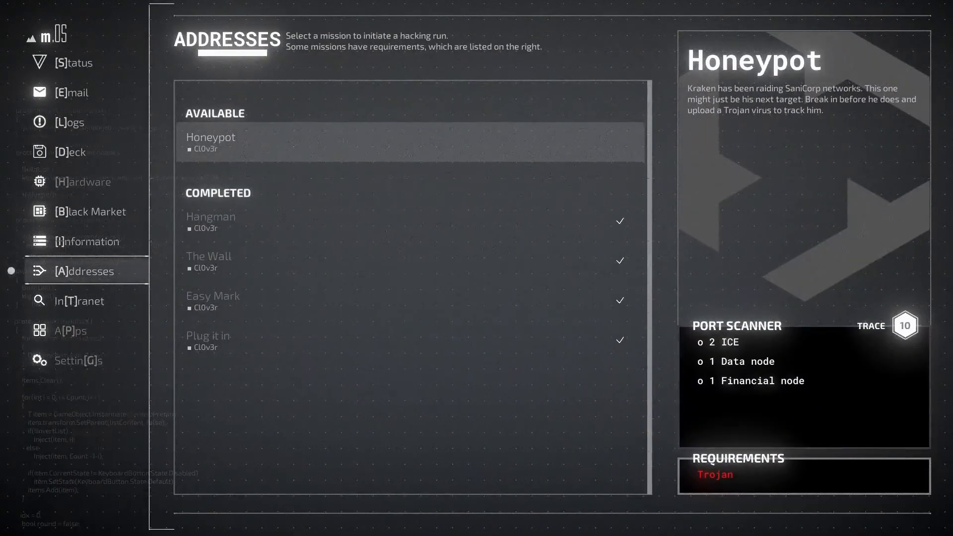
click(410, 142)
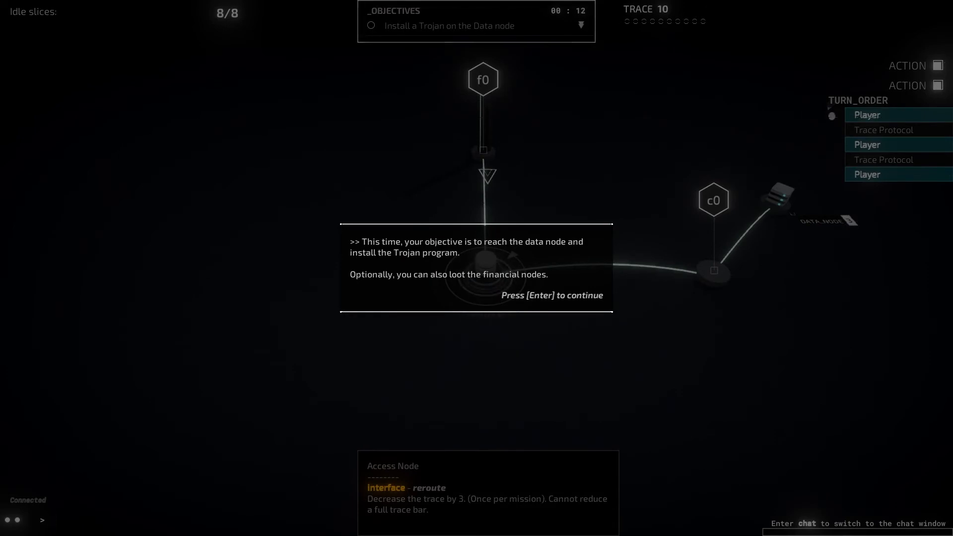
Clear the Honeypot tips on the mission objective, camera controls and command aliases.
key(enter)
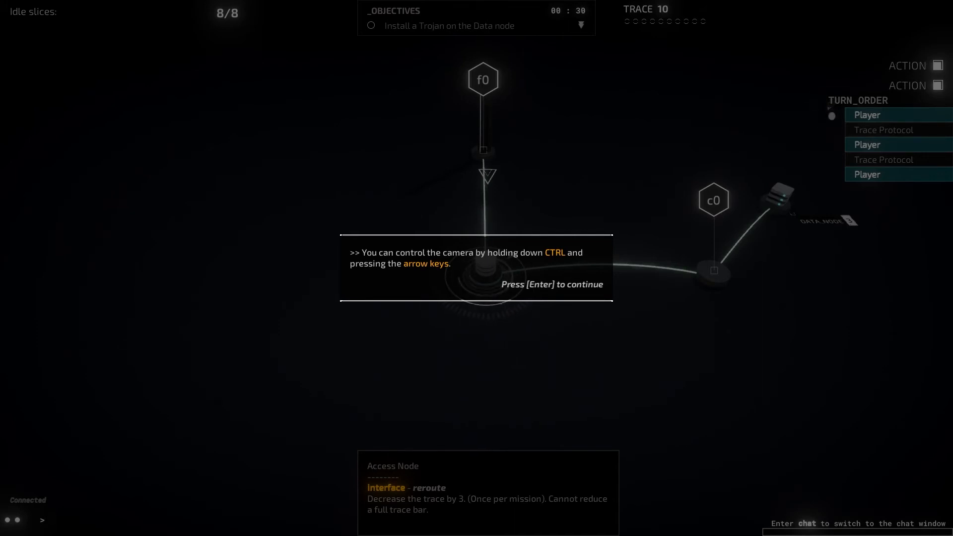
key(enter)
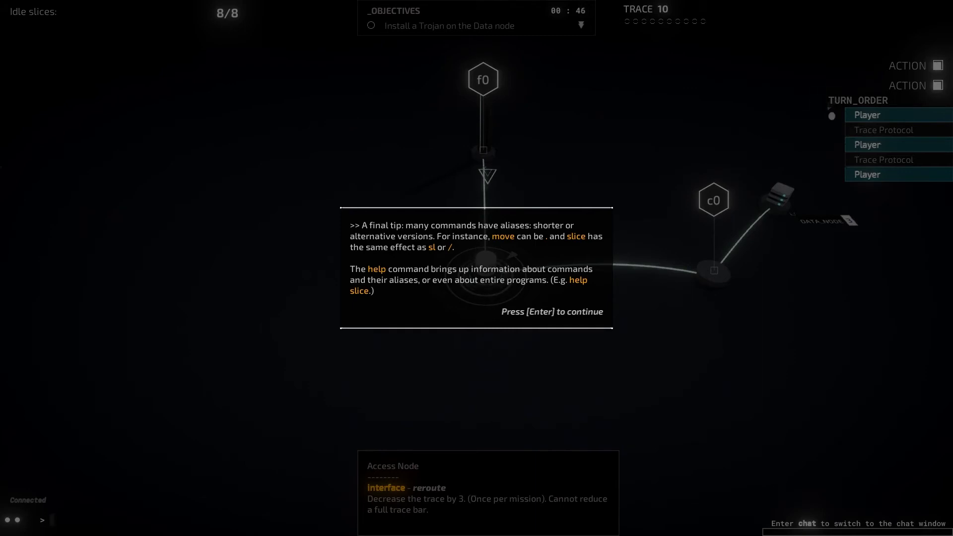
key(enter)
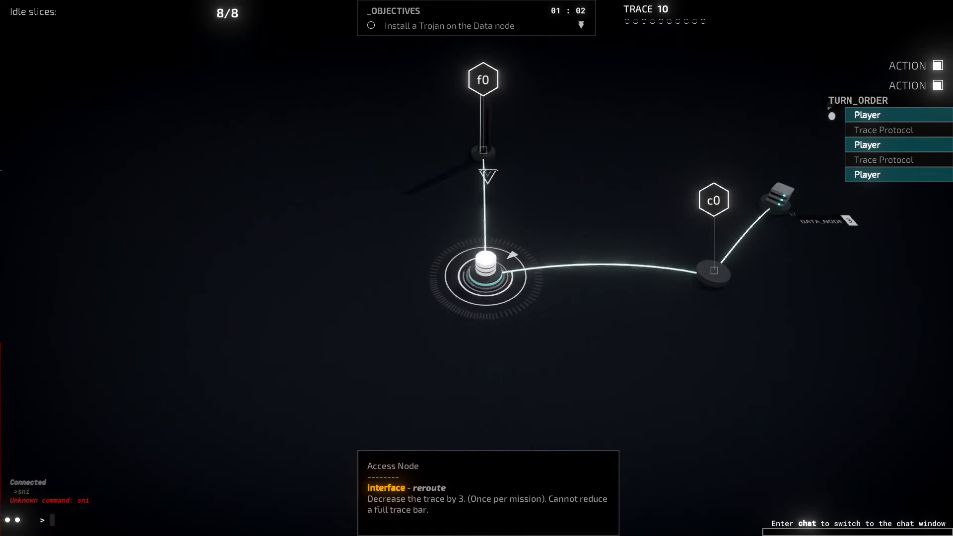
Run Sniffer on c0 to expose its Binary Wall.
text(sniffer)
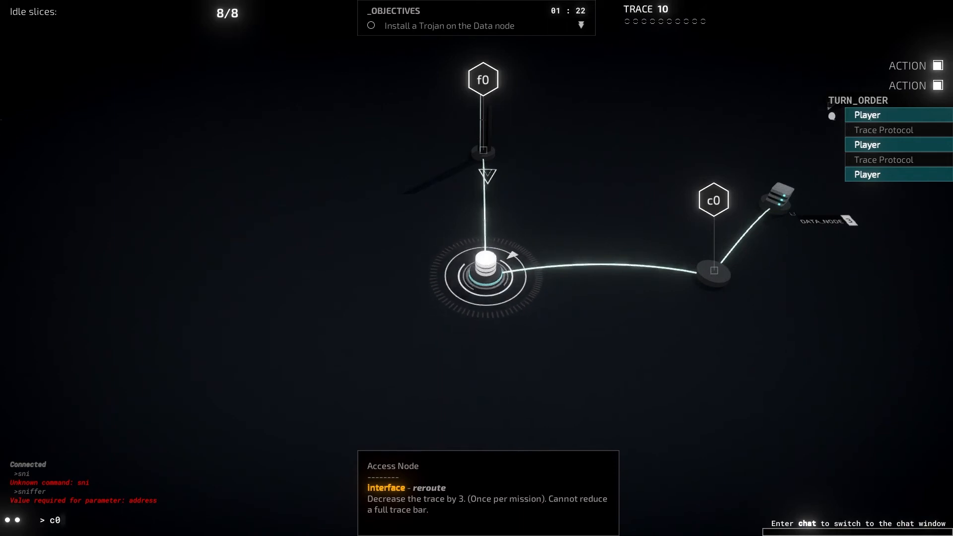
text(sniff)
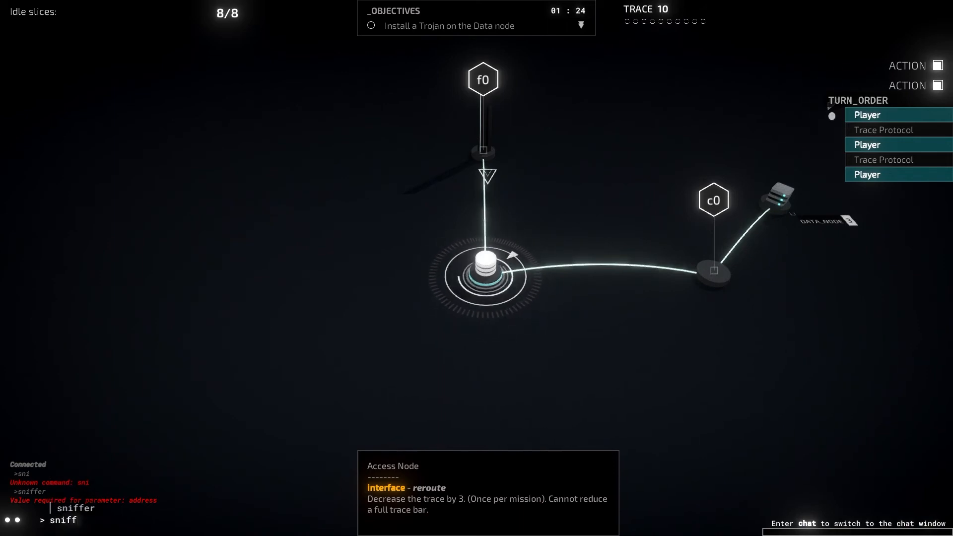
text(sniffer)
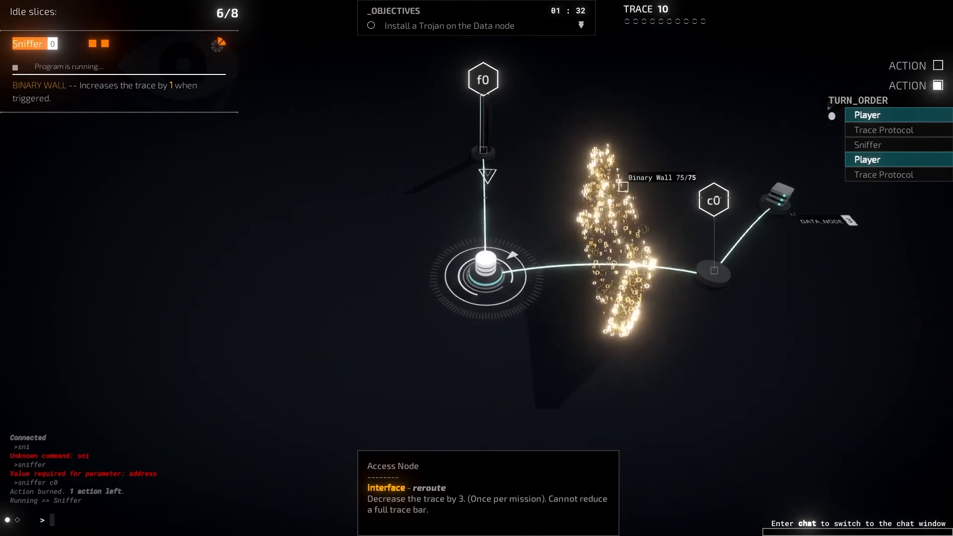
text(cloa)
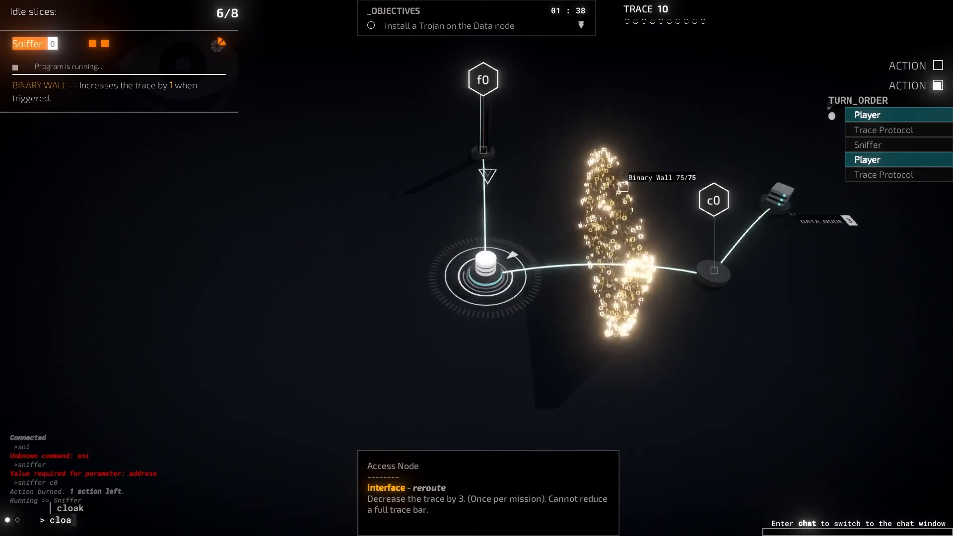
Start Cloak v2.0, raise it to 6 slices, and end the turn.
text(k)
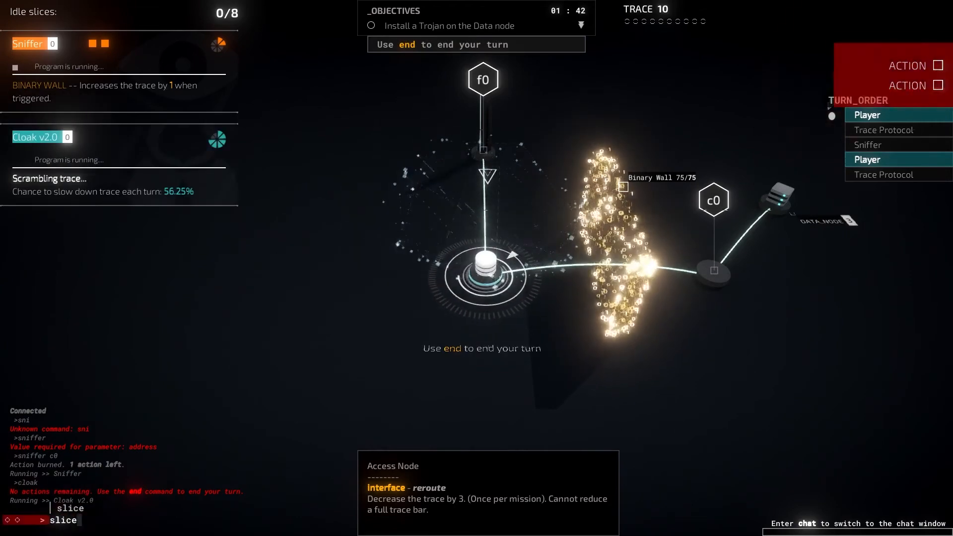
text(cloak)
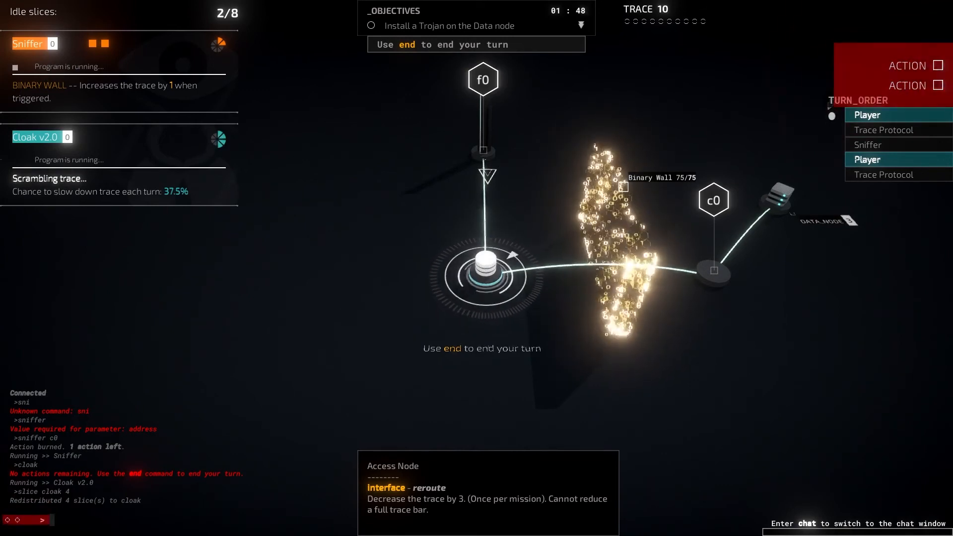
text(sli)
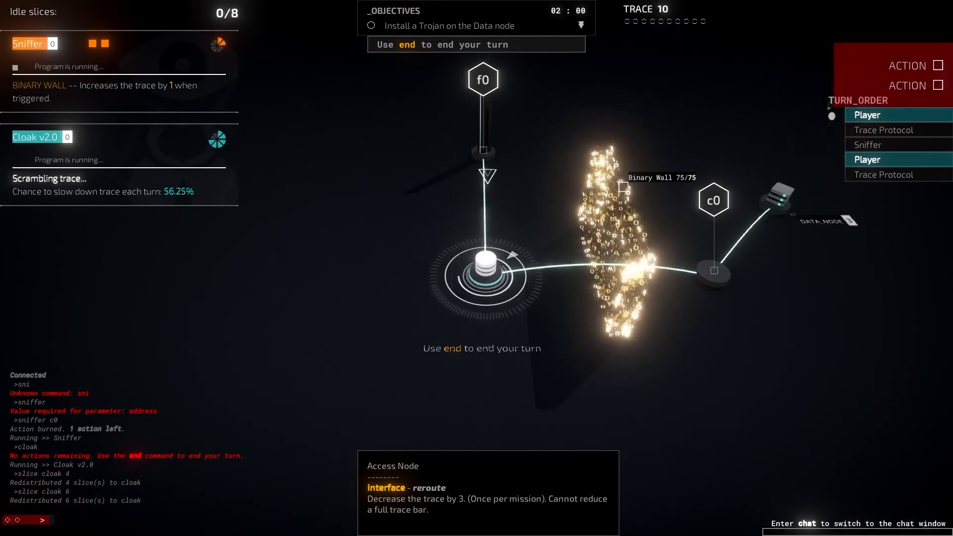
text(end)
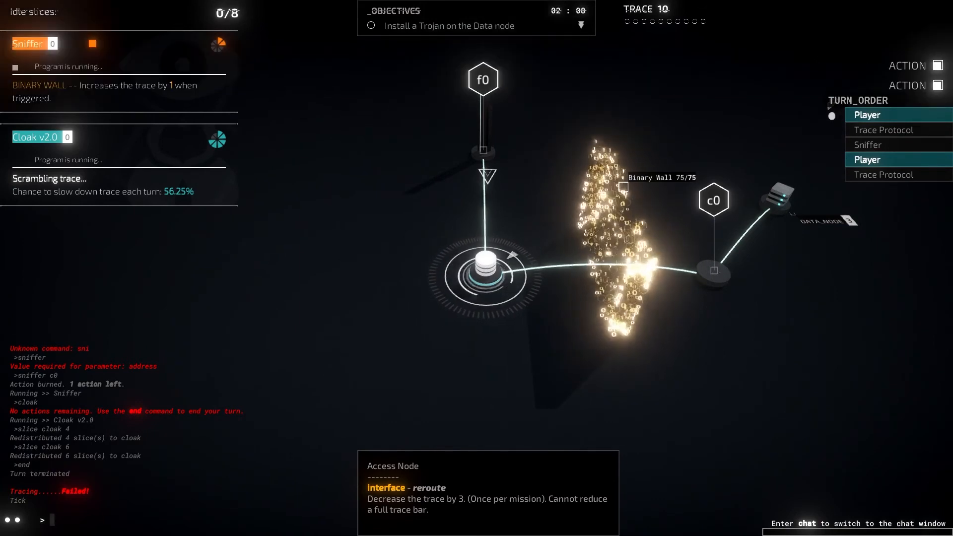
Cut Cloak to 3 slices, launch Dagger at the Binary Wall, and move to f0.
text(ds)
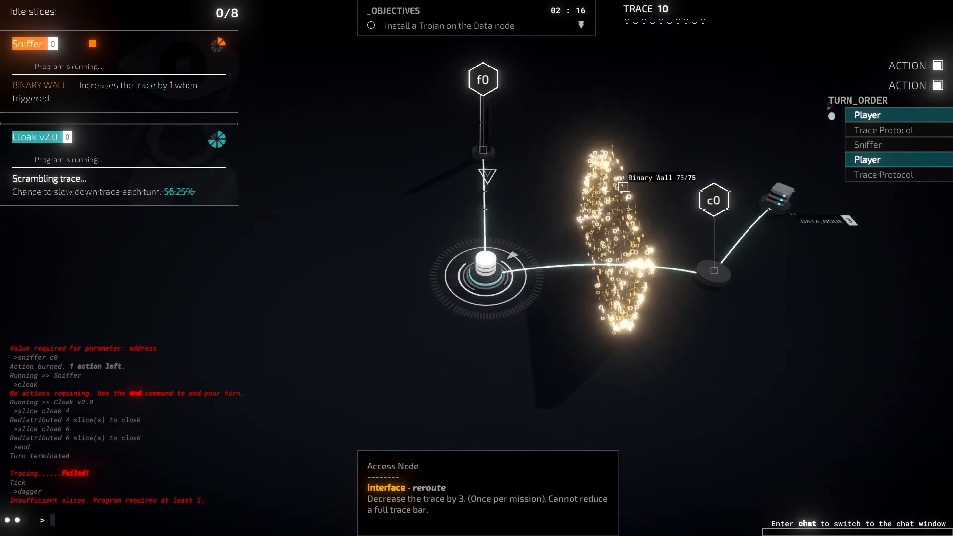
text(slice cloak)
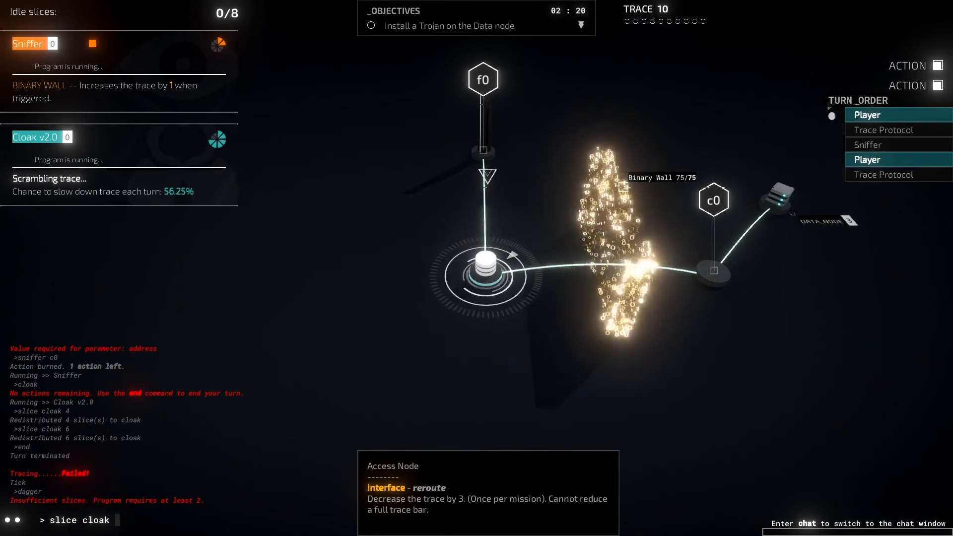
text(4)
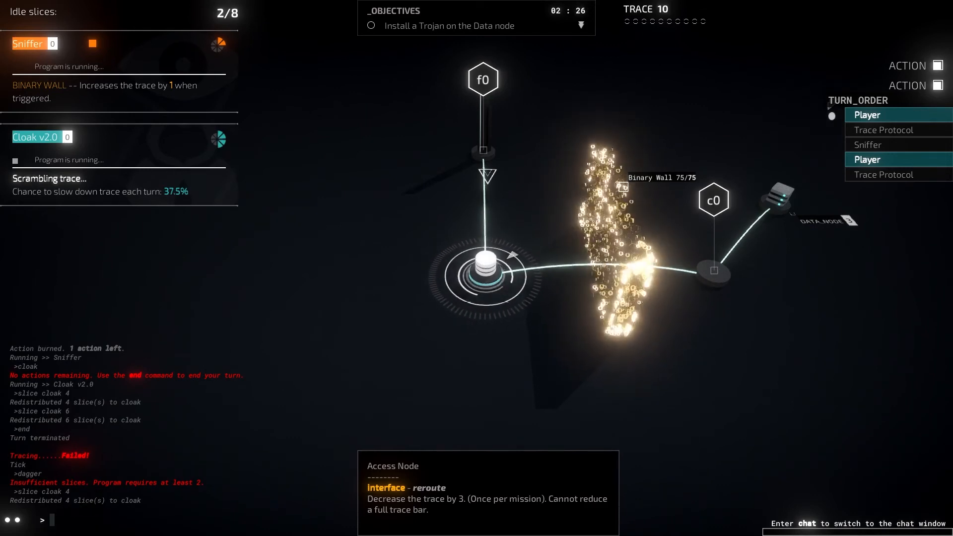
text(slice cloak)
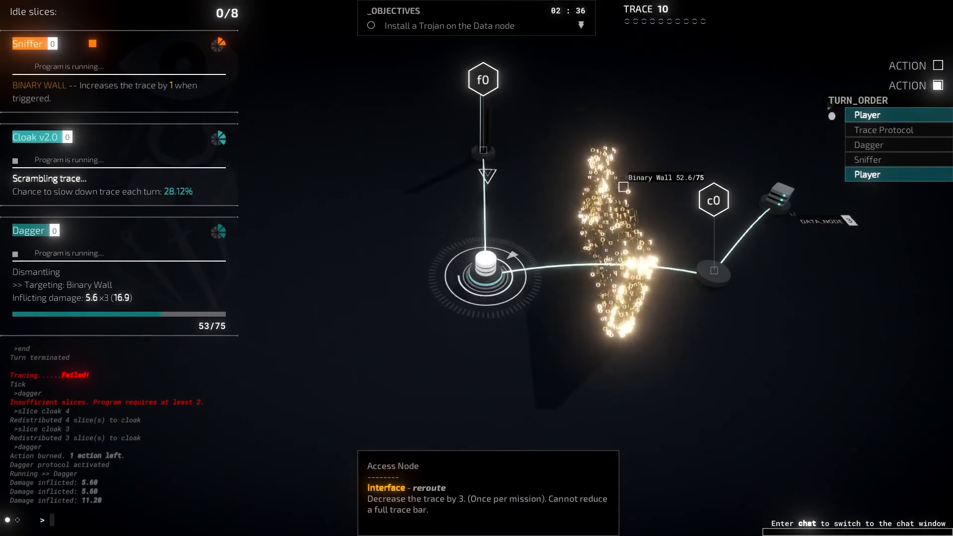
text(mo)
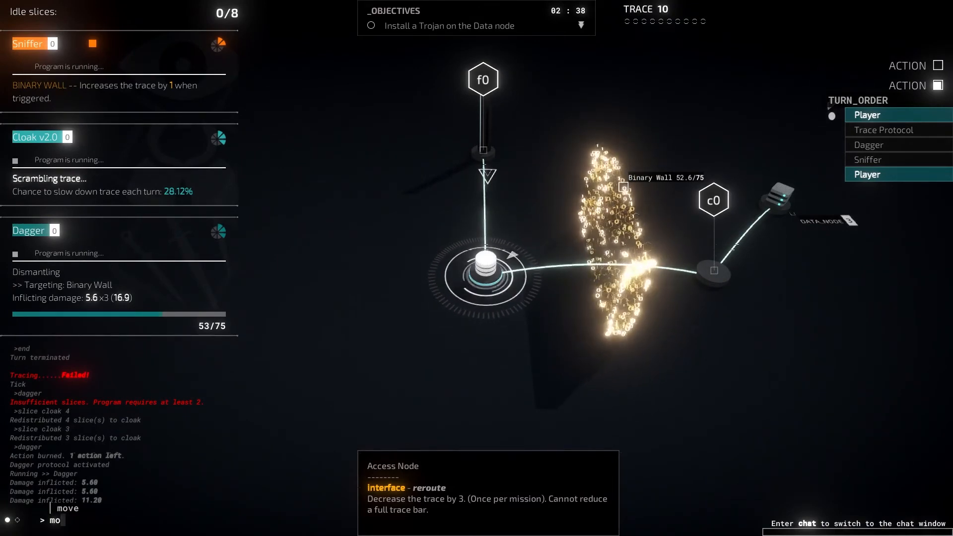
text(snf)
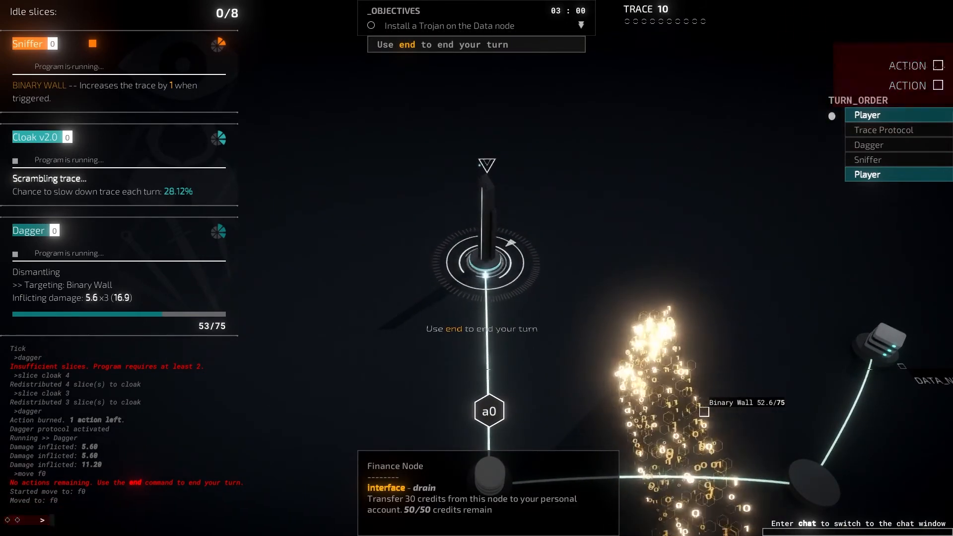
End the turn and start Leech draining 10 credits per turn from f0.
text(end)
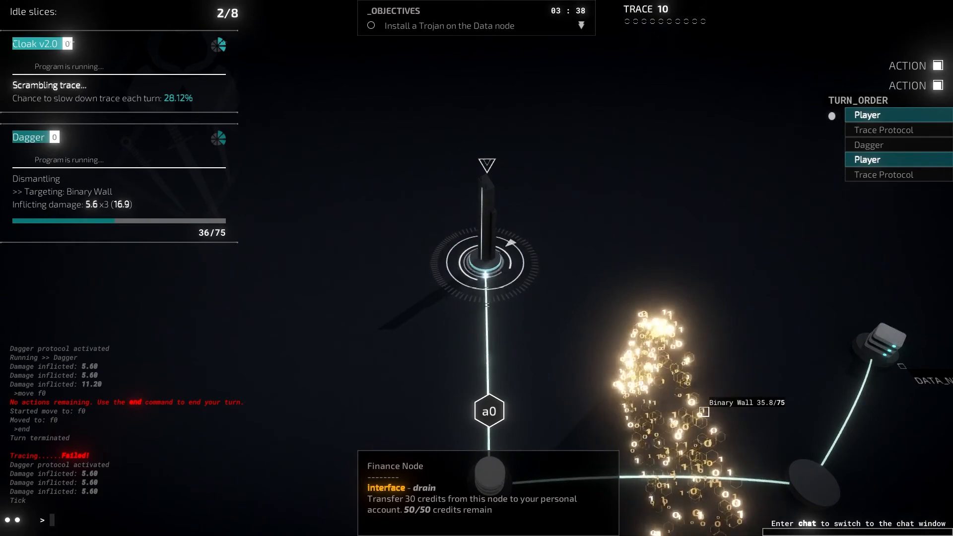
text(leec)
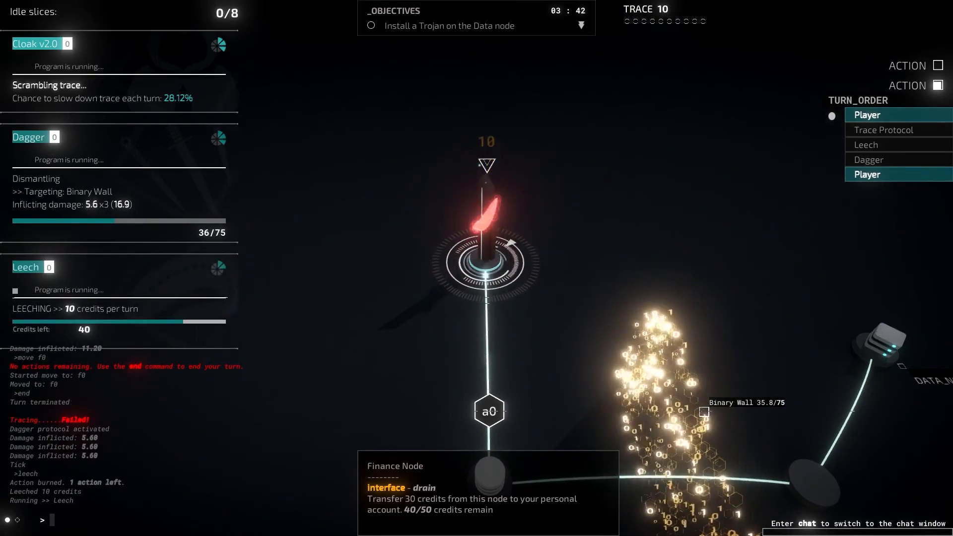
Move back to access node a0 with the move command.
text(move)
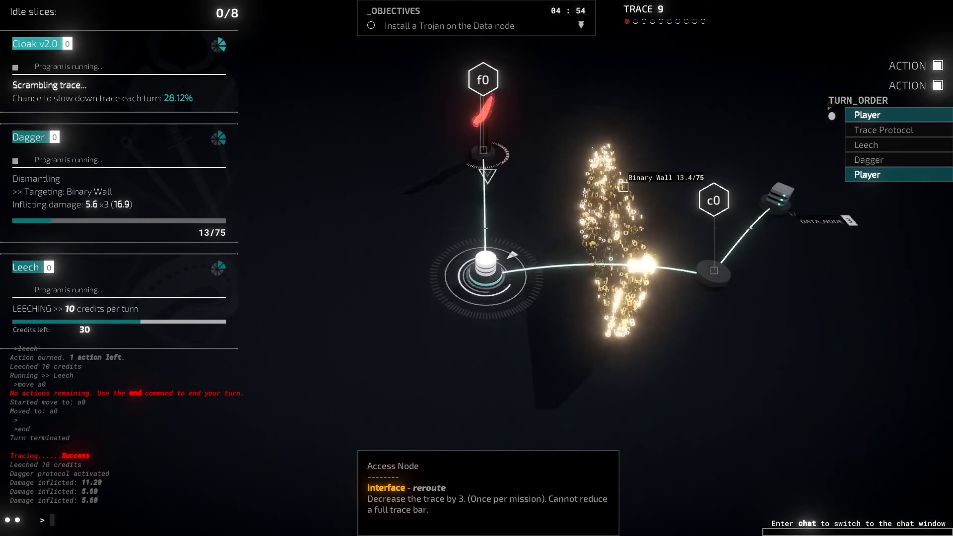
Reroute access node a0 to cut trace by 3, end the turn, and move to c0.
text(interface)
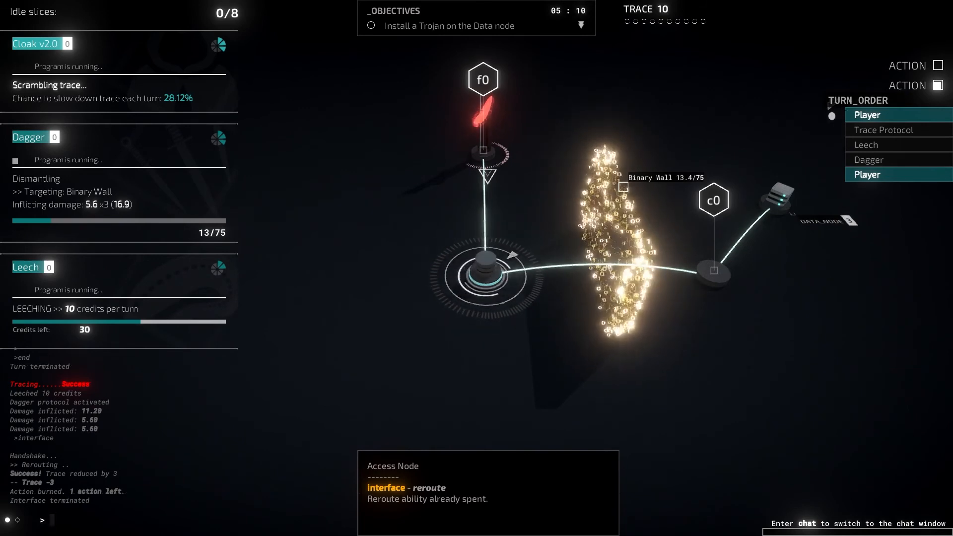
text(end)
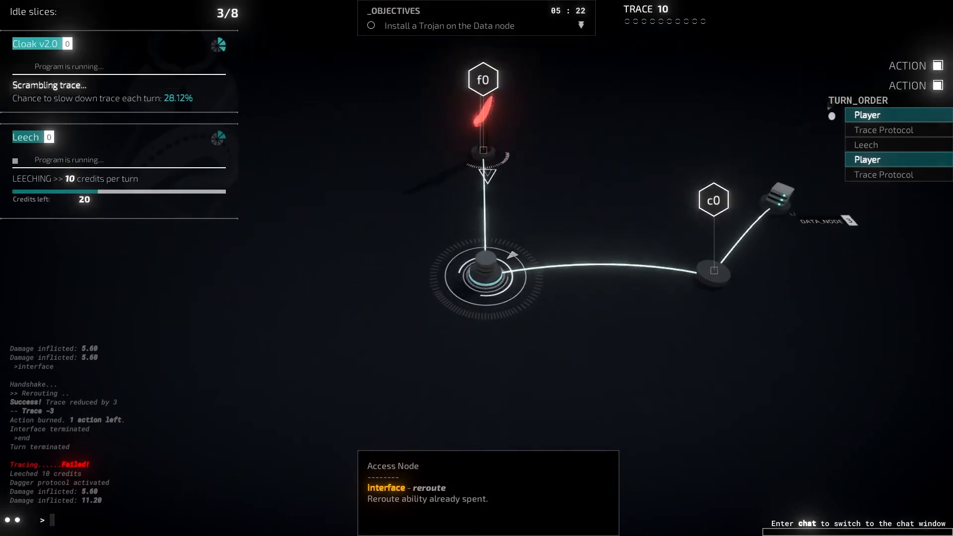
text(mo)
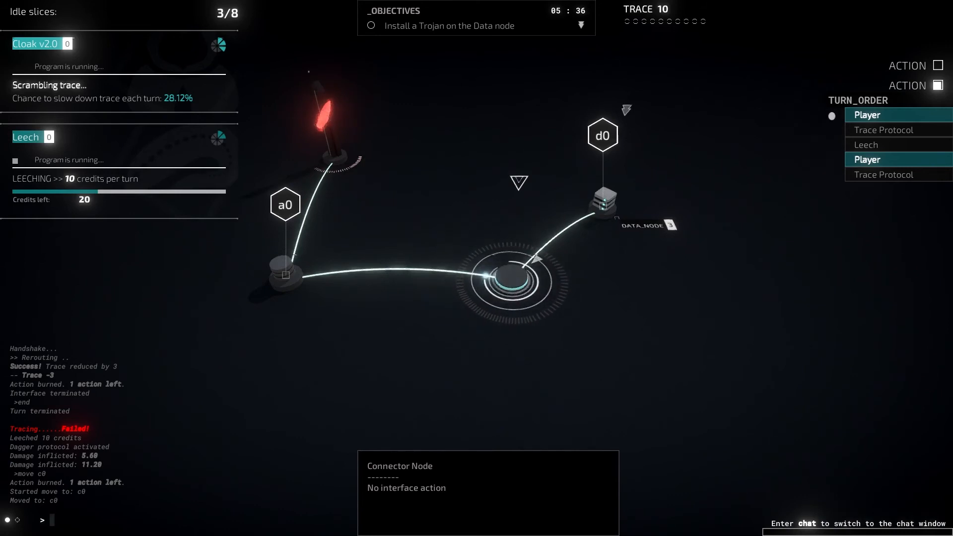
Sniff d0 to expose Hangman v1.1, then slice into Dagger against it.
text(sniffer)
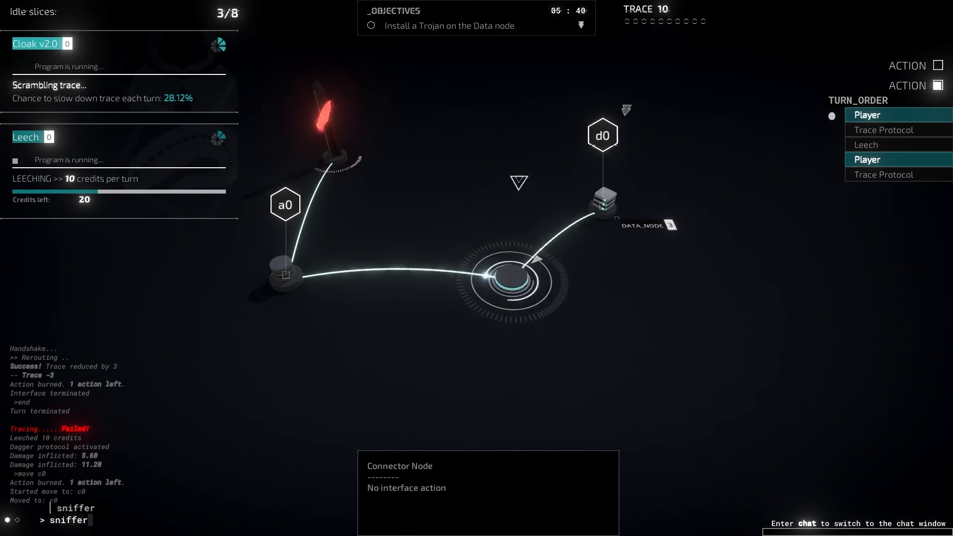
text(d0)
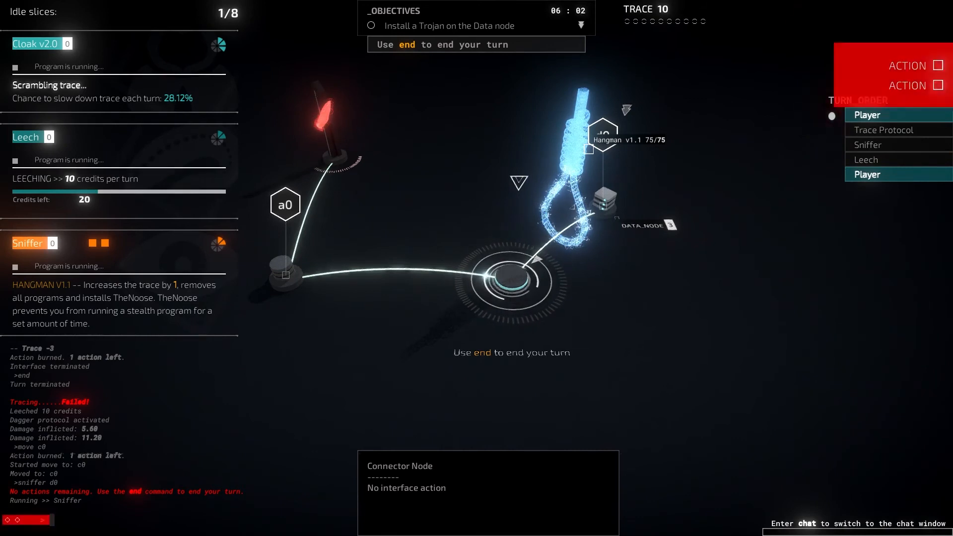
text(slice)
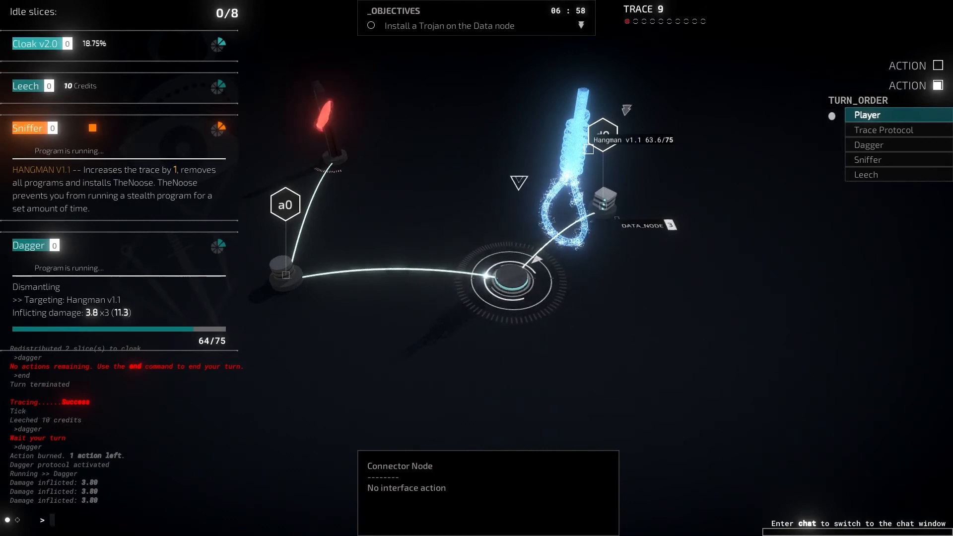
End the turn so Dagger wears Hangman v1.1 down to 52.2/75.
text(end)
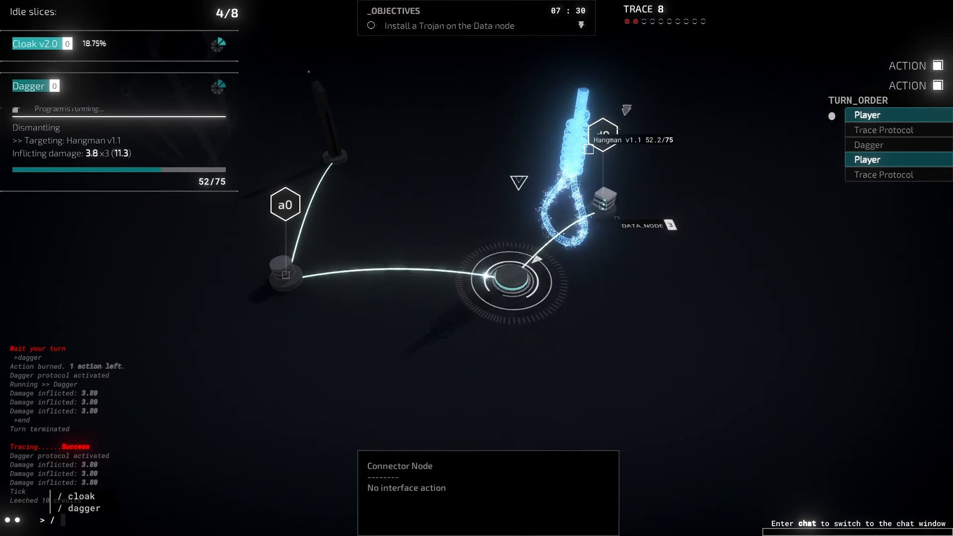
Assign 5 slices to Dagger and 3 to Cloak, then end turns until Hangman falls.
text(dag)
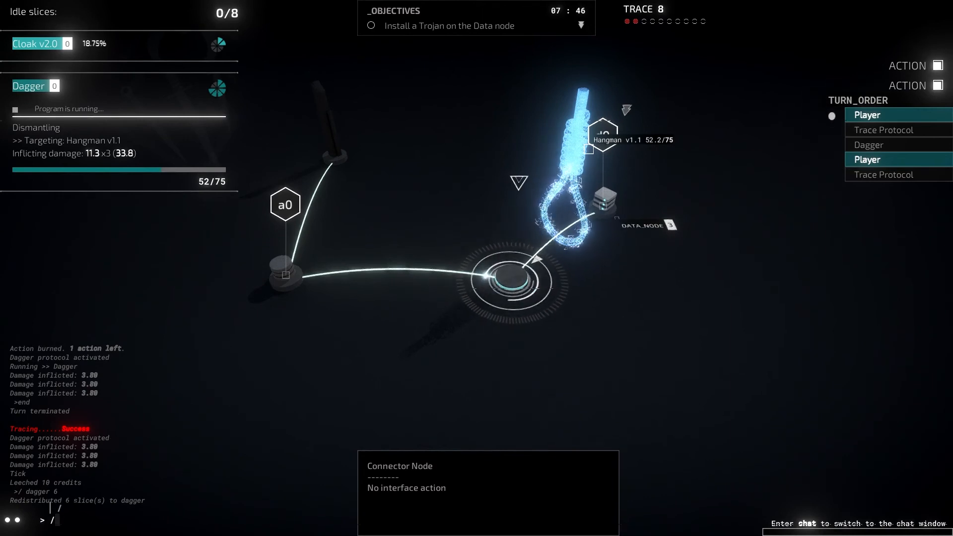
text(dagger 5)
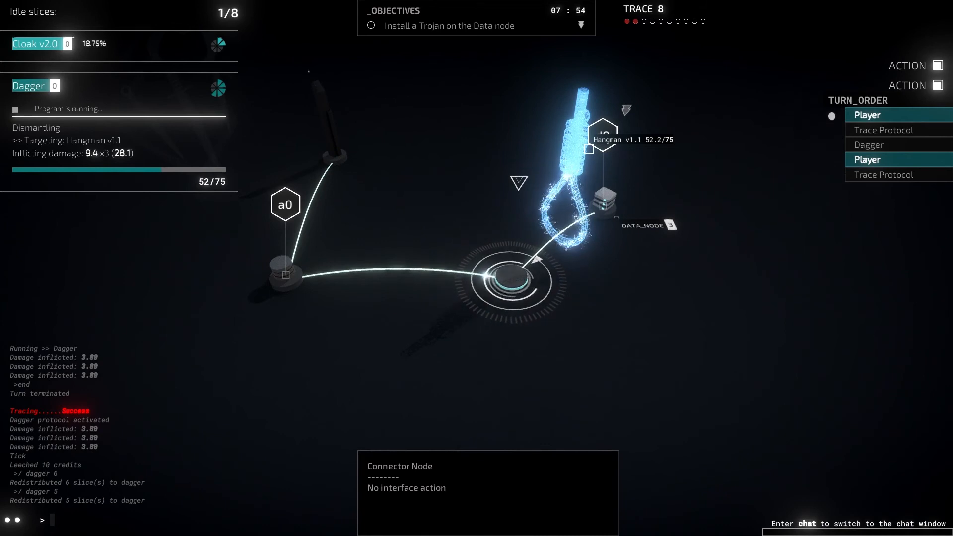
text(cla)
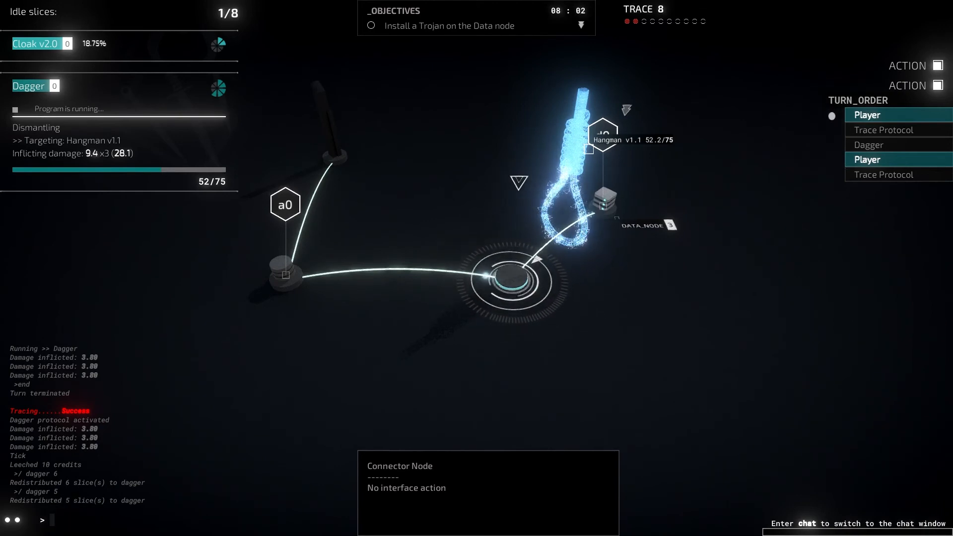
text(/cloak 3)
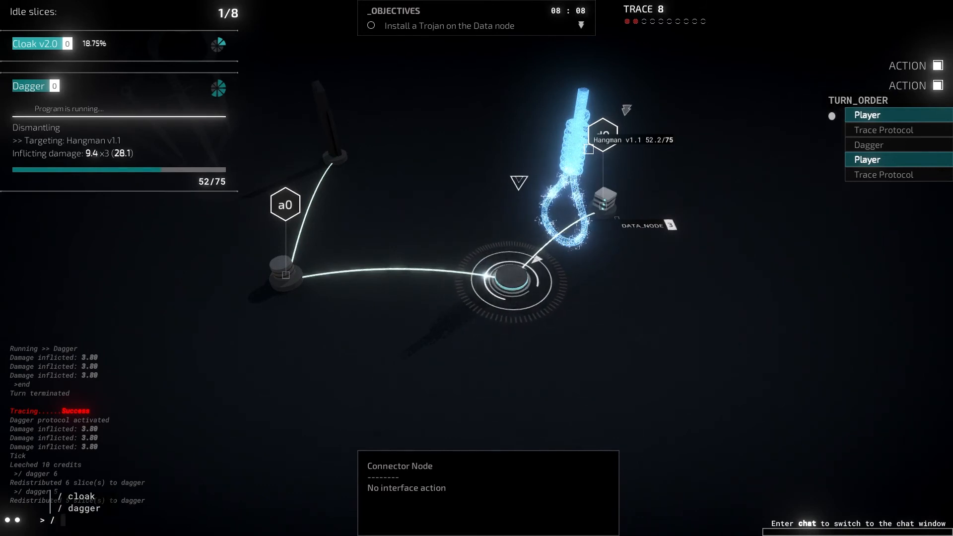
text(cloak 3)
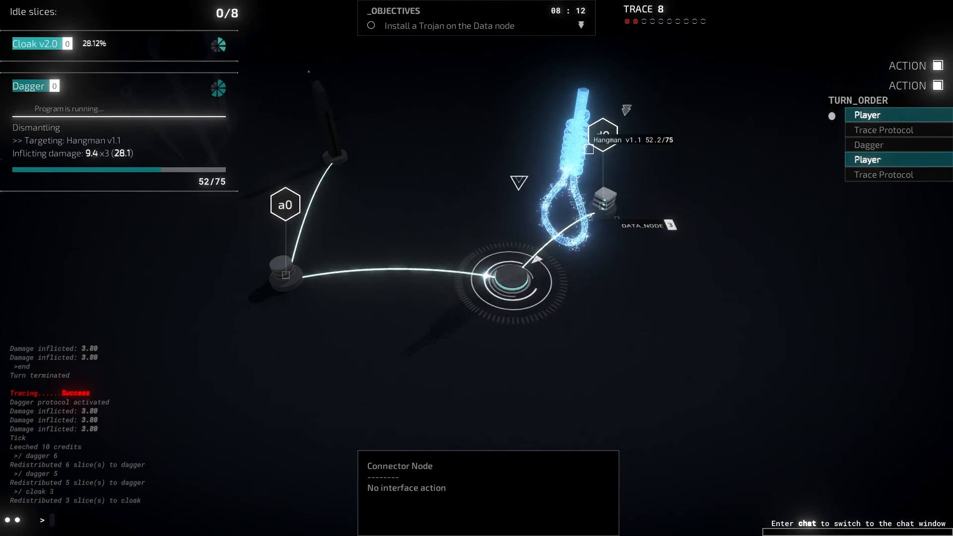
text(en)
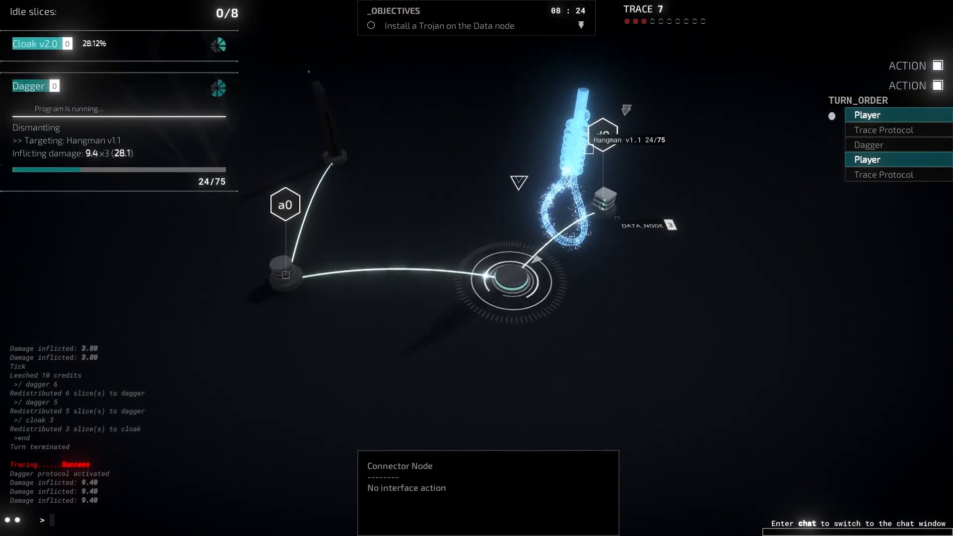
text(end)
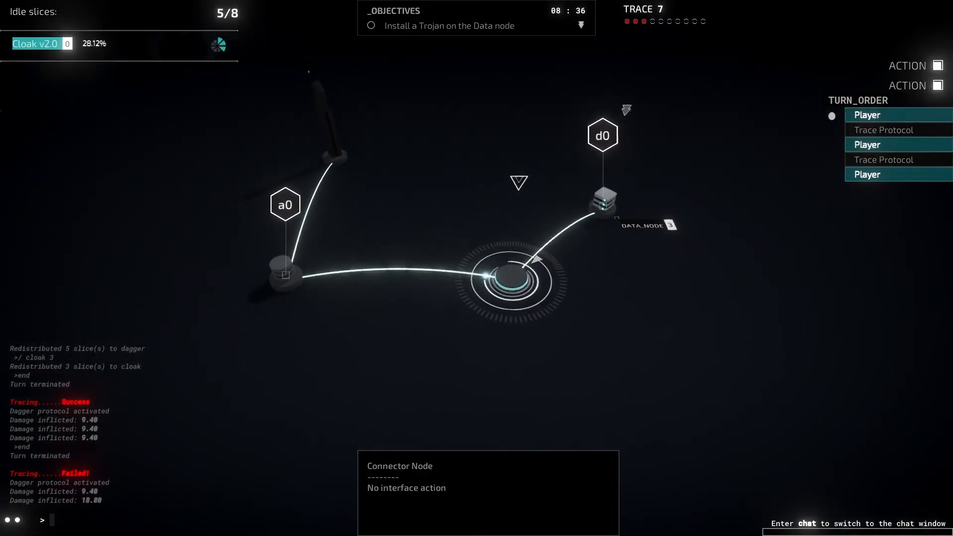
text(move)
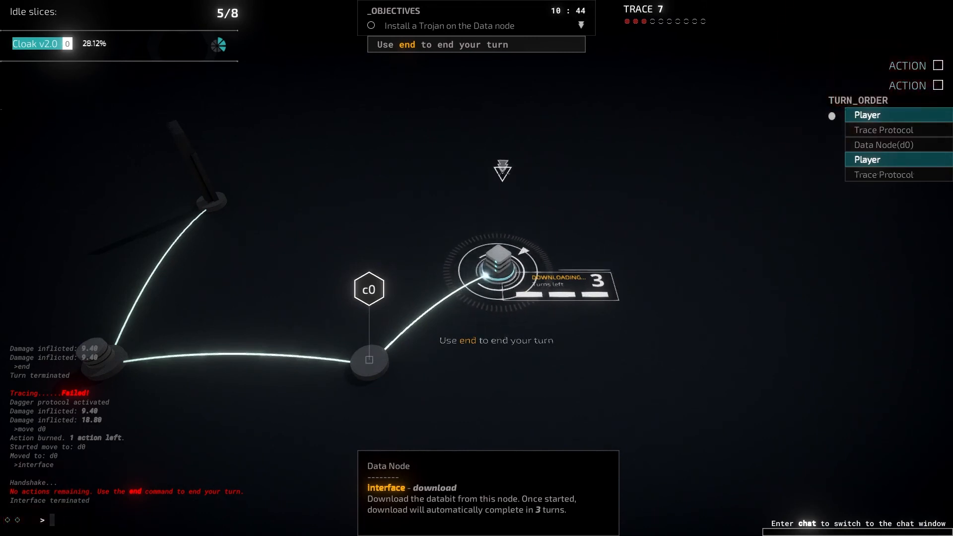
Put all 8 slices on Cloak and end two turns to advance the d0 download.
text(/clo)
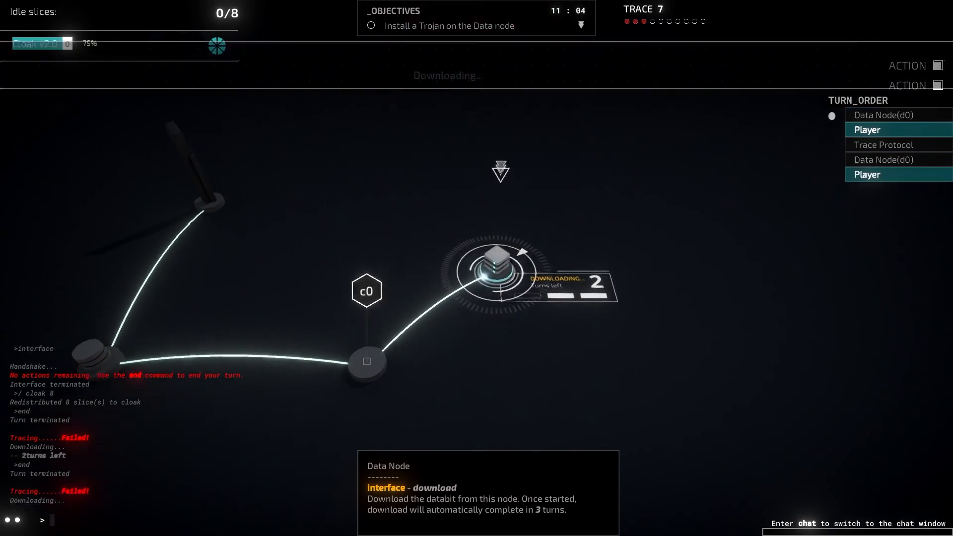
text(end)
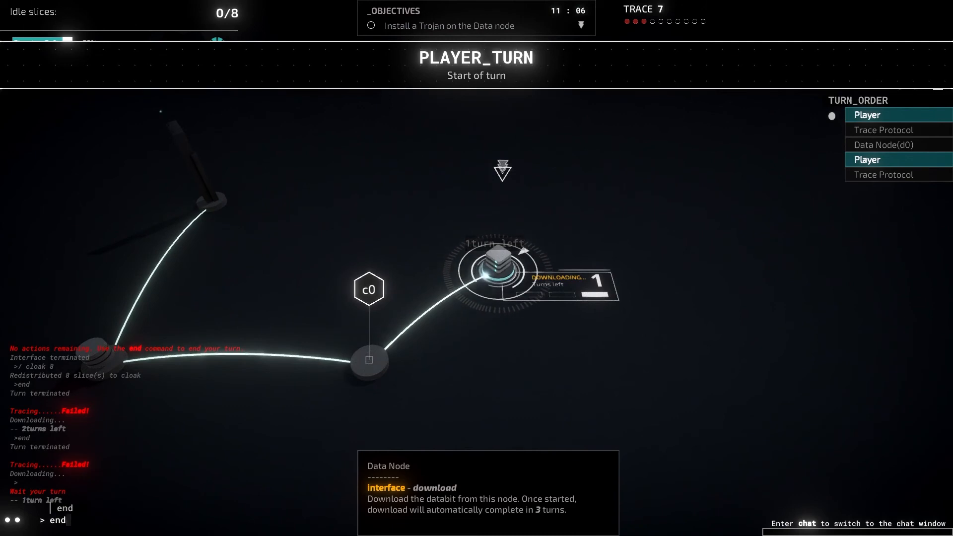
text(end)
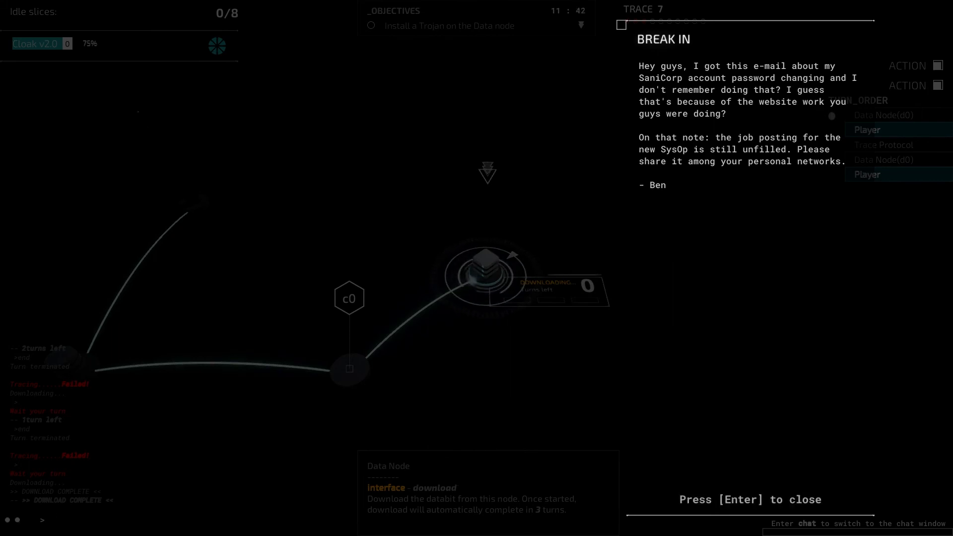
Dismiss the Break In message that appears once the download completes.
key(enter)
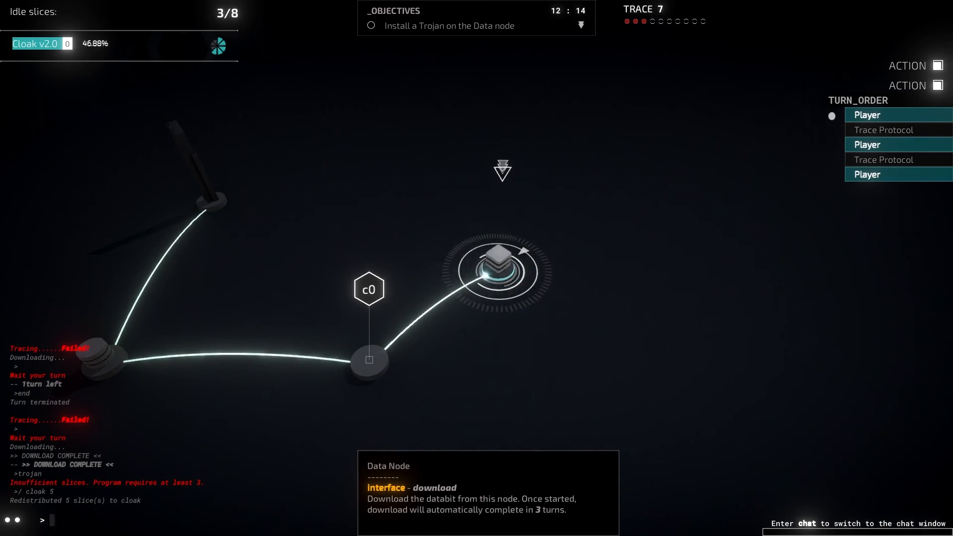
Install the Trojan on data node d0.
text(/)
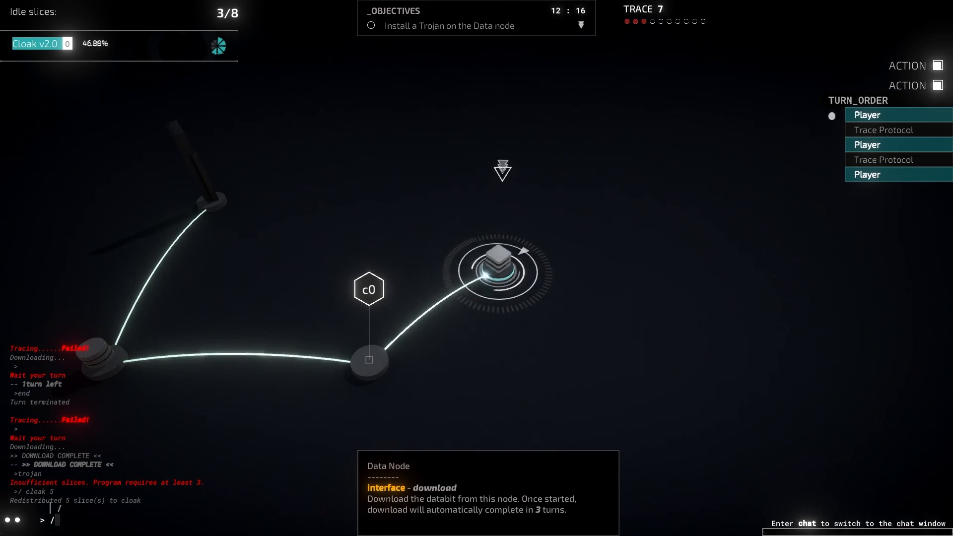
text(trojan)
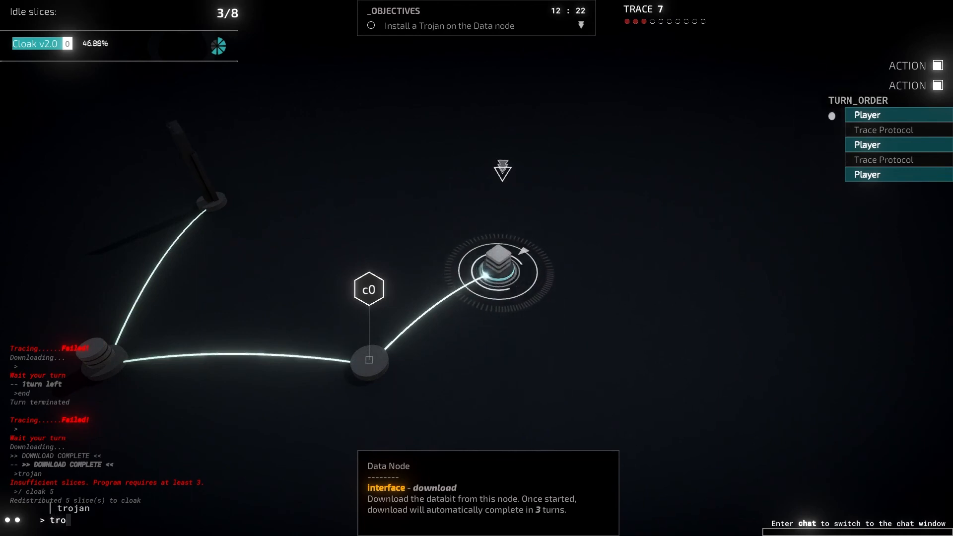
text(jan)
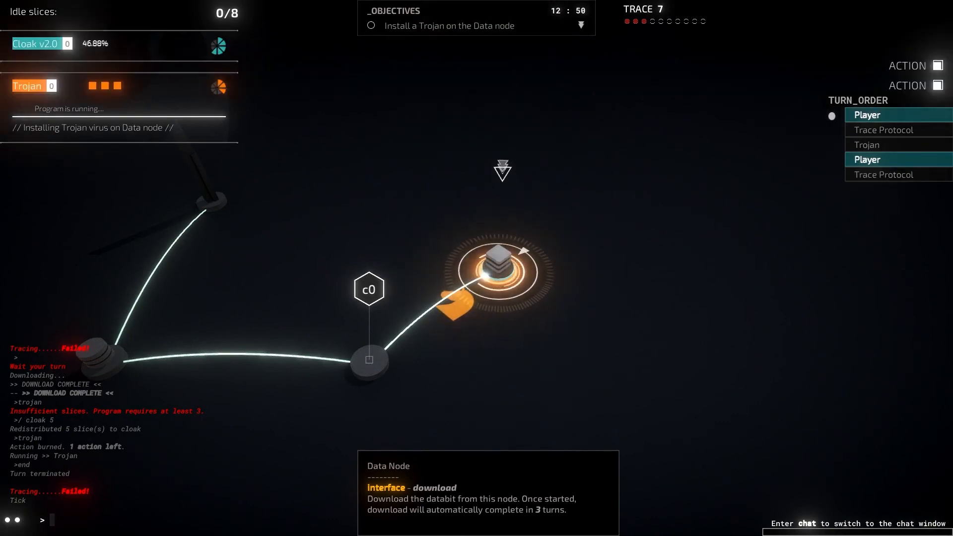
End the turn, reroute via interface, and type exit at the prompt.
text(end)
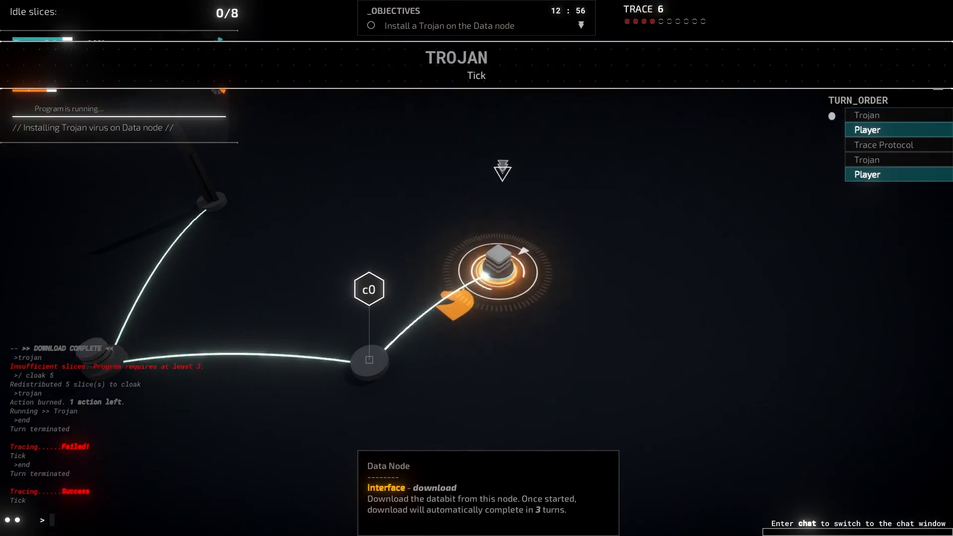
text(inte)
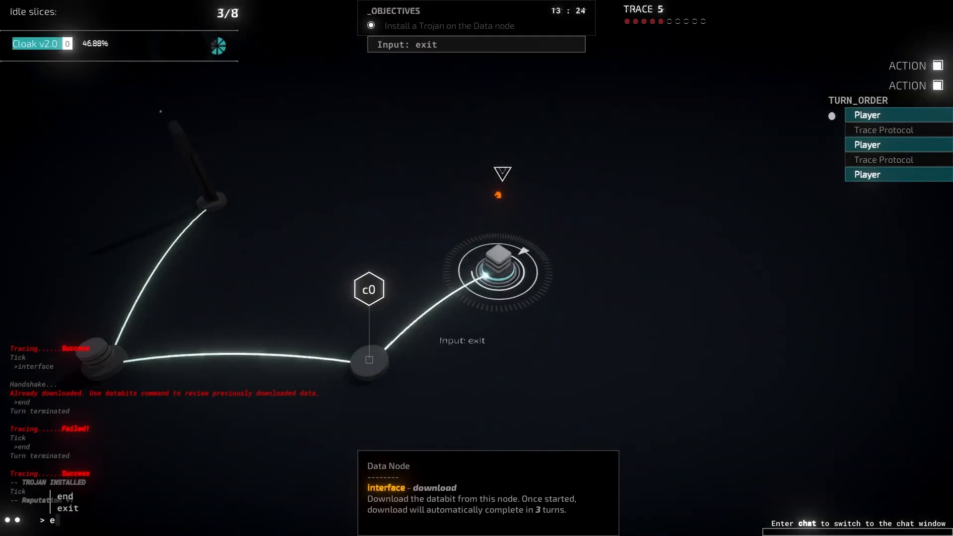
text(xit)
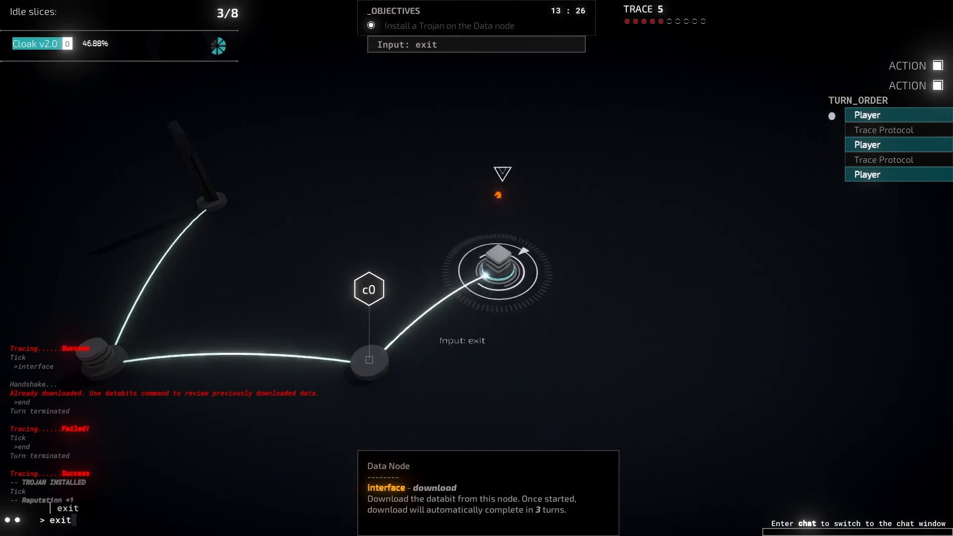